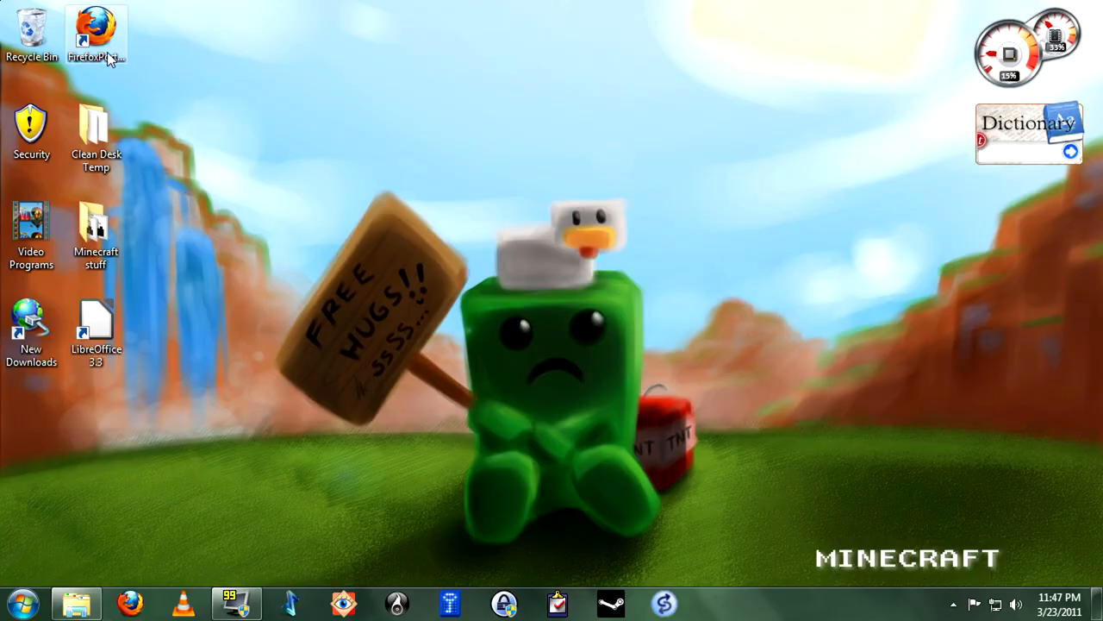
# Launch Firefox from the desktop shortcut and select the Bing page URL in the address bar.
pyautogui.doubleClick(95, 31)
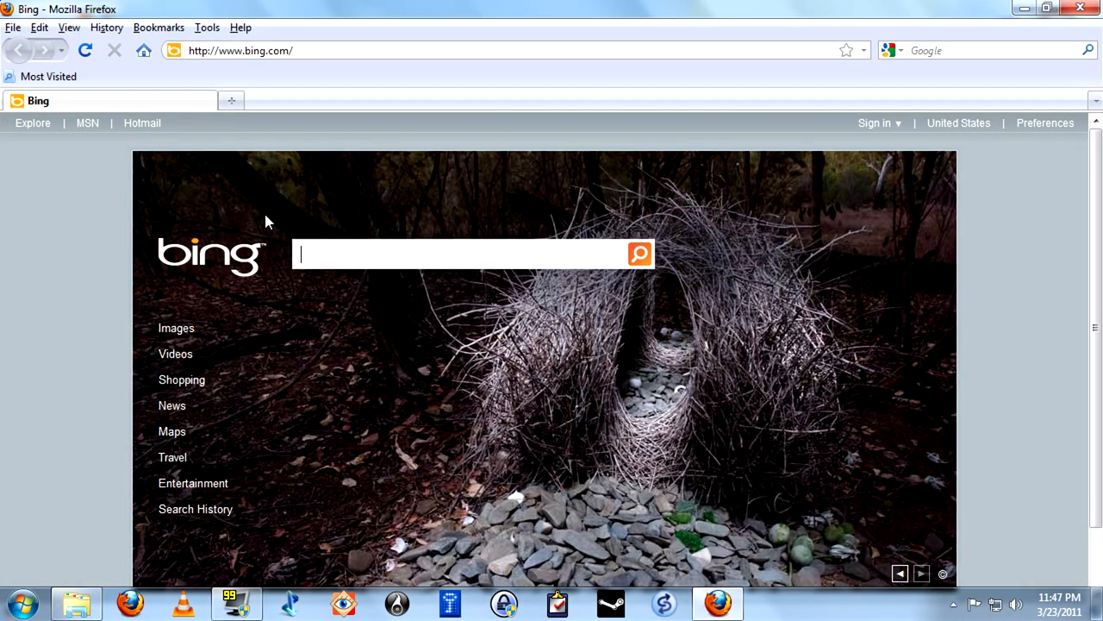
pyautogui.moveTo(425, 403)
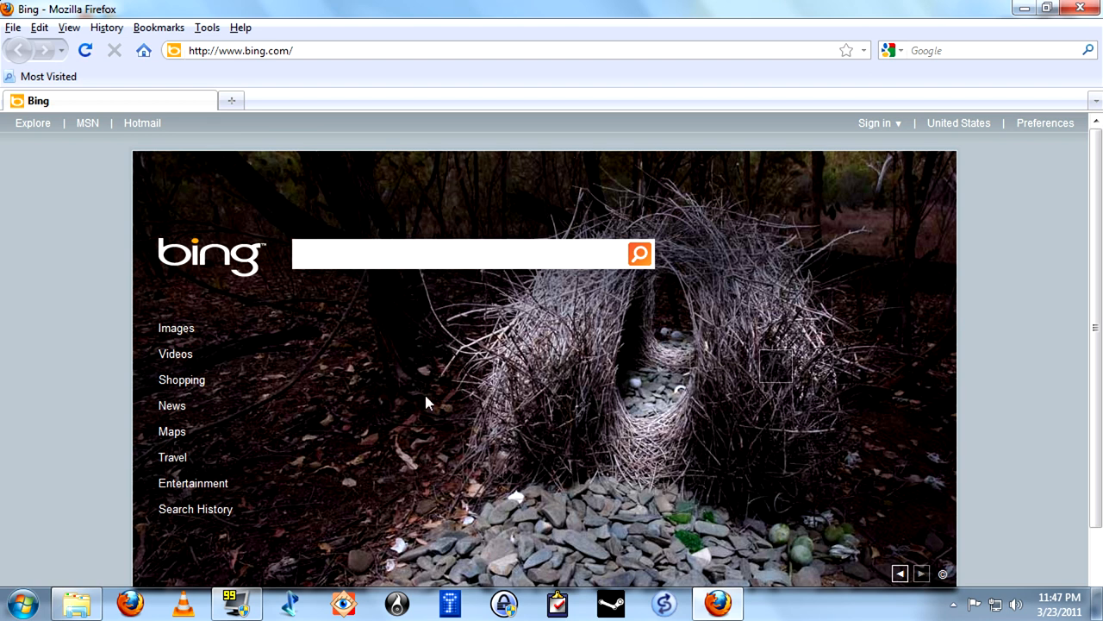
pyautogui.click(466, 253)
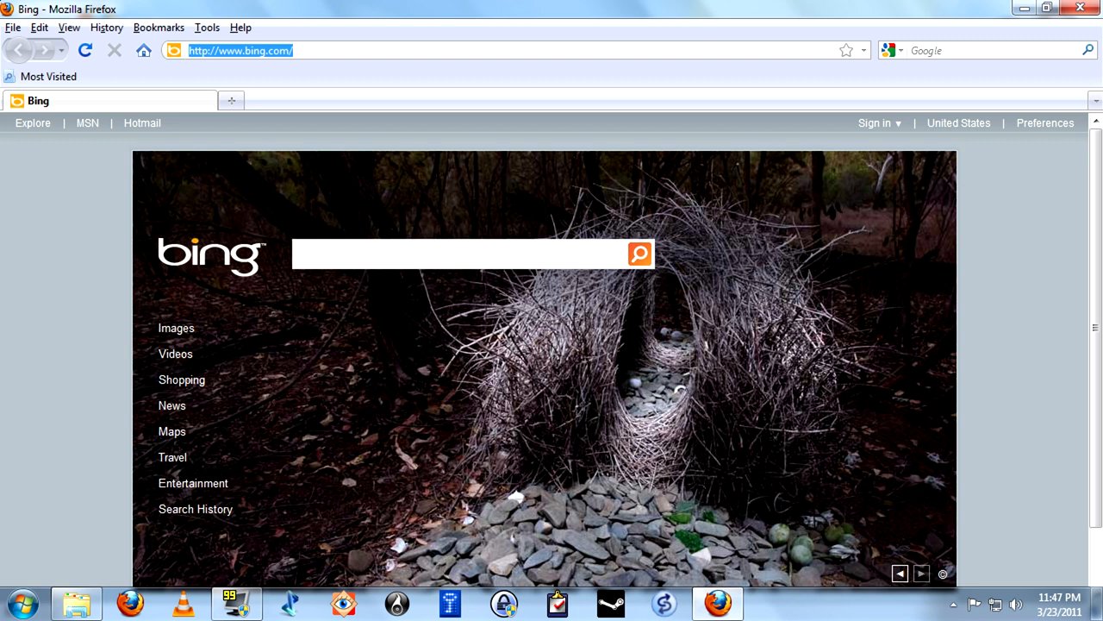
# Search for 'firefox addons' and open the Add-ons for Firefox result.
pyautogui.write('f')
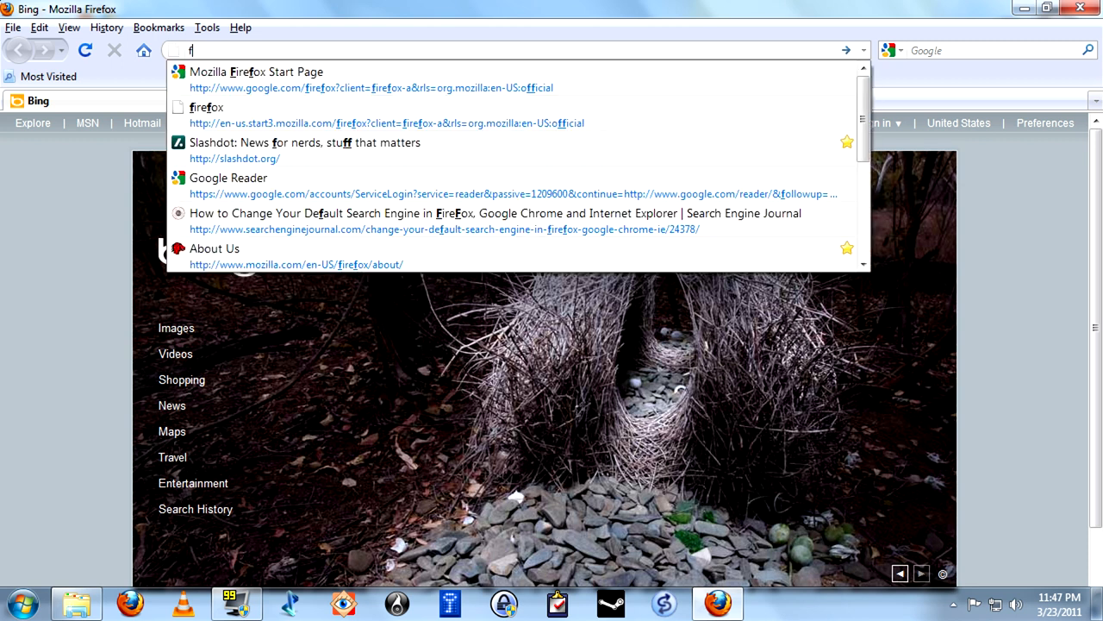
pyautogui.write('irefox addons')
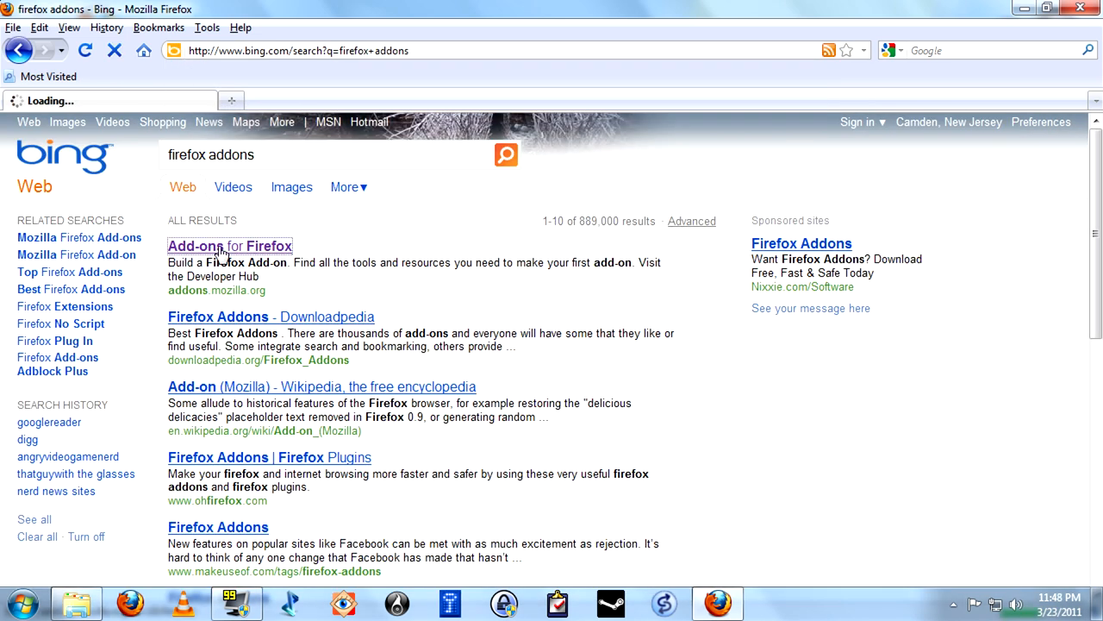
pyautogui.click(229, 245)
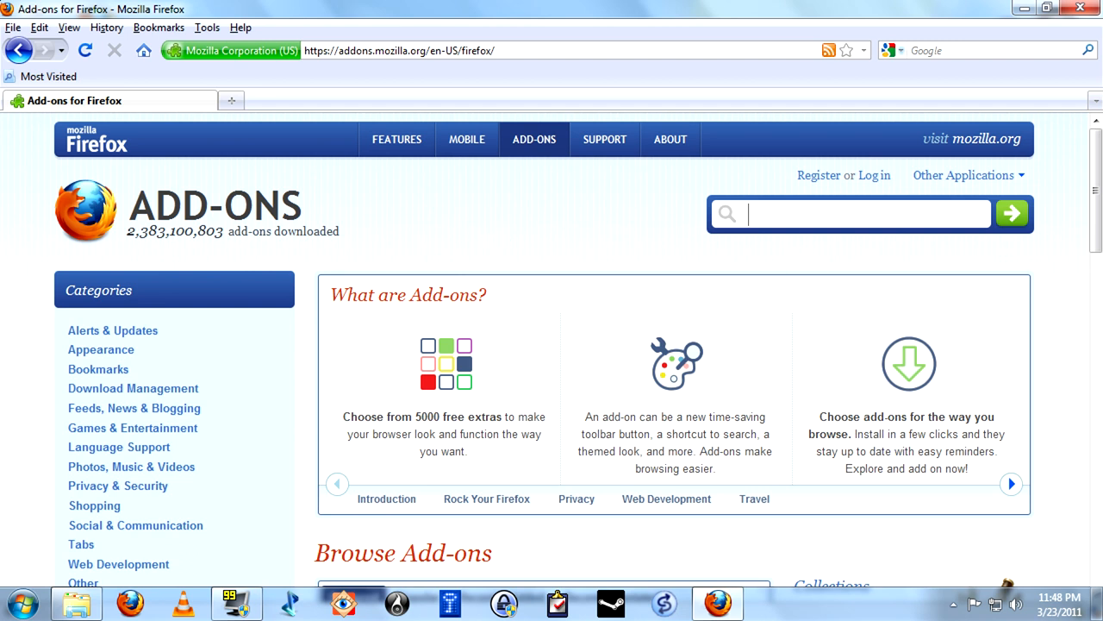
# Search the add-ons site for 'feed' and install the Feed Sidebar add-on.
pyautogui.write('fe')
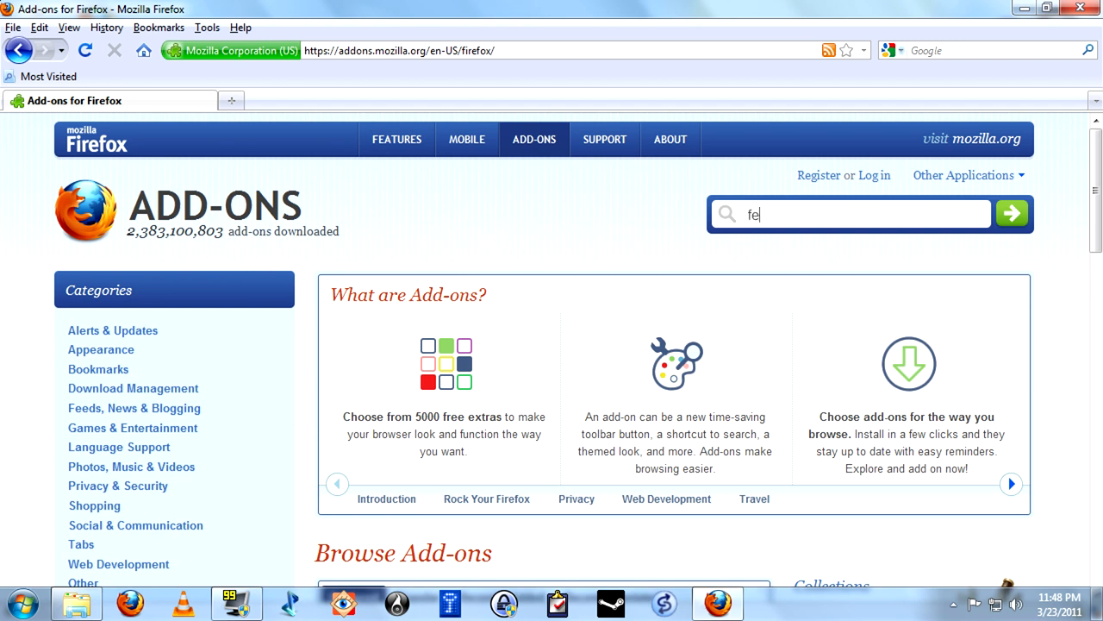
pyautogui.write('ed')
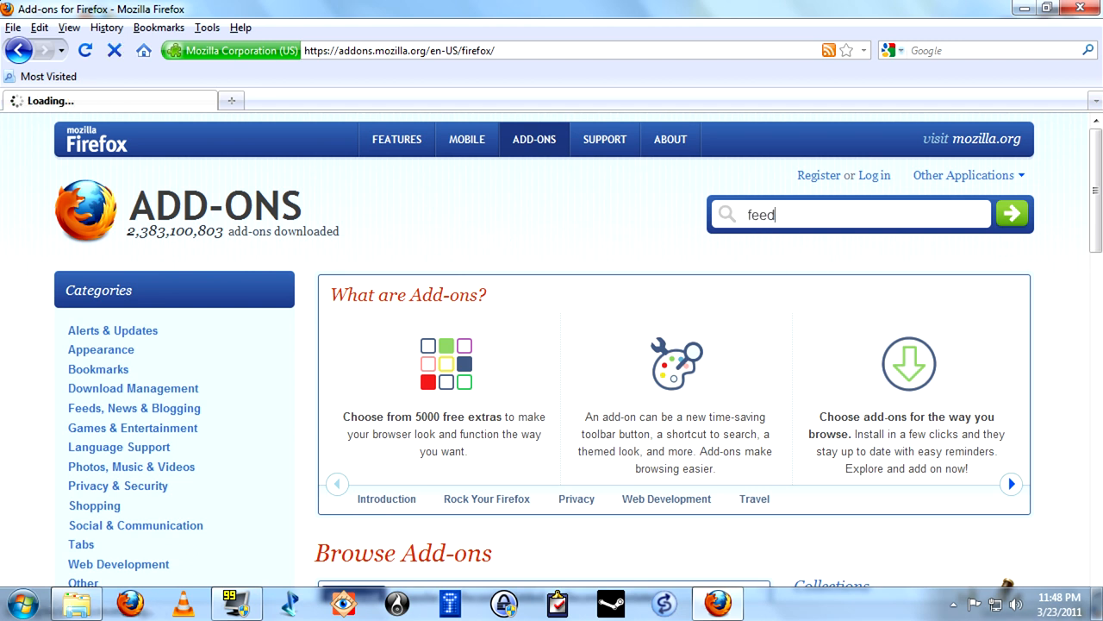
pyautogui.click(1012, 214)
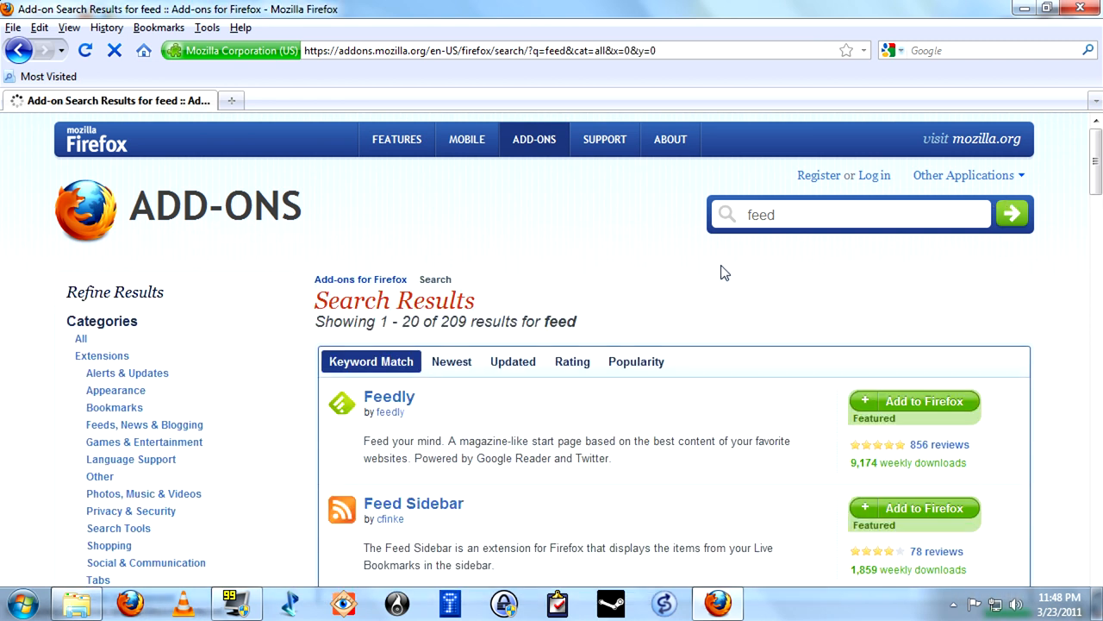
pyautogui.scroll(-3)
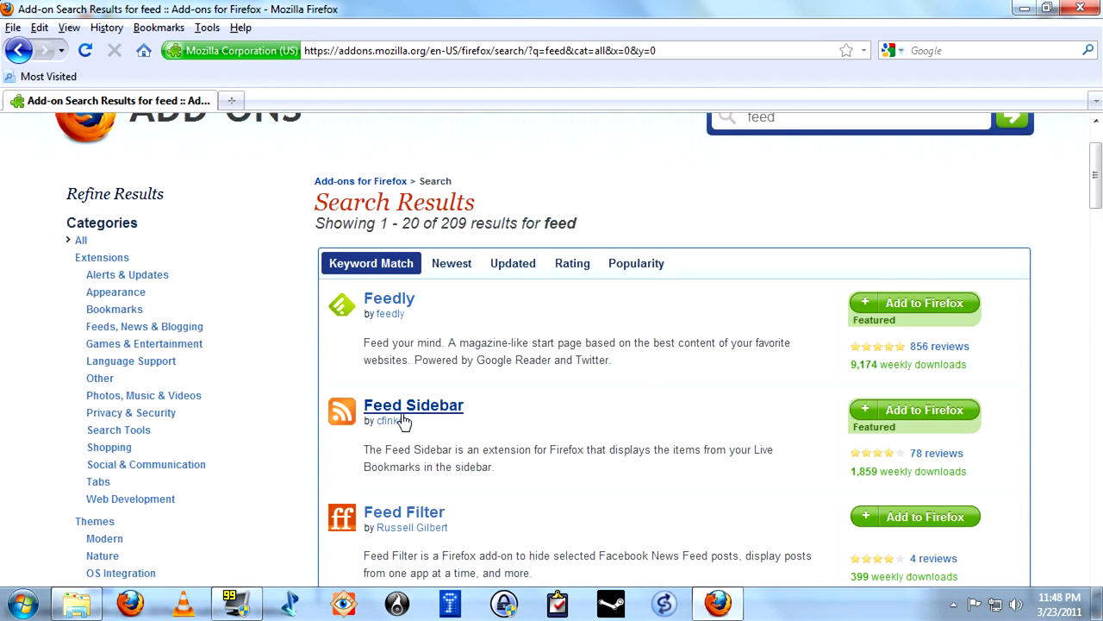
pyautogui.moveTo(805, 491)
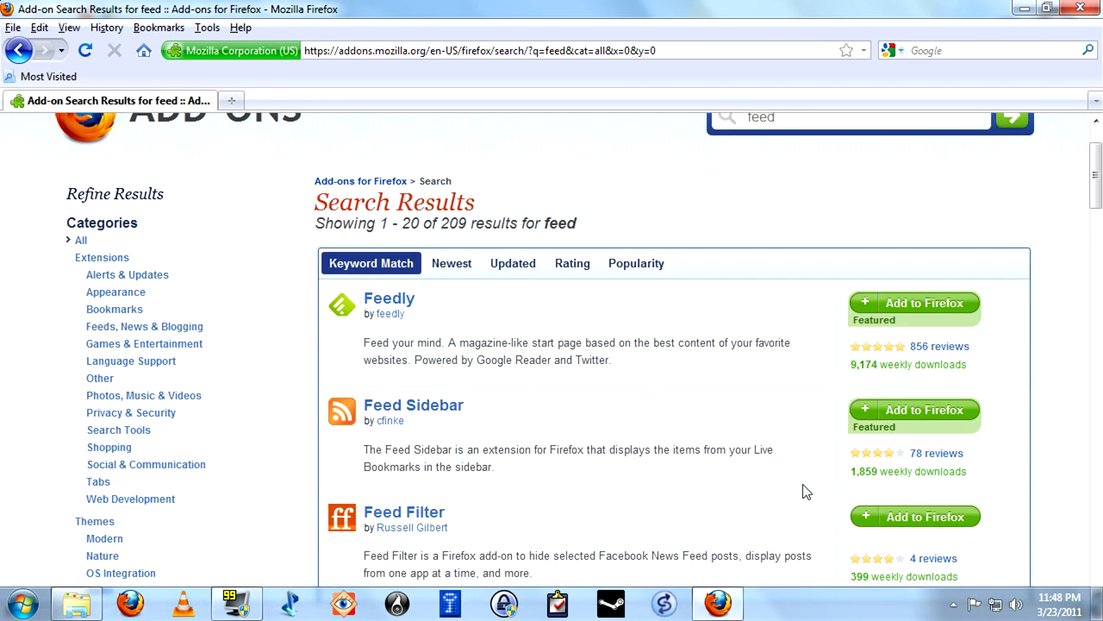
pyautogui.click(913, 409)
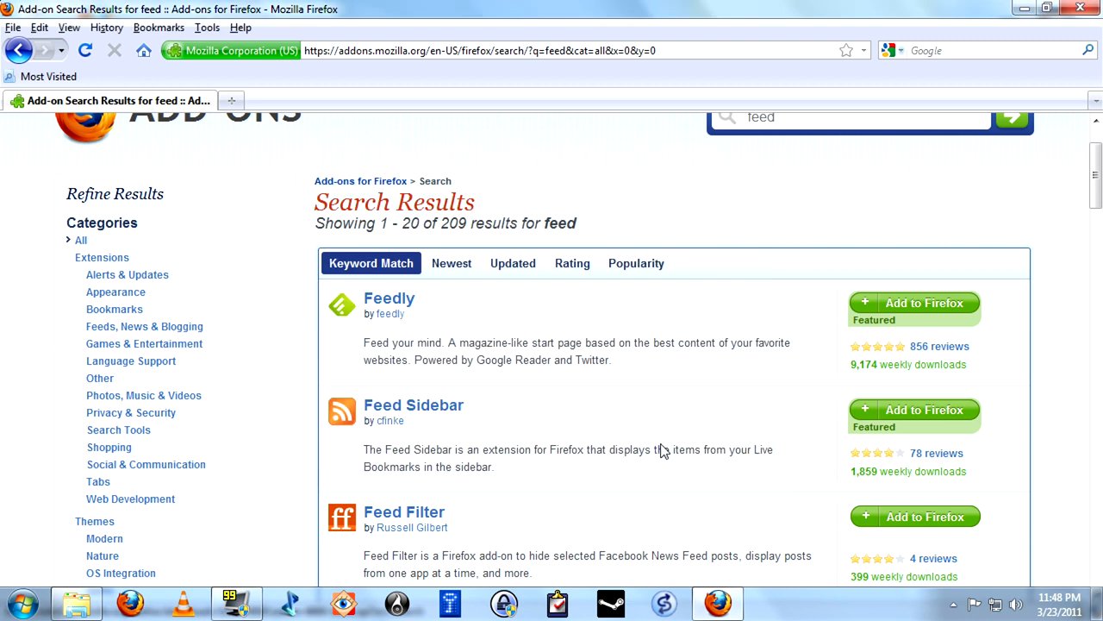
pyautogui.click(914, 409)
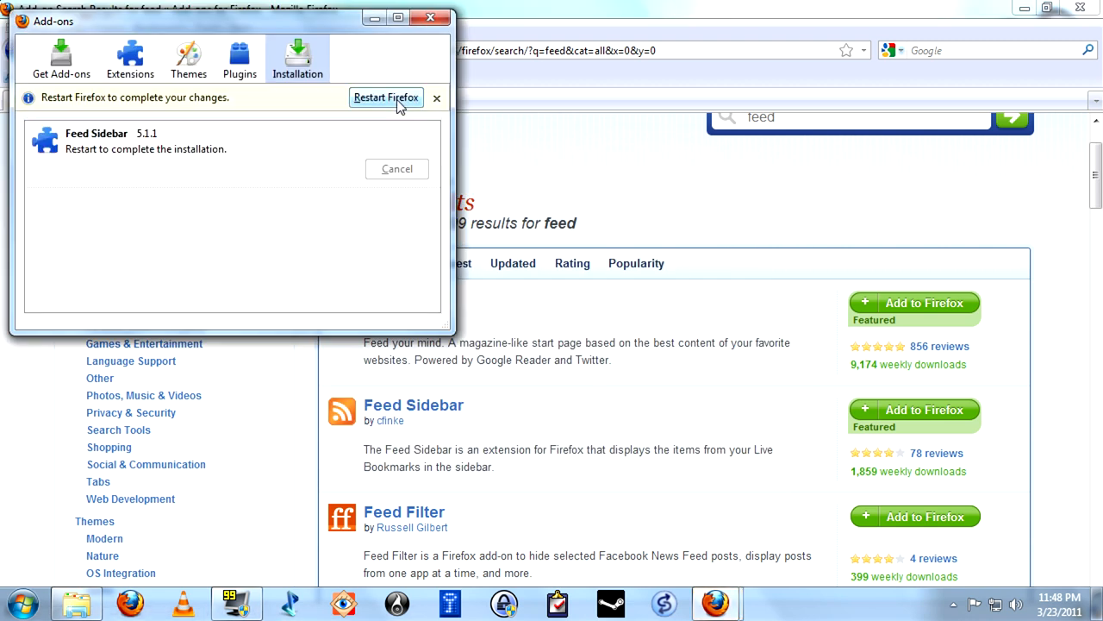
# Restart Firefox to finish installing Feed Sidebar and decline the SmartLinks opt-in.
pyautogui.click(385, 97)
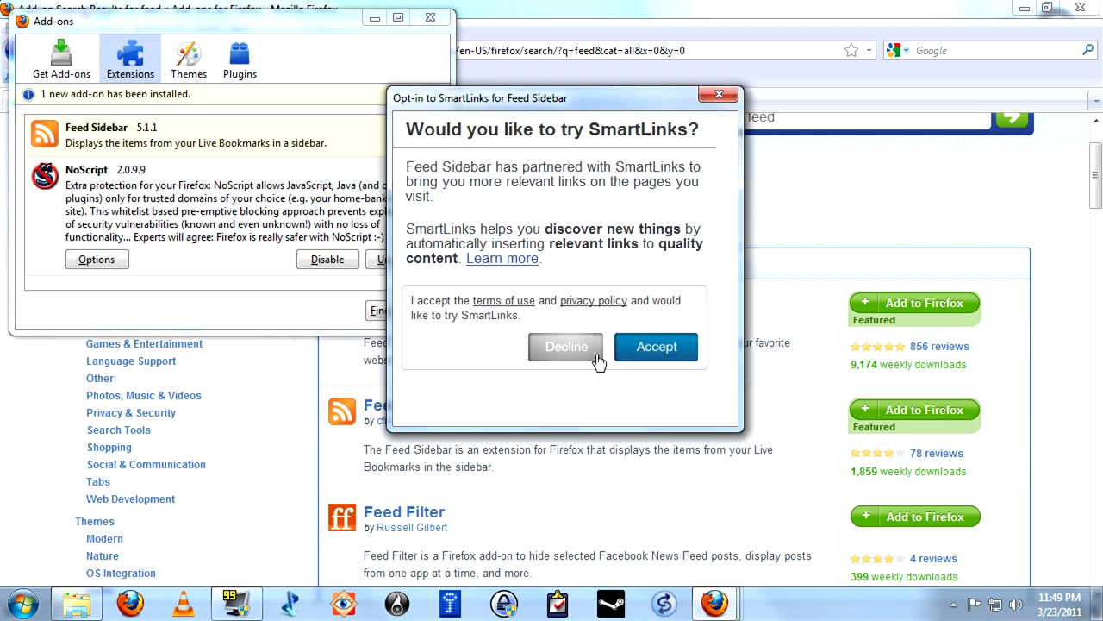
pyautogui.click(565, 346)
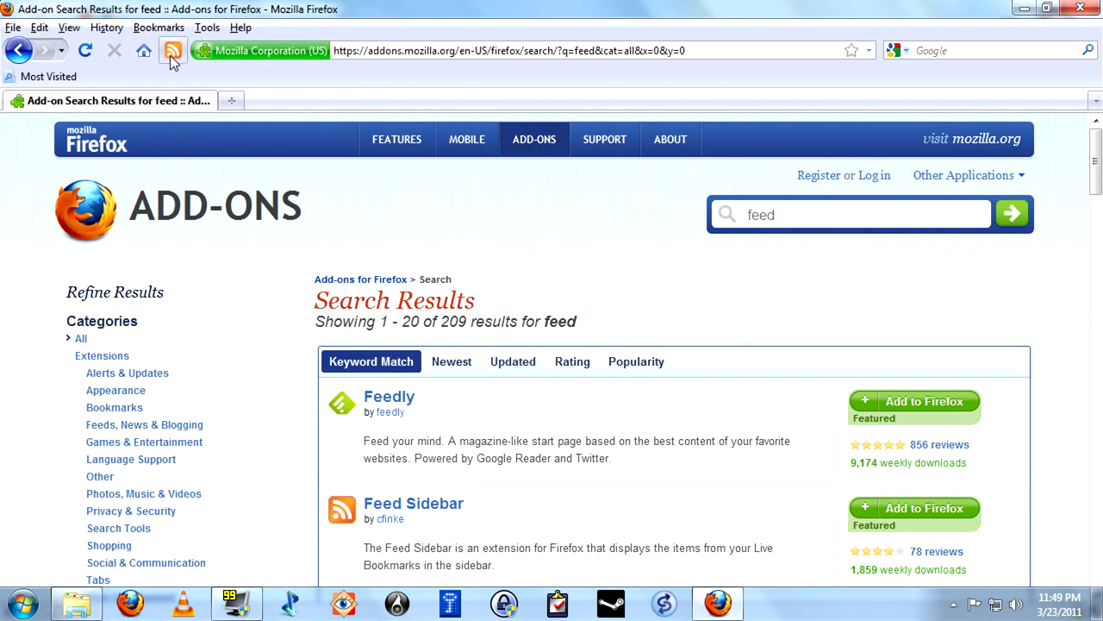
pyautogui.click(173, 50)
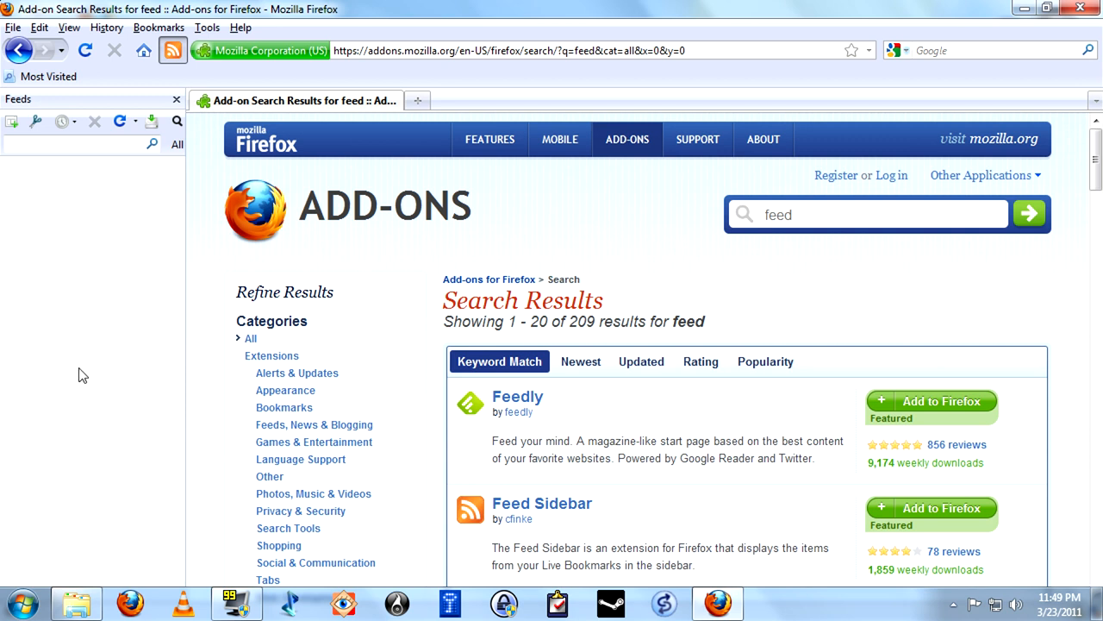
pyautogui.moveTo(146, 95)
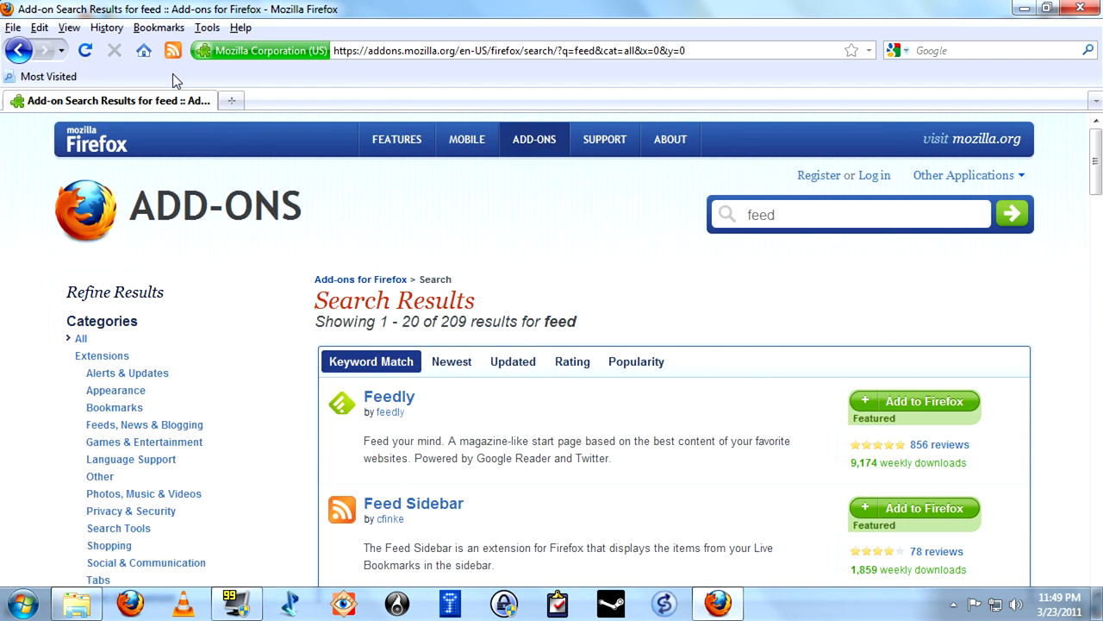
pyautogui.moveTo(165, 22)
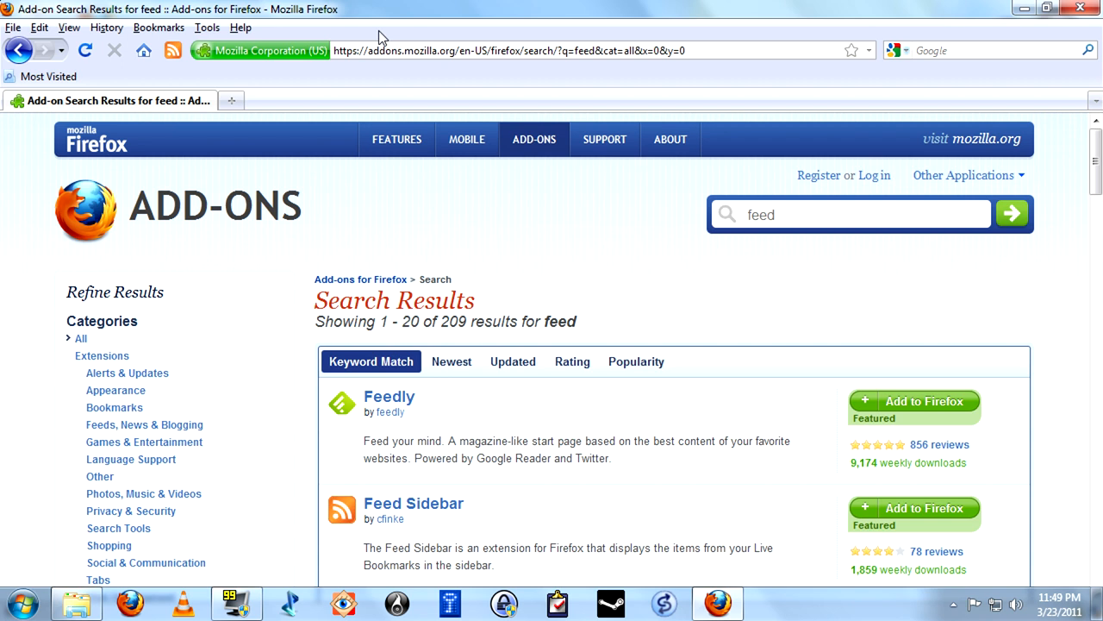
pyautogui.moveTo(438, 41)
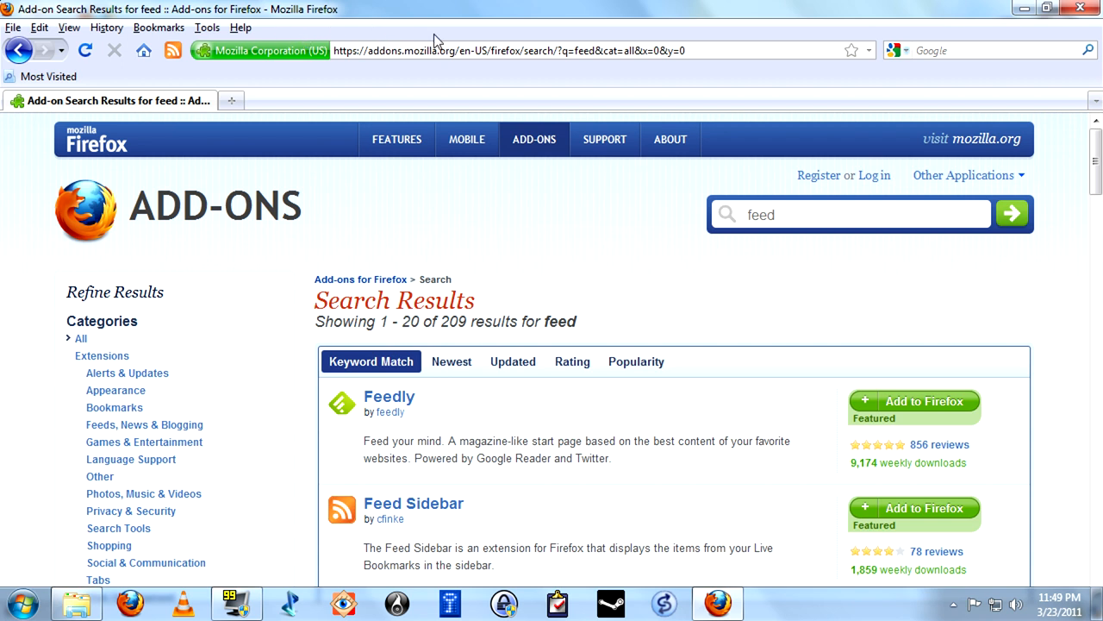
pyautogui.moveTo(440, 37)
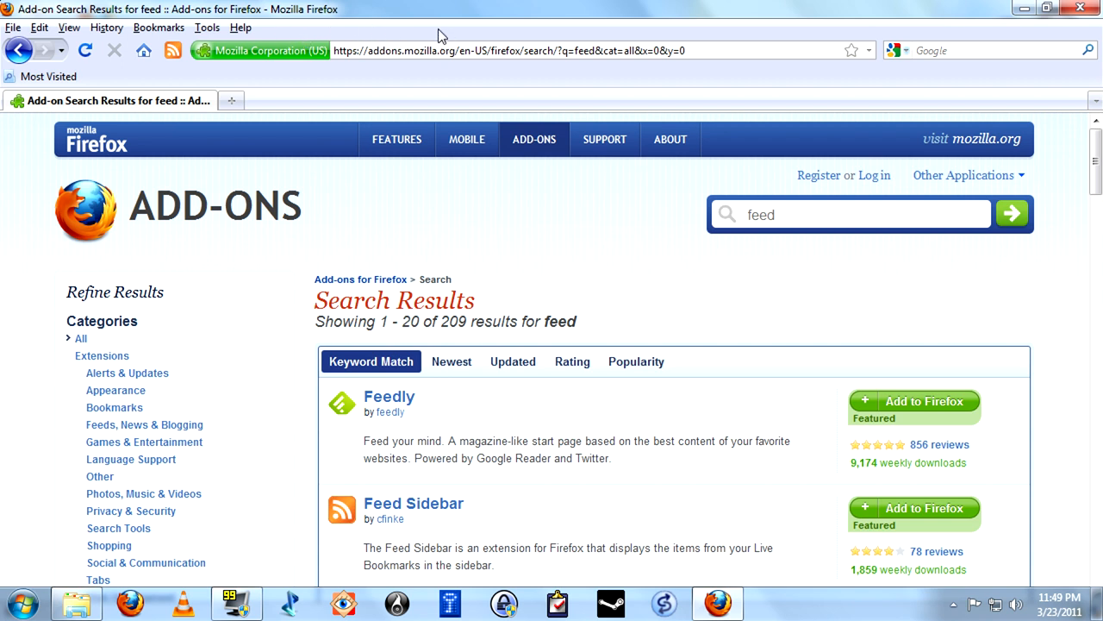
pyautogui.moveTo(501, 110)
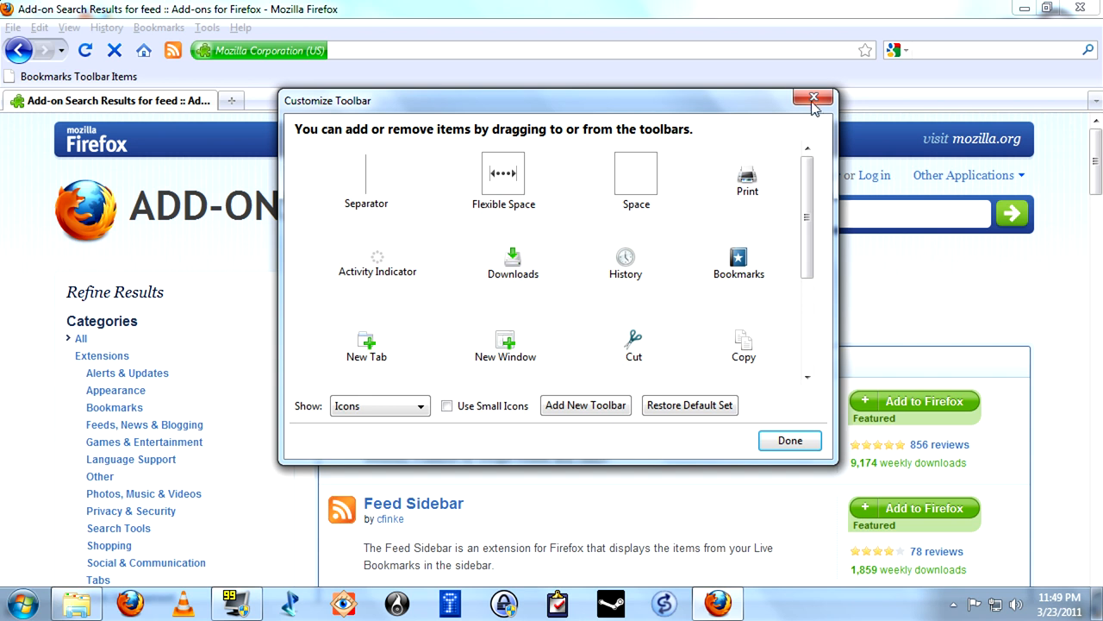
pyautogui.click(812, 96)
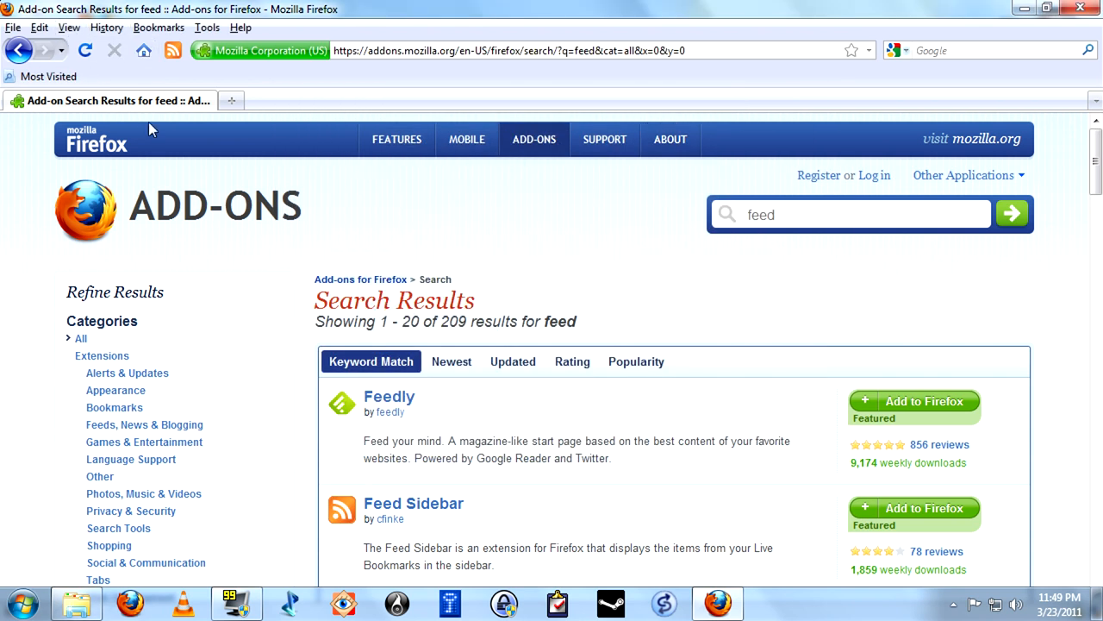
pyautogui.moveTo(205, 84)
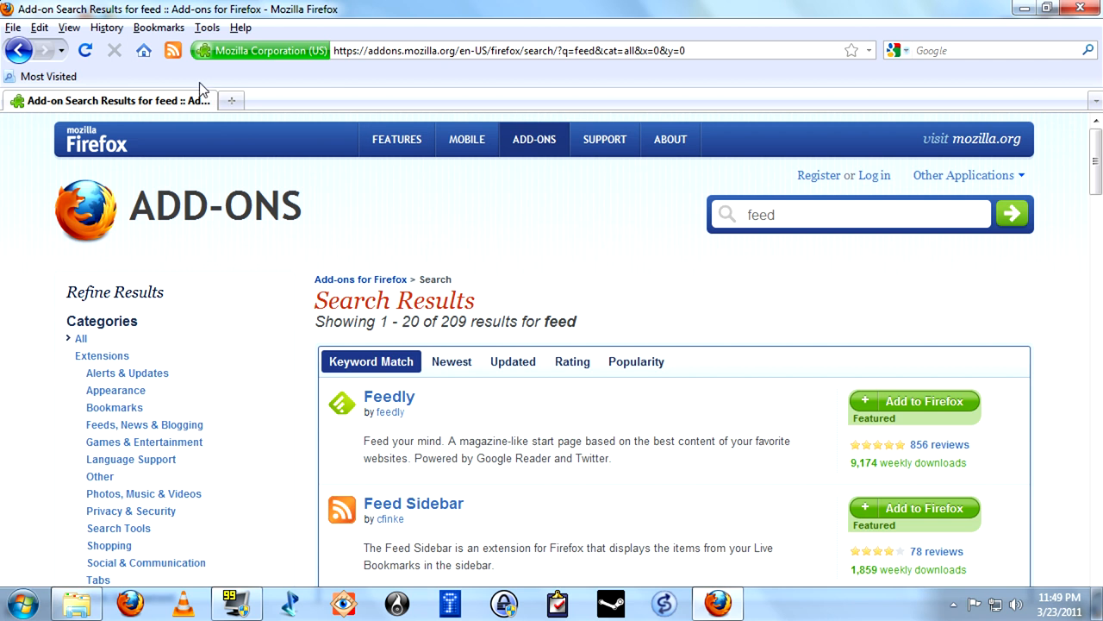
# Open the 'For Feed Demo' bookmark folder's five pages with Open All in Tabs.
pyautogui.click(159, 26)
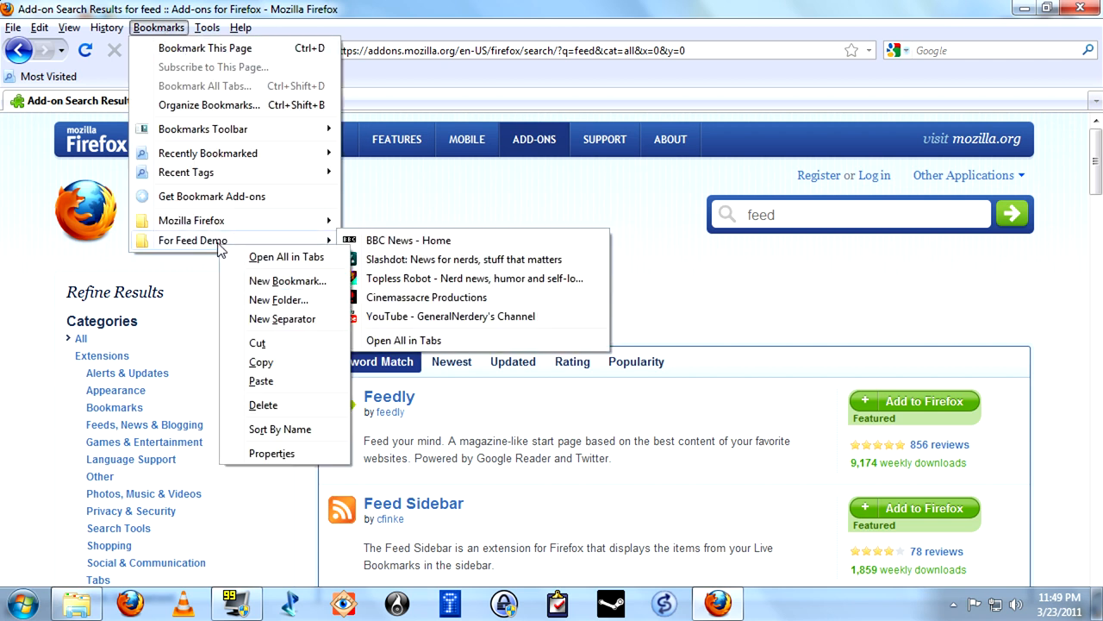
pyautogui.moveTo(287, 257)
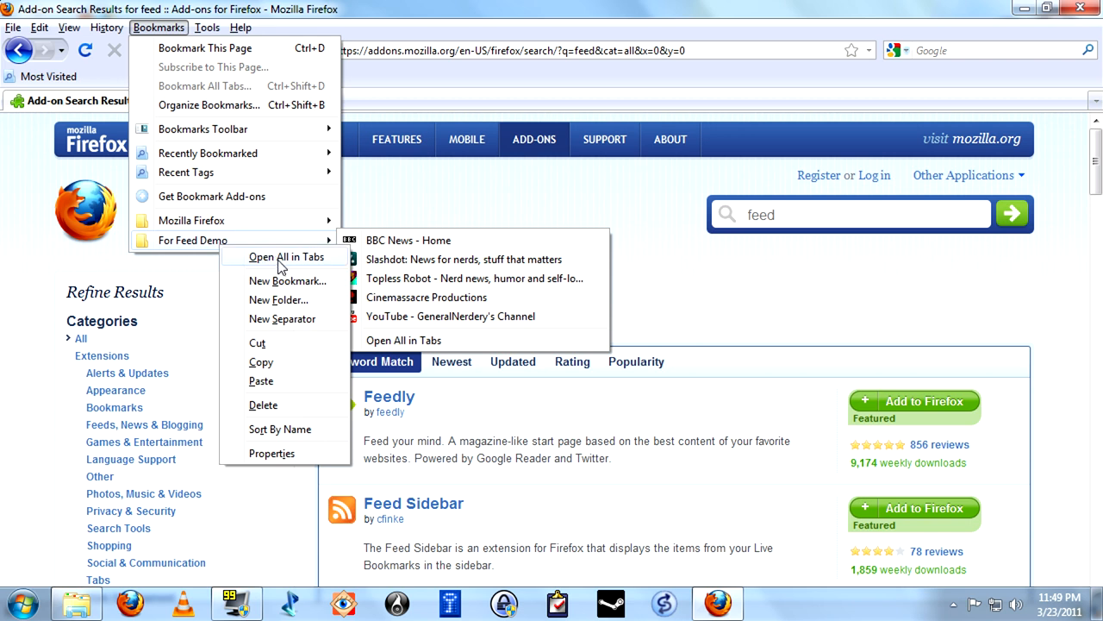
pyautogui.moveTo(277, 263)
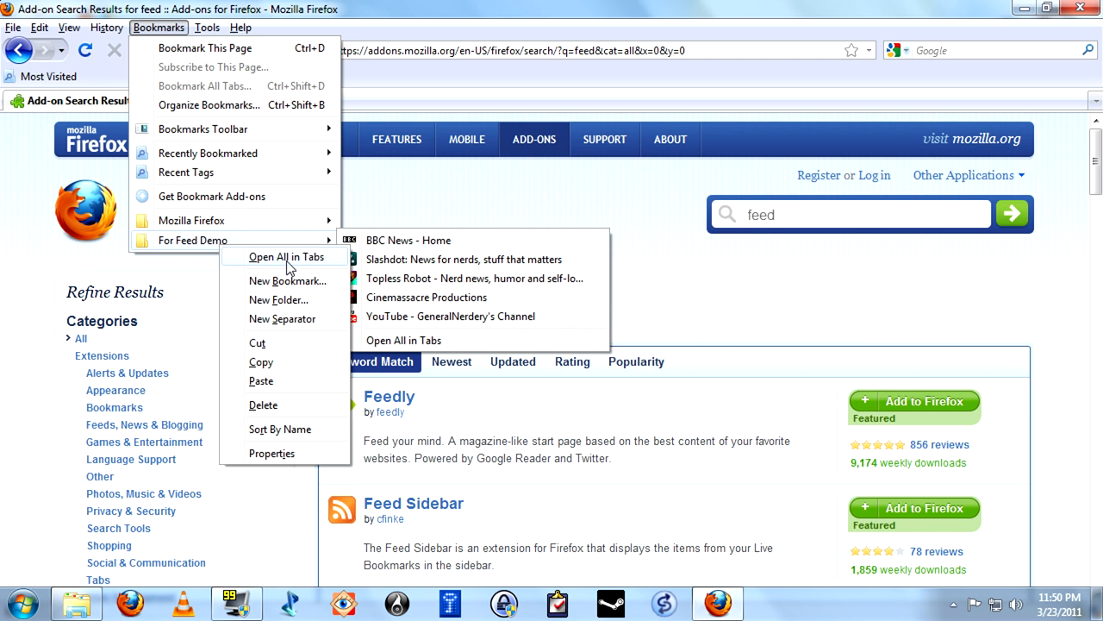
pyautogui.moveTo(295, 265)
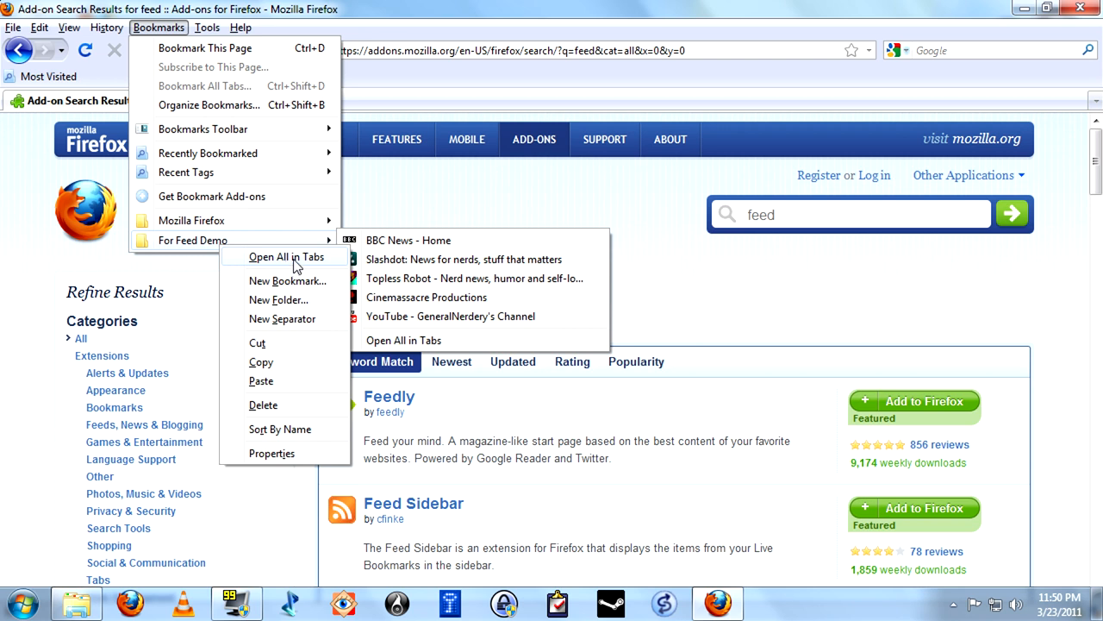
pyautogui.click(285, 256)
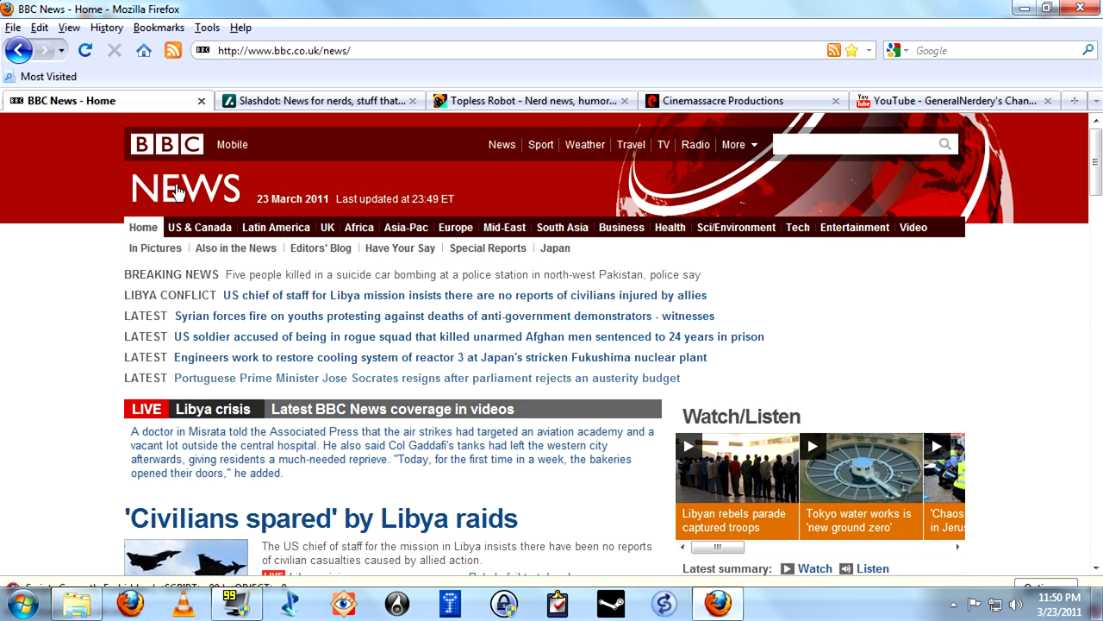
pyautogui.moveTo(179, 192)
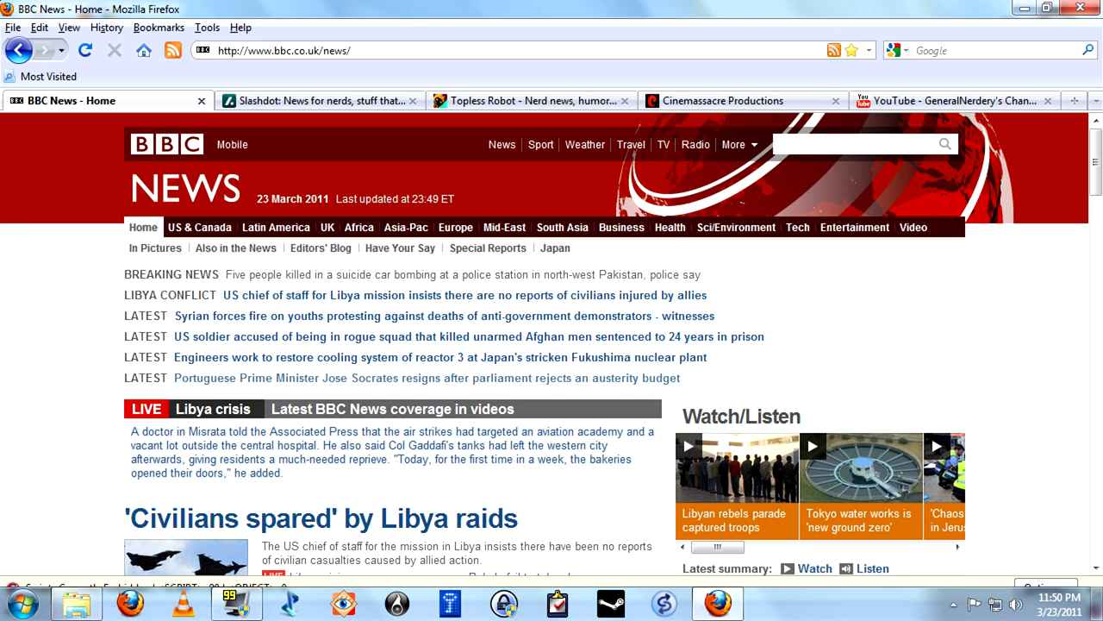
pyautogui.moveTo(822, 40)
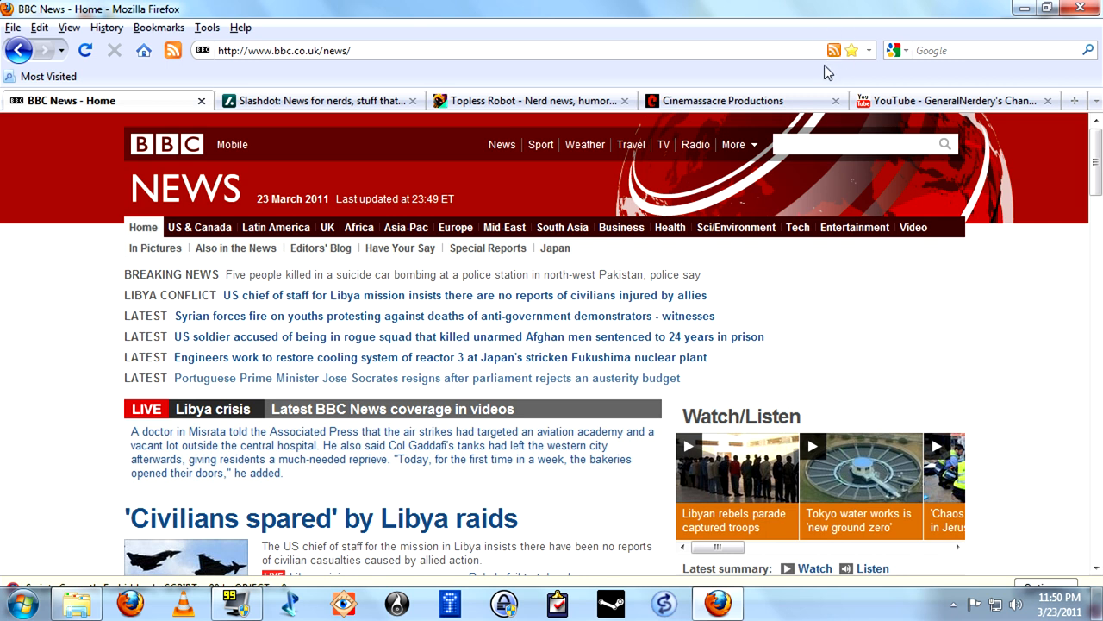
pyautogui.moveTo(851, 375)
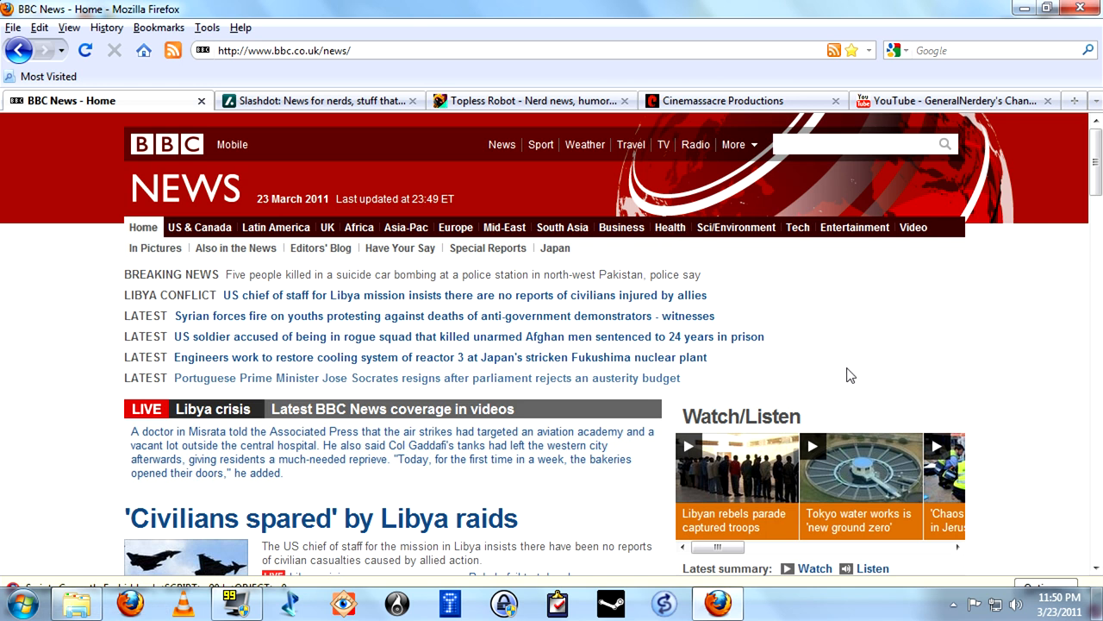
pyautogui.moveTo(448, 154)
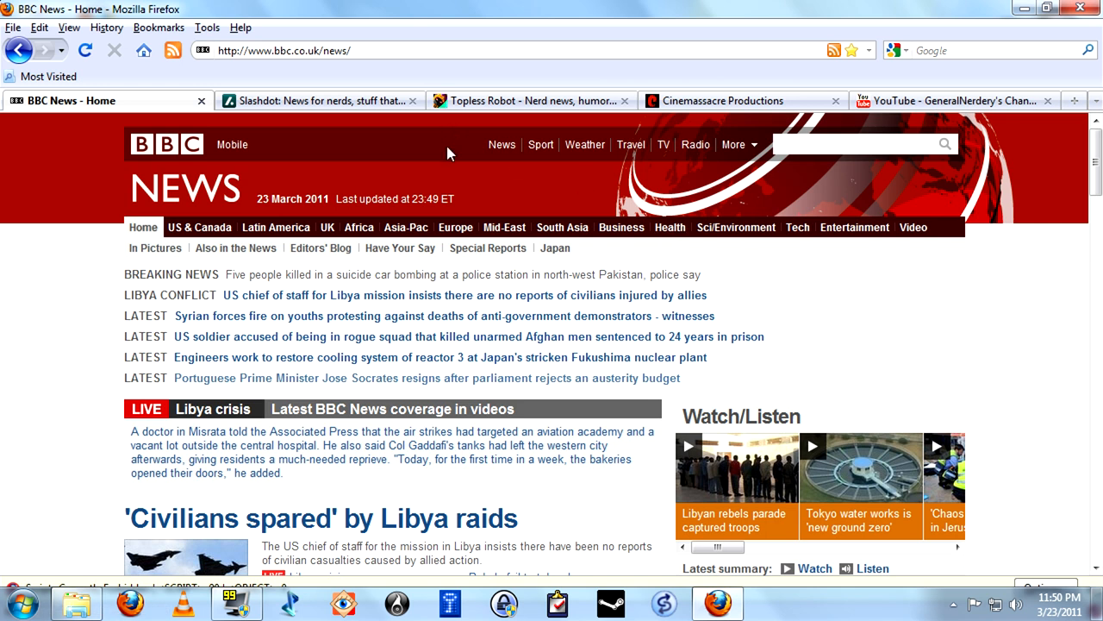
pyautogui.moveTo(836, 349)
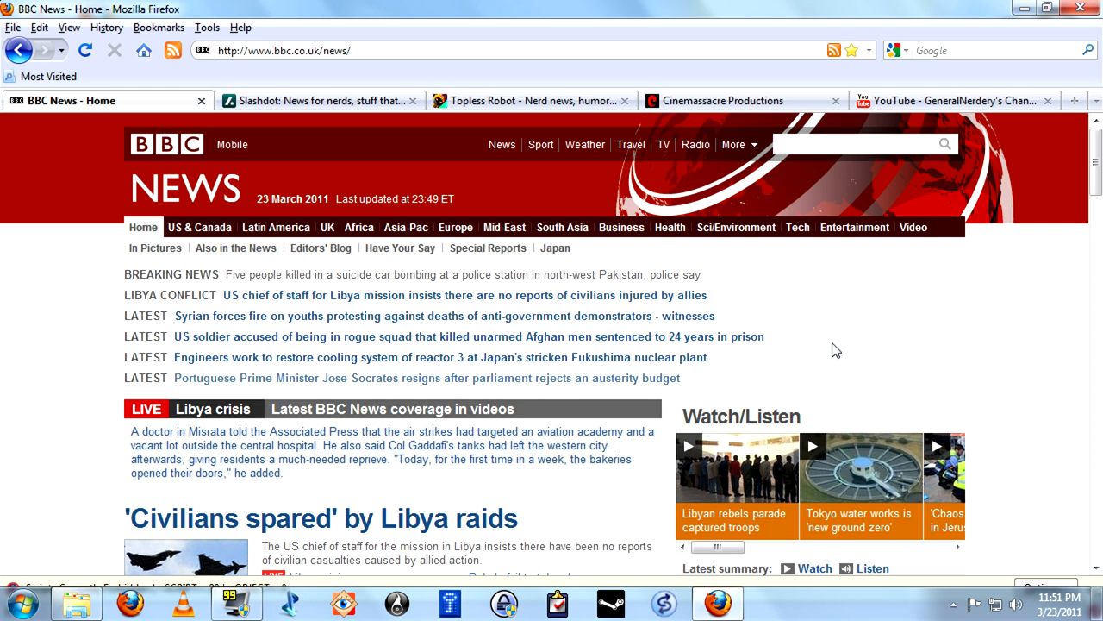
pyautogui.moveTo(824, 76)
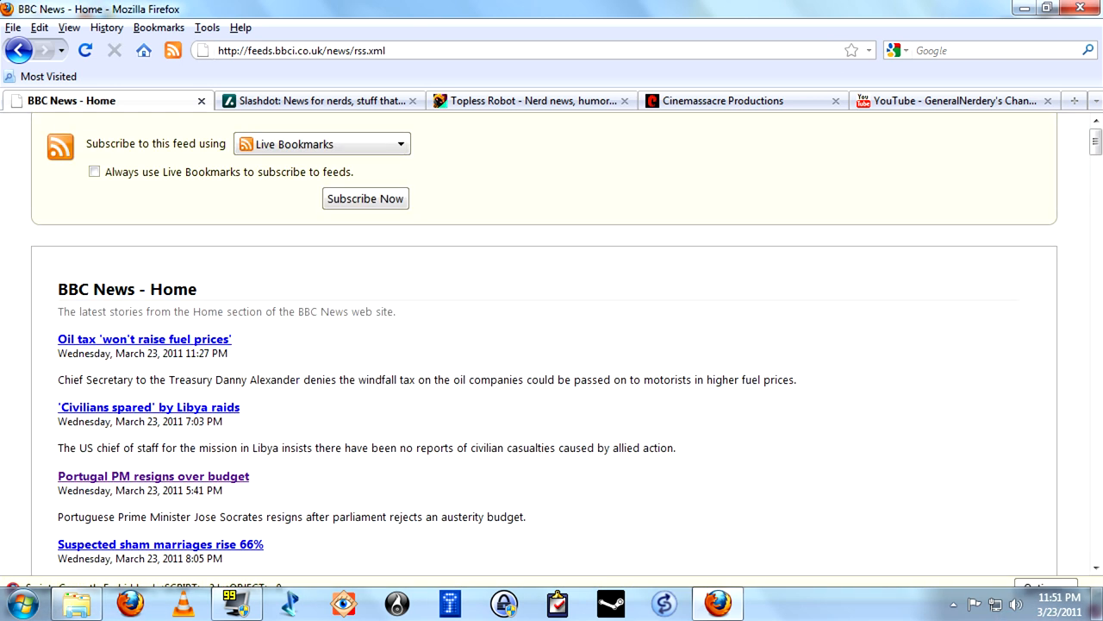
# Browse BBC News and its news feeds help page, then open the home page feed preview.
pyautogui.scroll(-3)
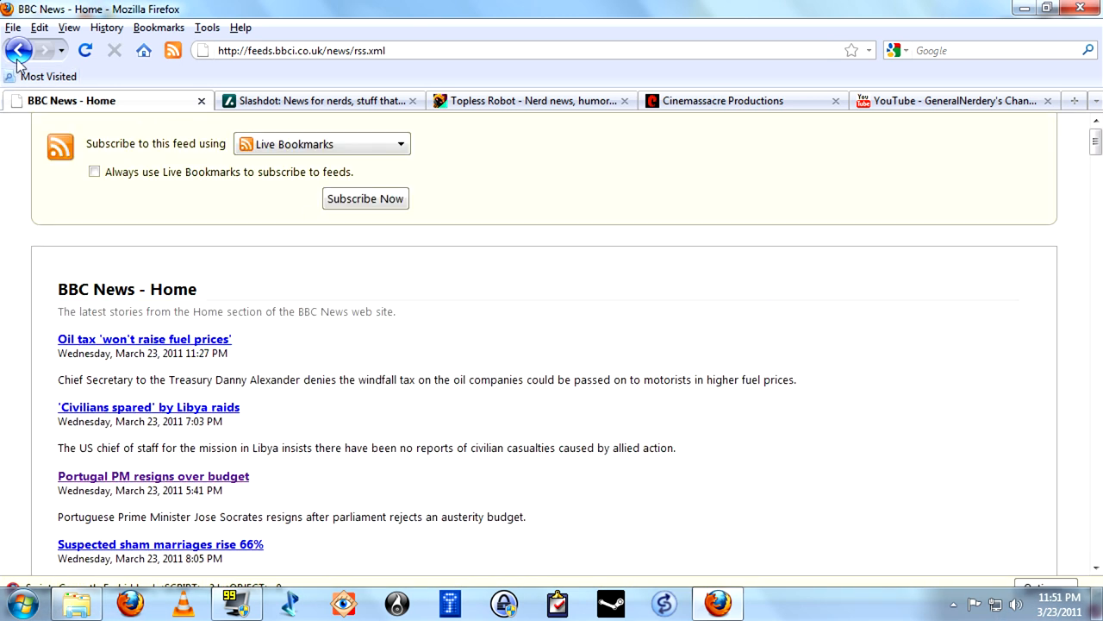
pyautogui.click(18, 50)
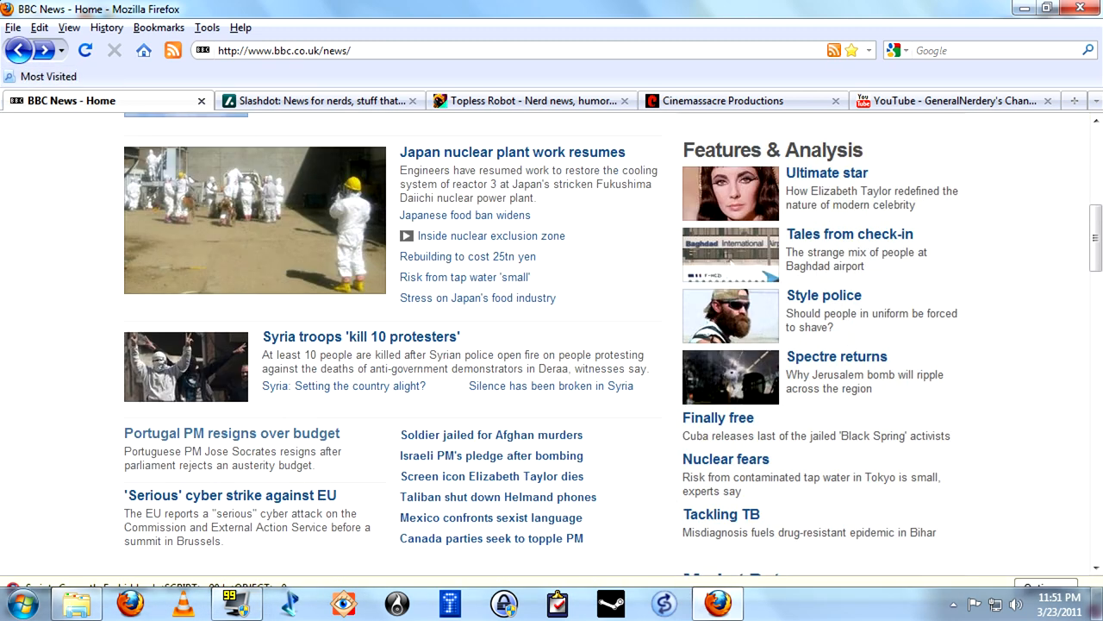
pyautogui.scroll(-3)
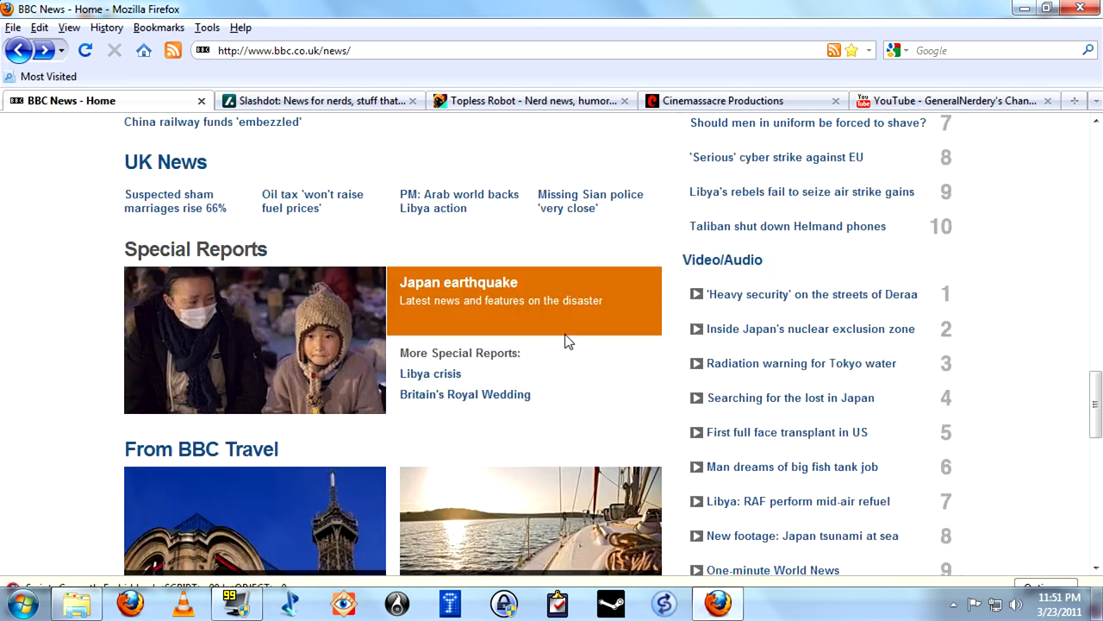
pyautogui.scroll(-3)
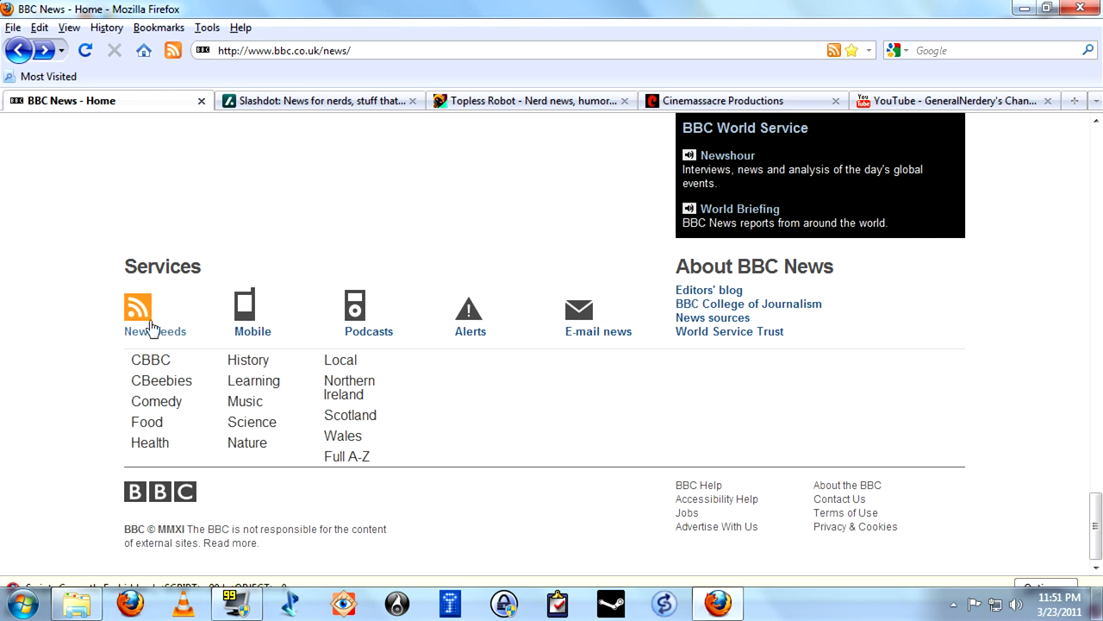
pyautogui.moveTo(112, 322)
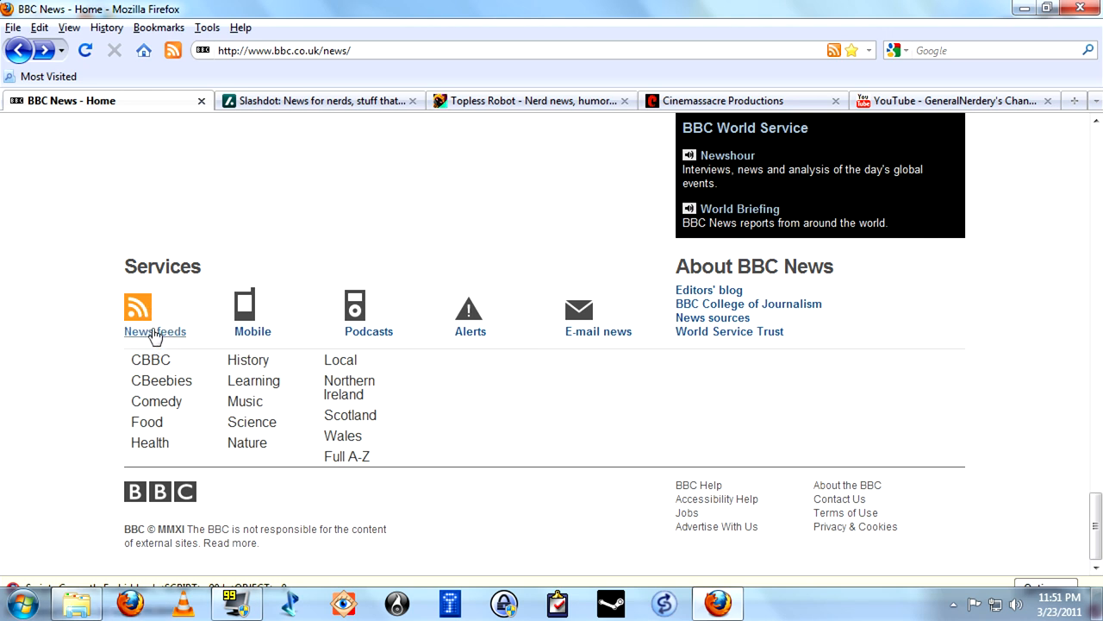
pyautogui.click(155, 332)
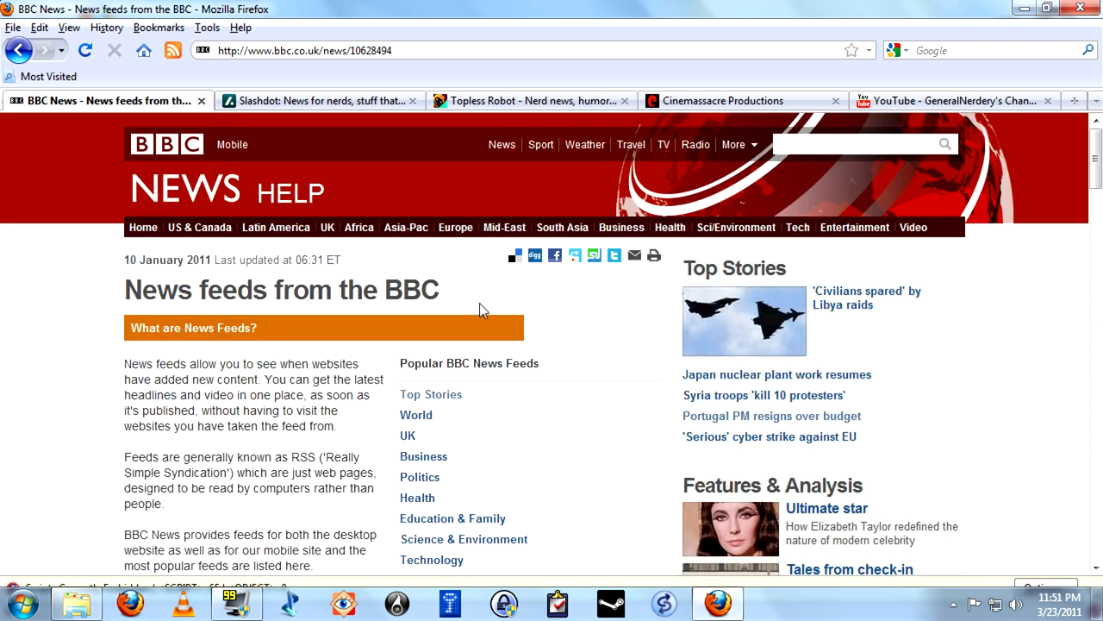
pyautogui.scroll(-3)
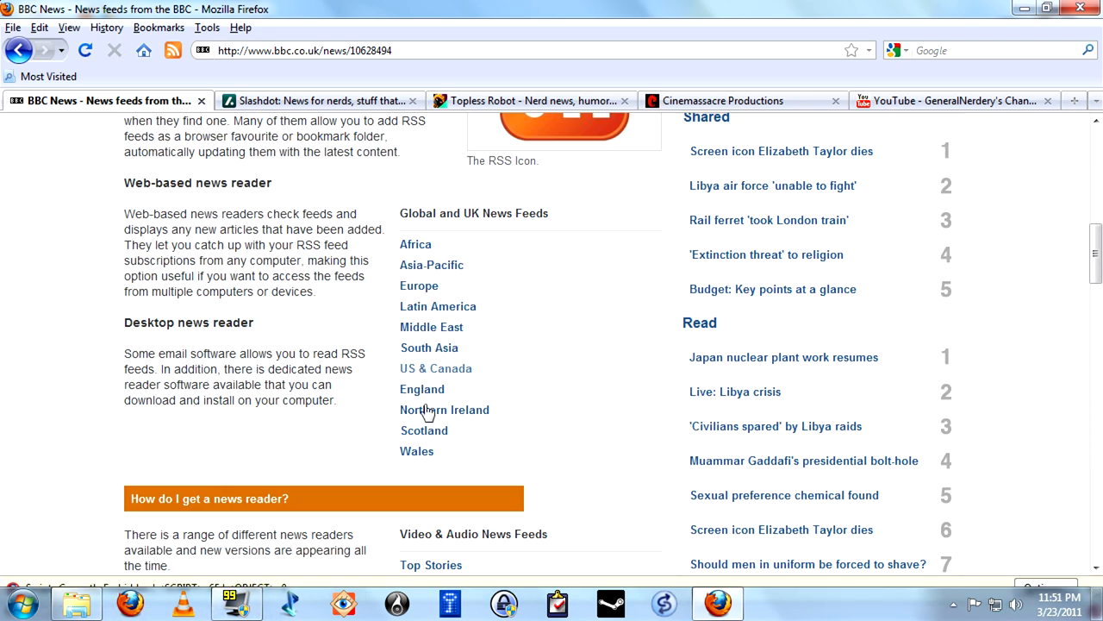
pyautogui.scroll(3)
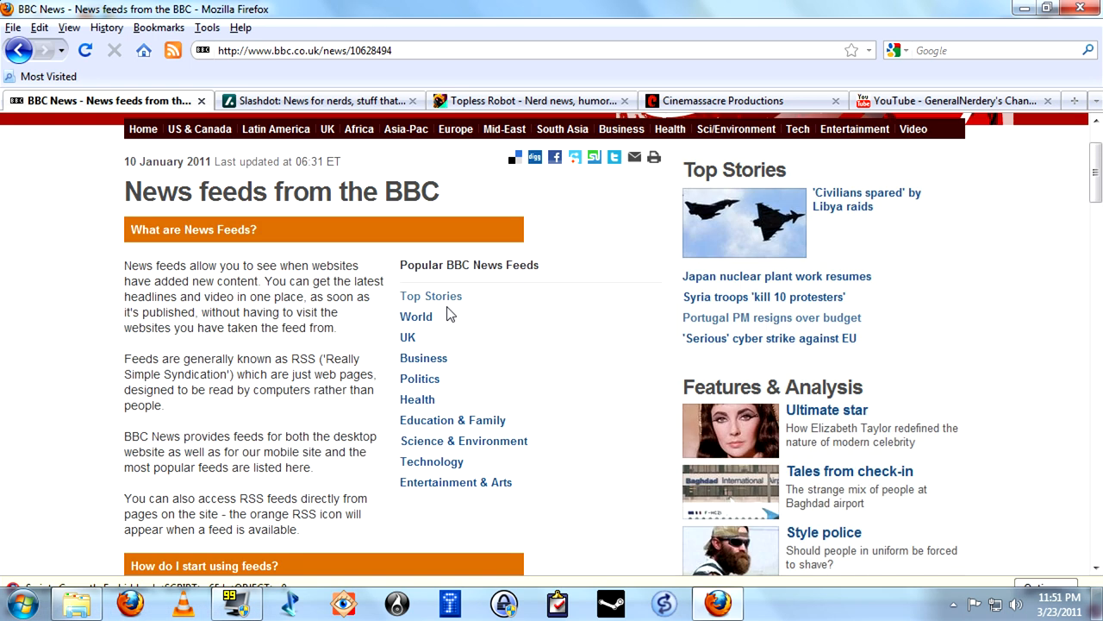
pyautogui.click(19, 50)
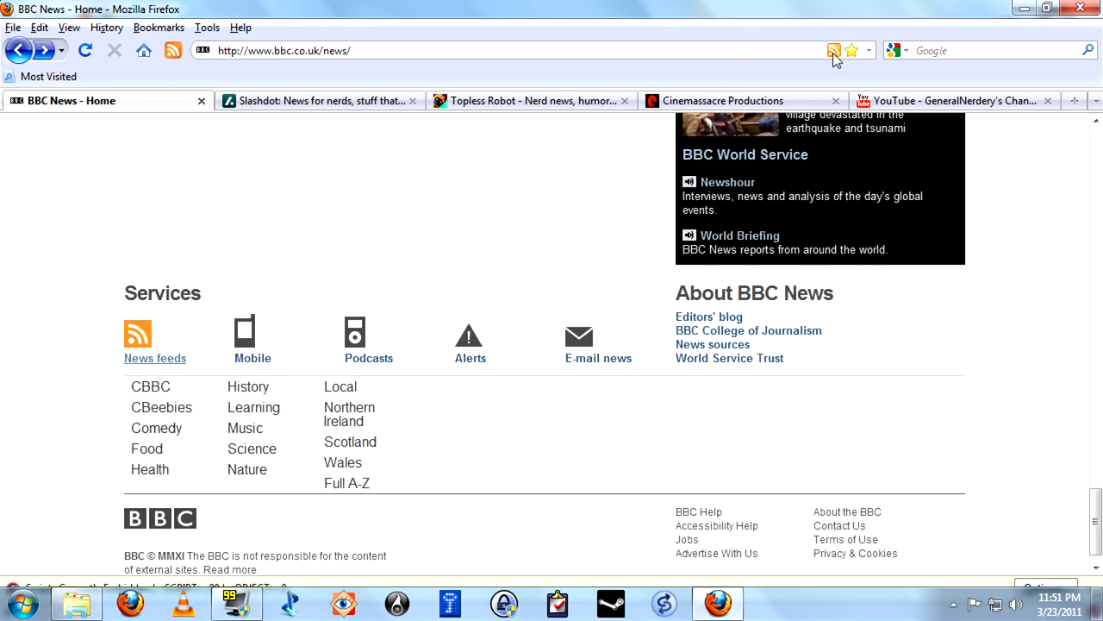
pyautogui.click(834, 50)
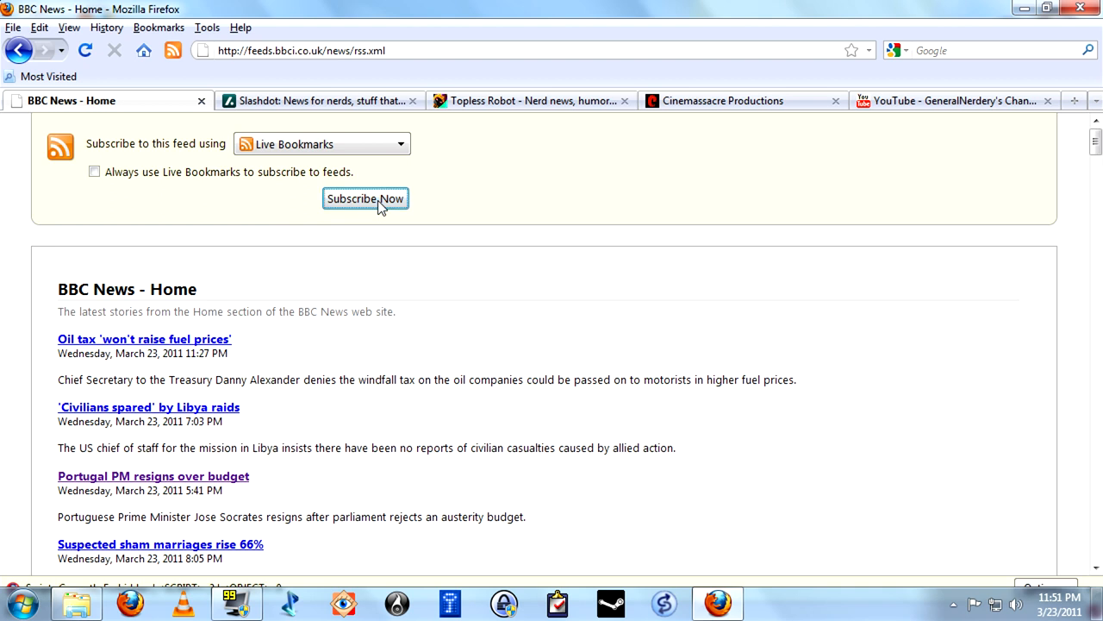
# Subscribe to BBC News - Home as a Live Bookmark and create a 'Feeds' toolbar folder.
pyautogui.click(365, 198)
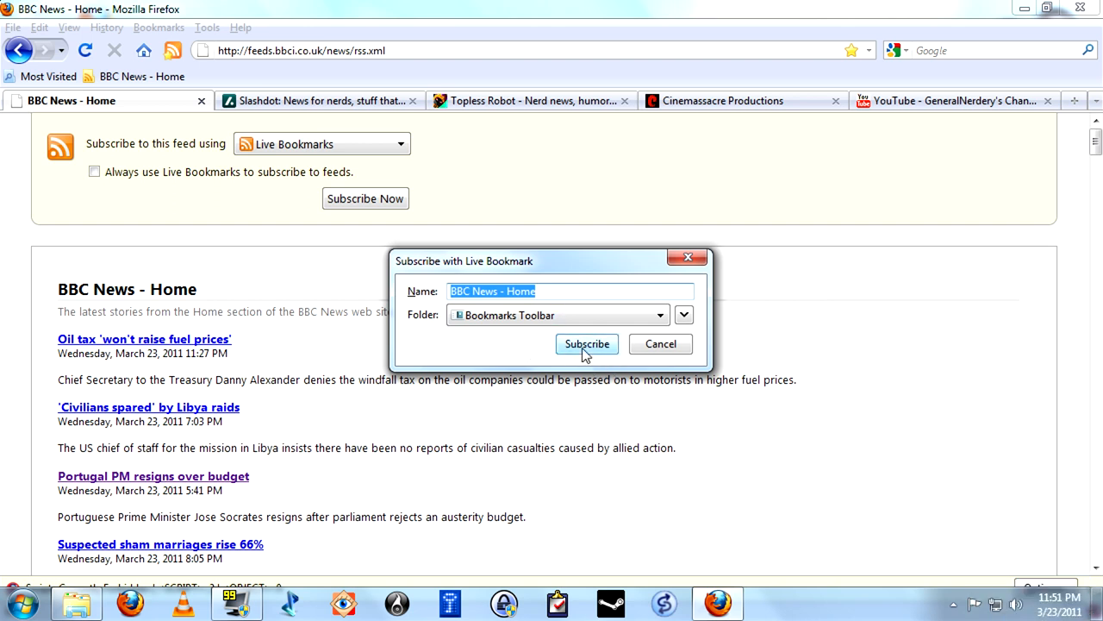
pyautogui.click(587, 344)
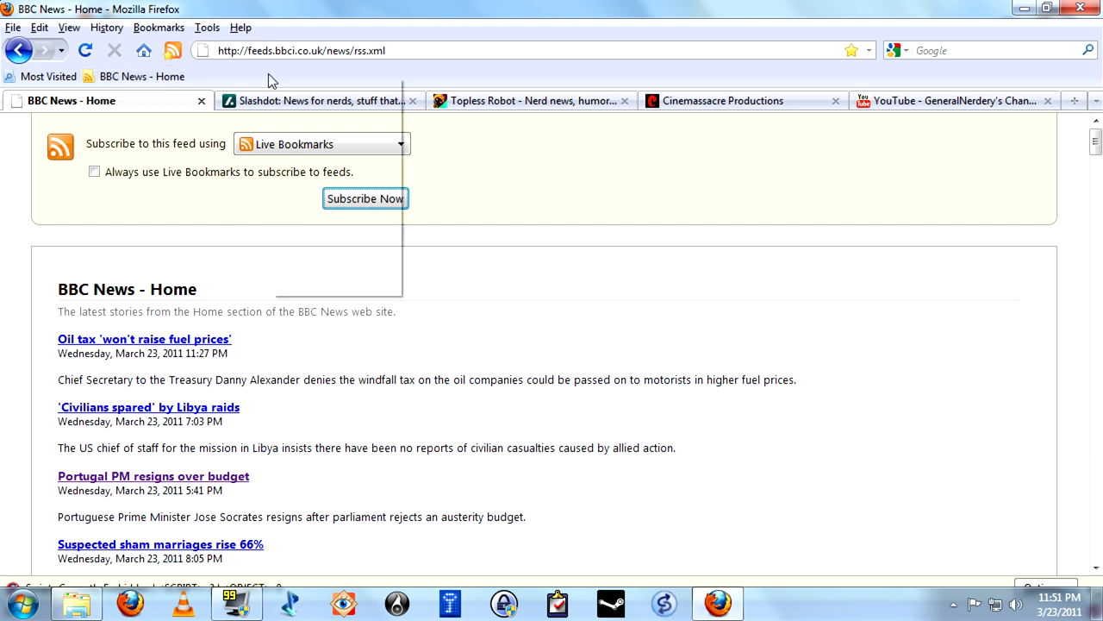
pyautogui.rightClick(271, 80)
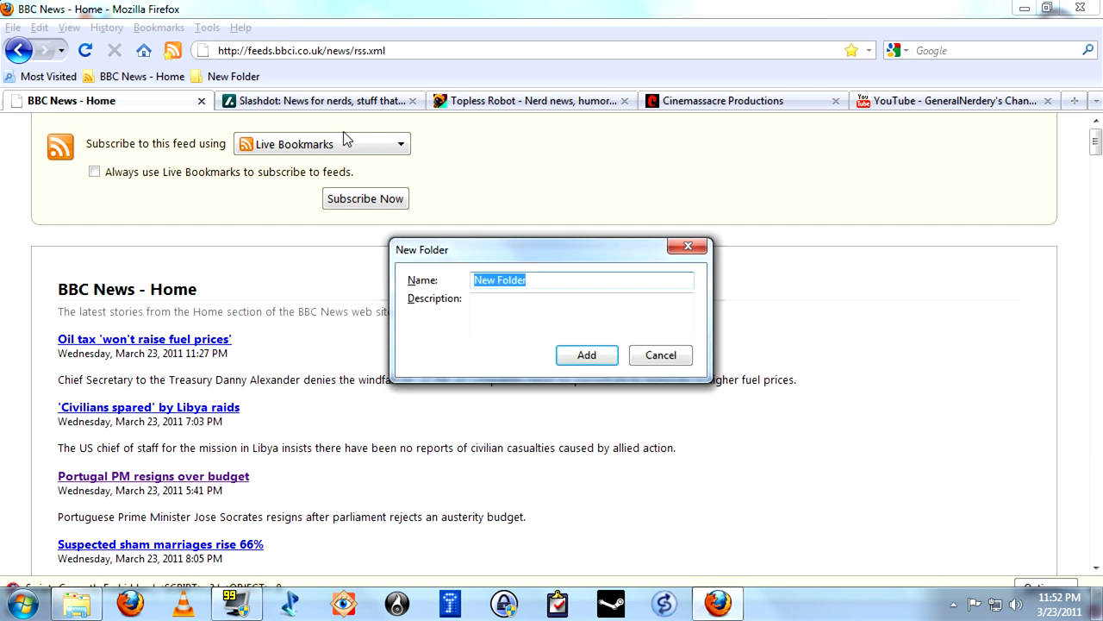
pyautogui.write('Feeds')
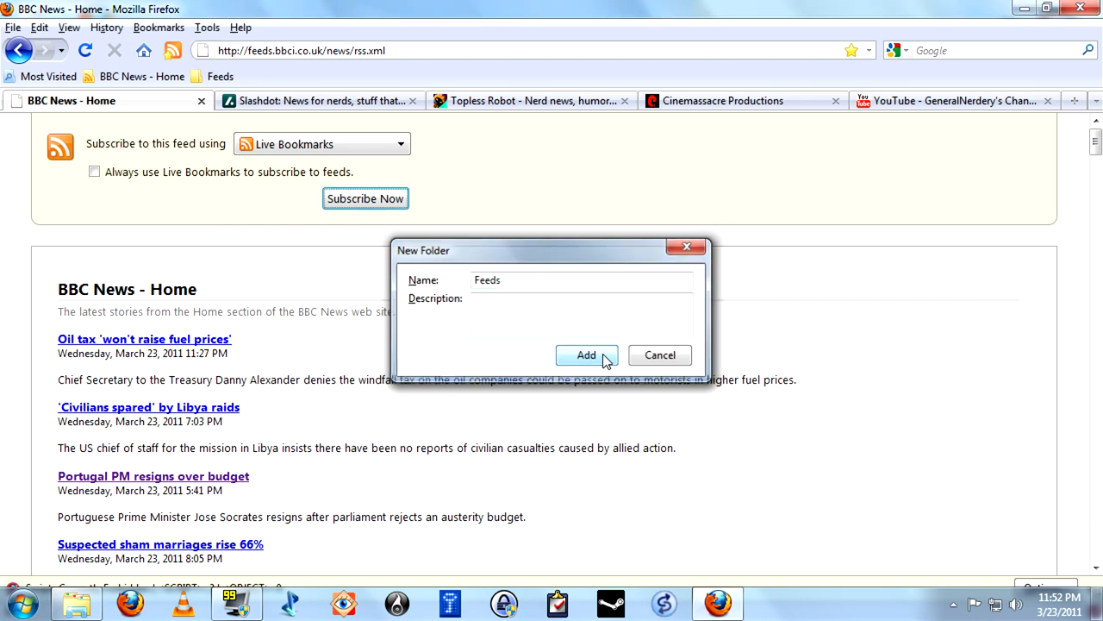
pyautogui.click(586, 355)
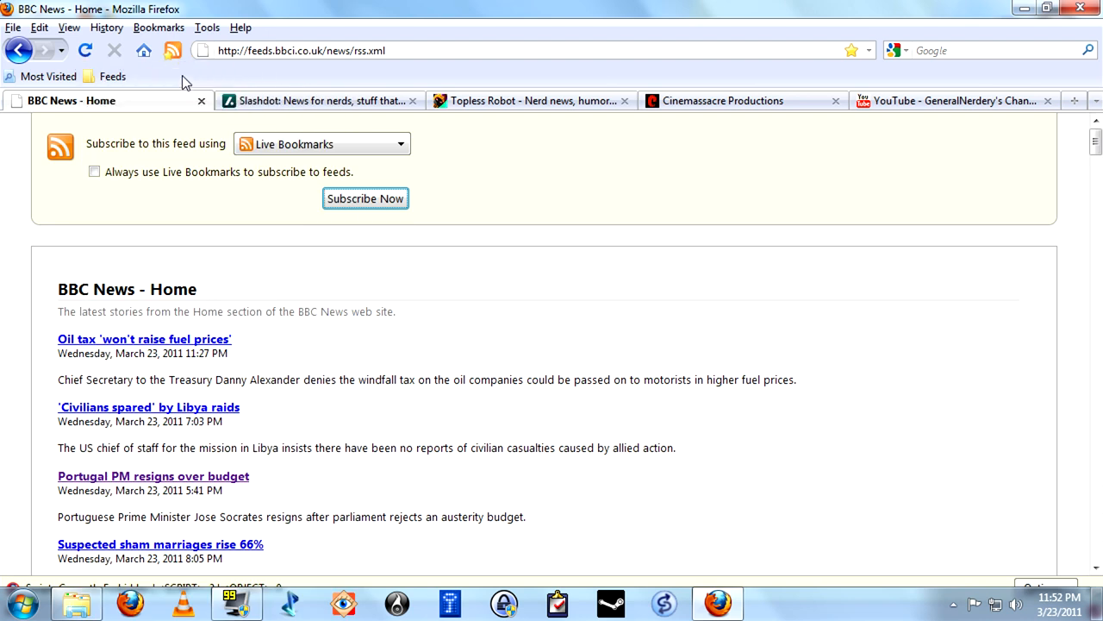
pyautogui.moveTo(205, 97)
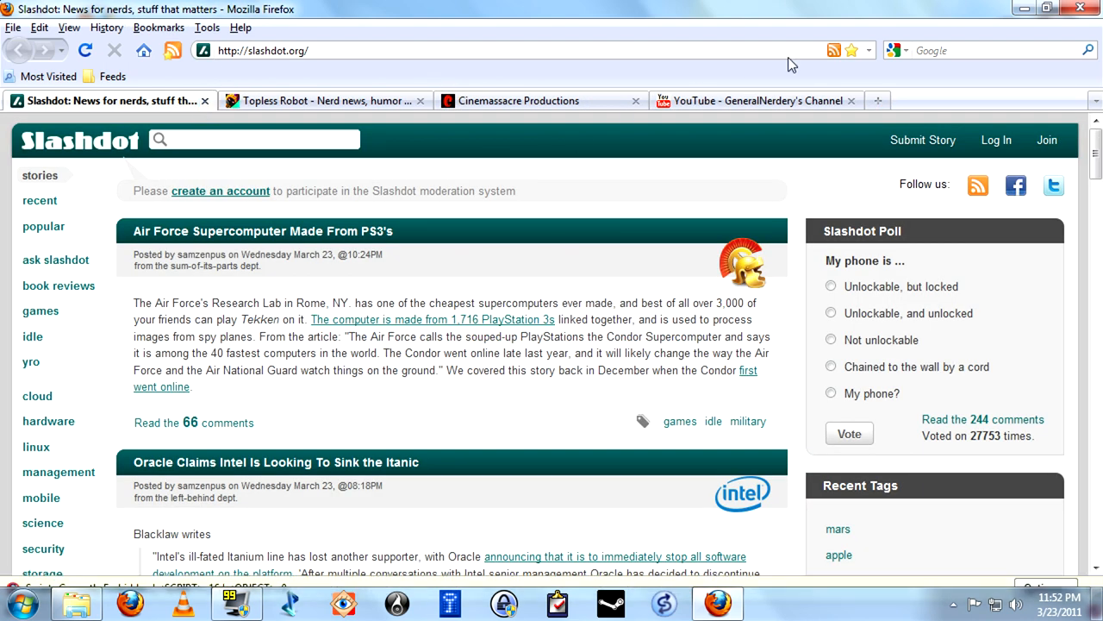
pyautogui.moveTo(851, 221)
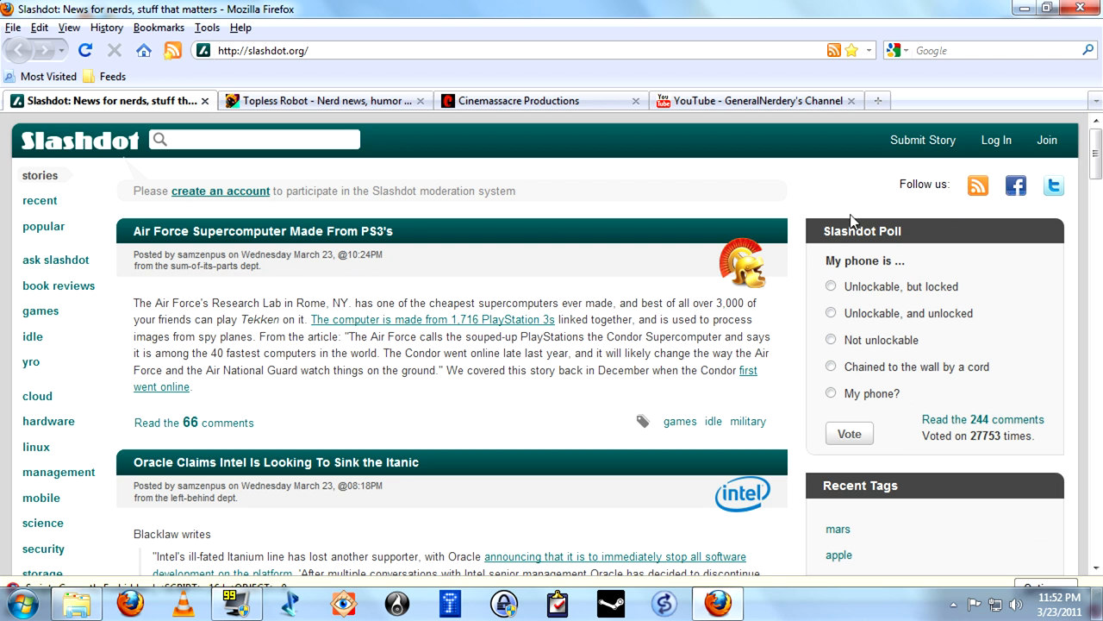
pyautogui.moveTo(980, 200)
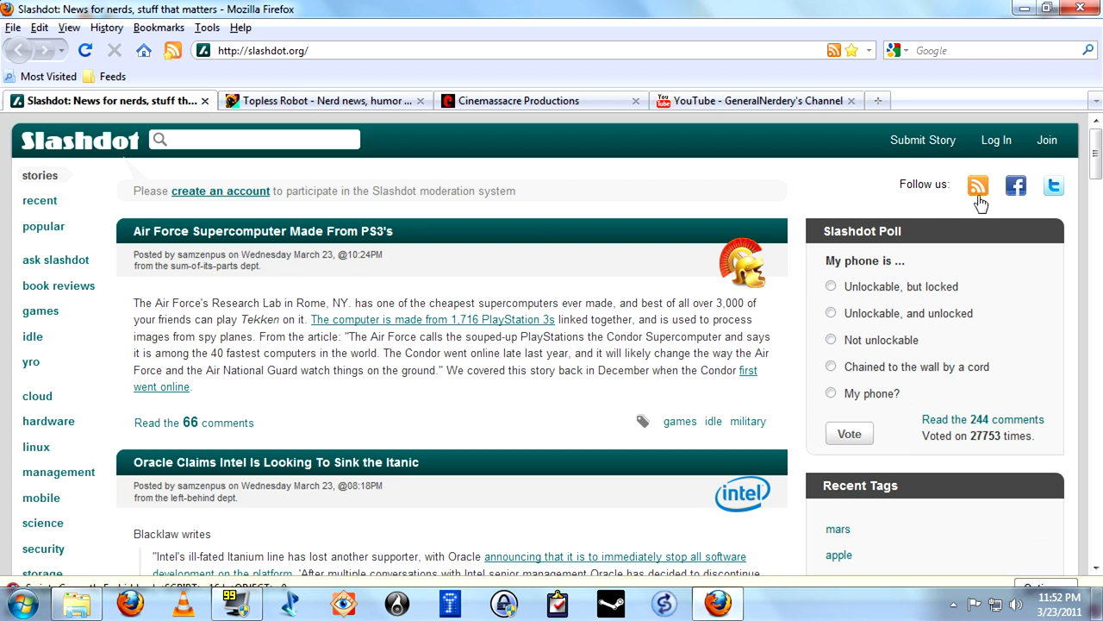
# Subscribe to Slashdot's feed as a Live Bookmark and close the Slashdot tab.
pyautogui.click(978, 185)
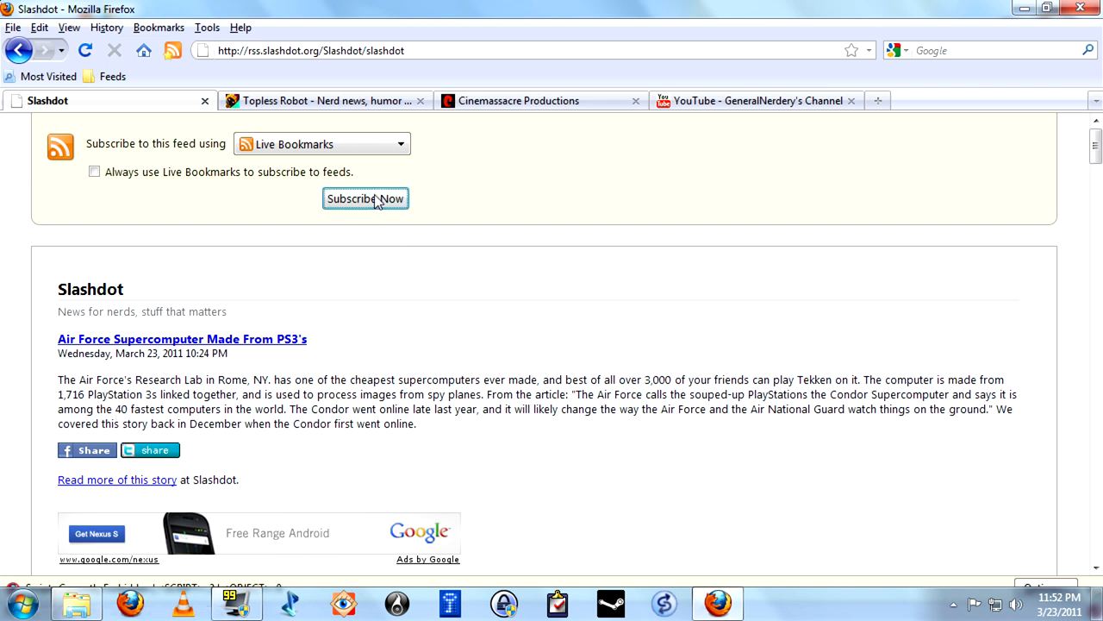
pyautogui.click(366, 199)
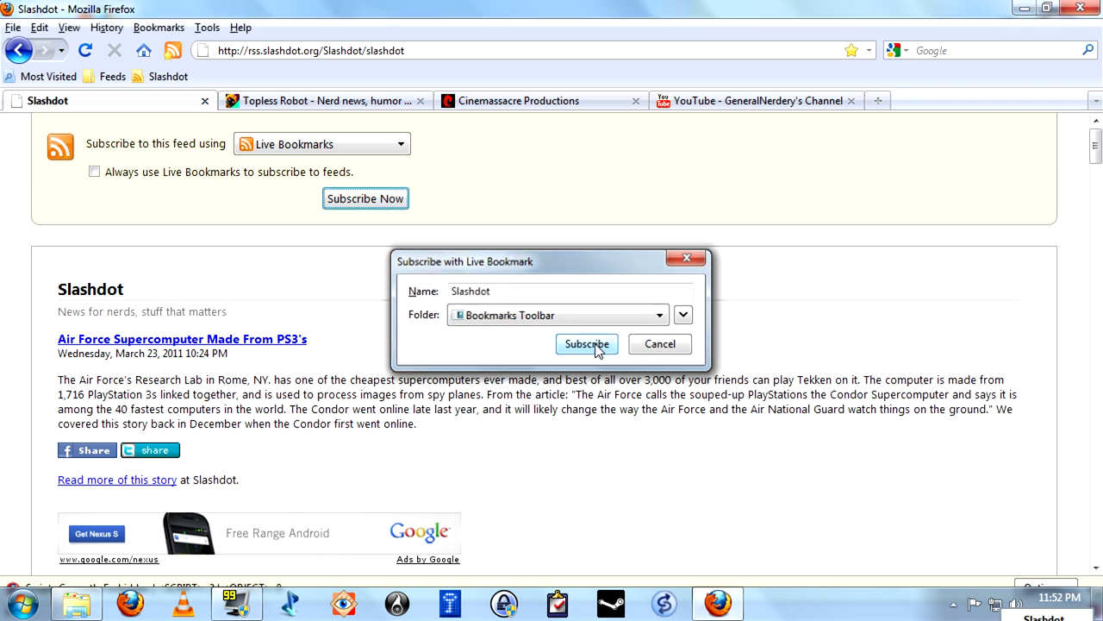
pyautogui.click(587, 343)
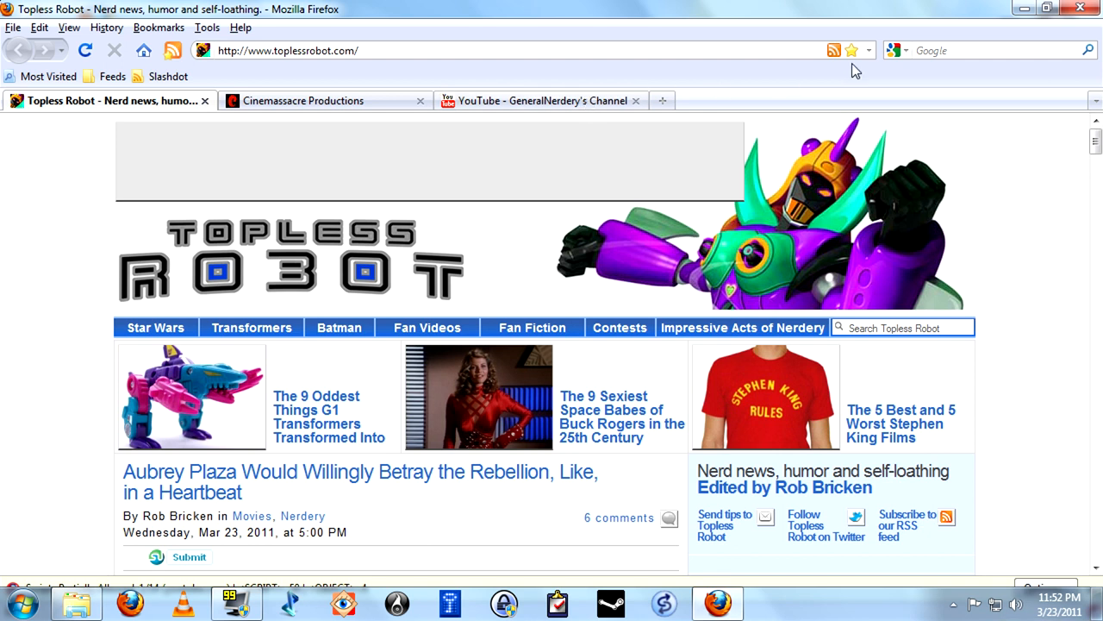
pyautogui.click(301, 101)
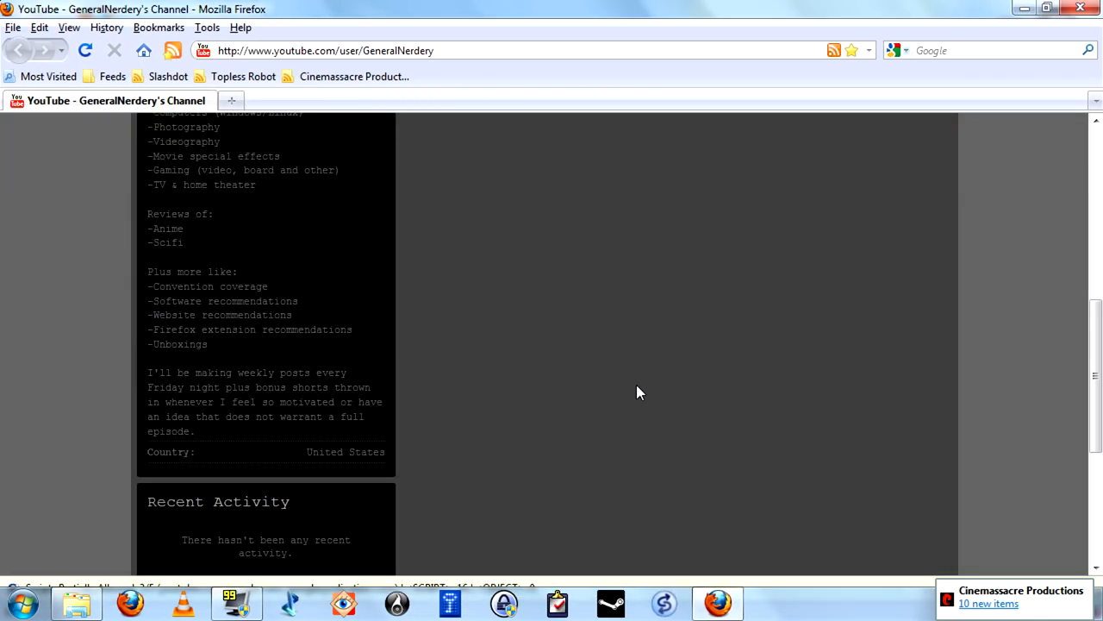
# Subscribe to the YouTube 'Uploads by GeneralNerdery' feed as a Live Bookmark.
pyautogui.scroll(3)
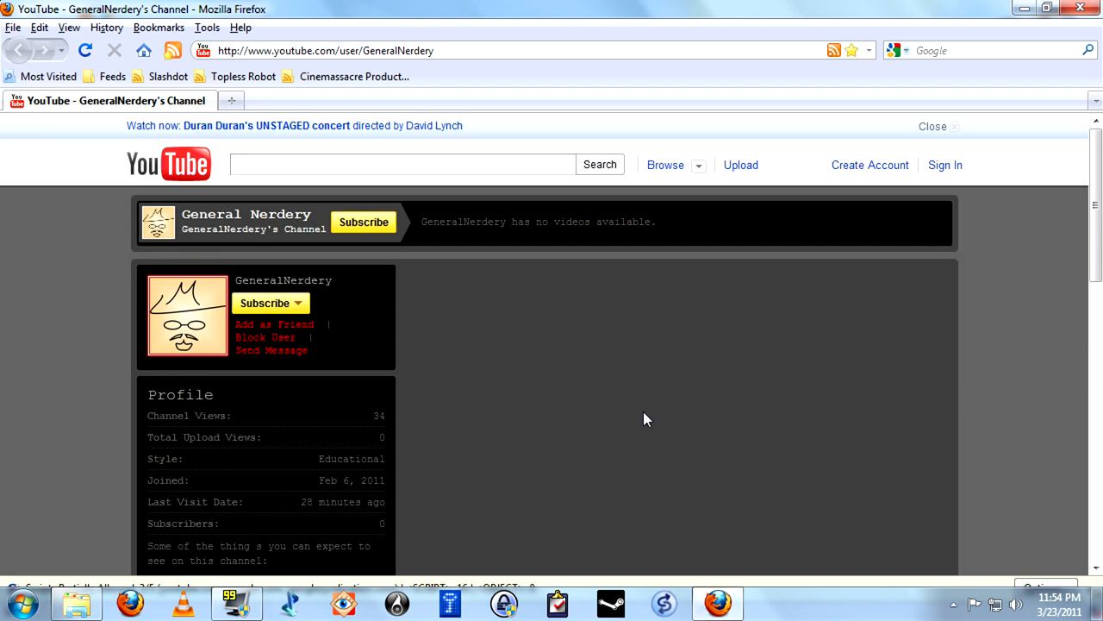
pyautogui.moveTo(785, 329)
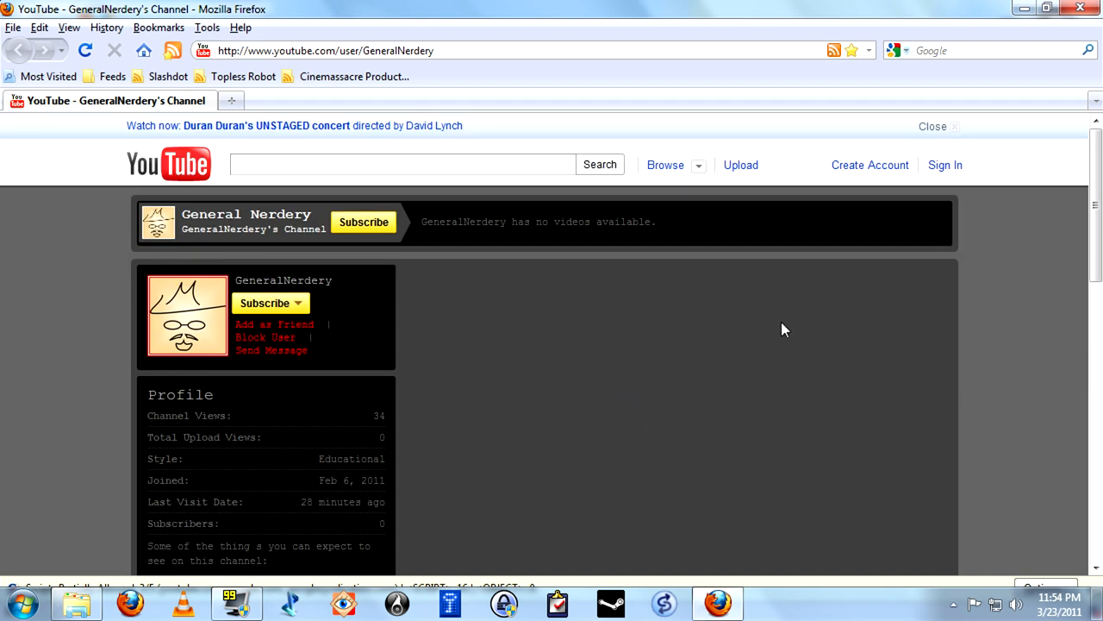
pyautogui.moveTo(680, 328)
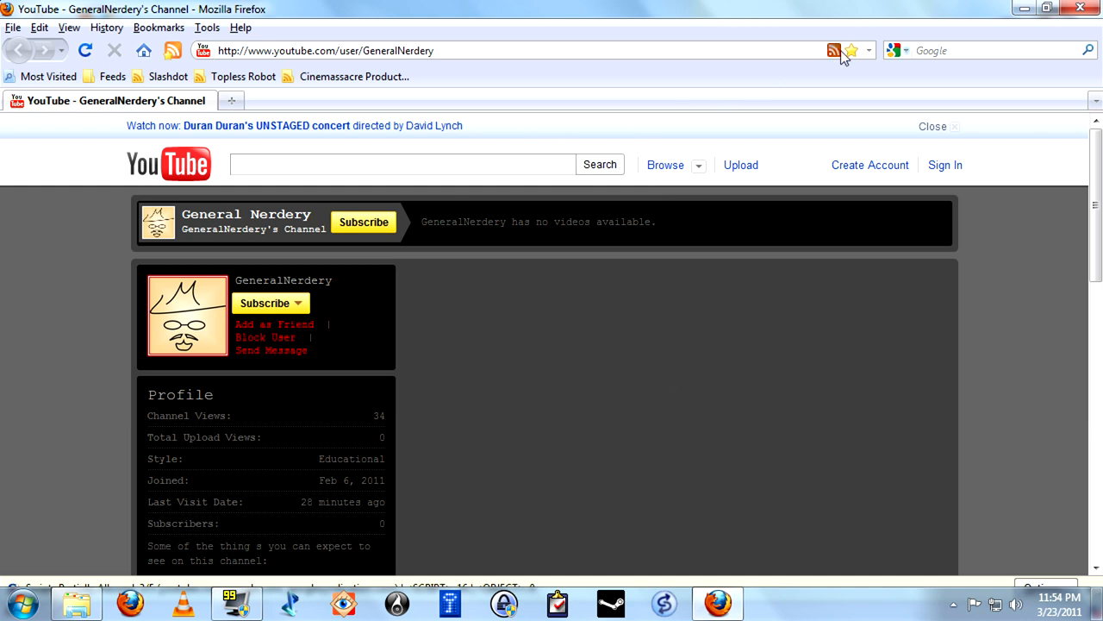
pyautogui.click(832, 50)
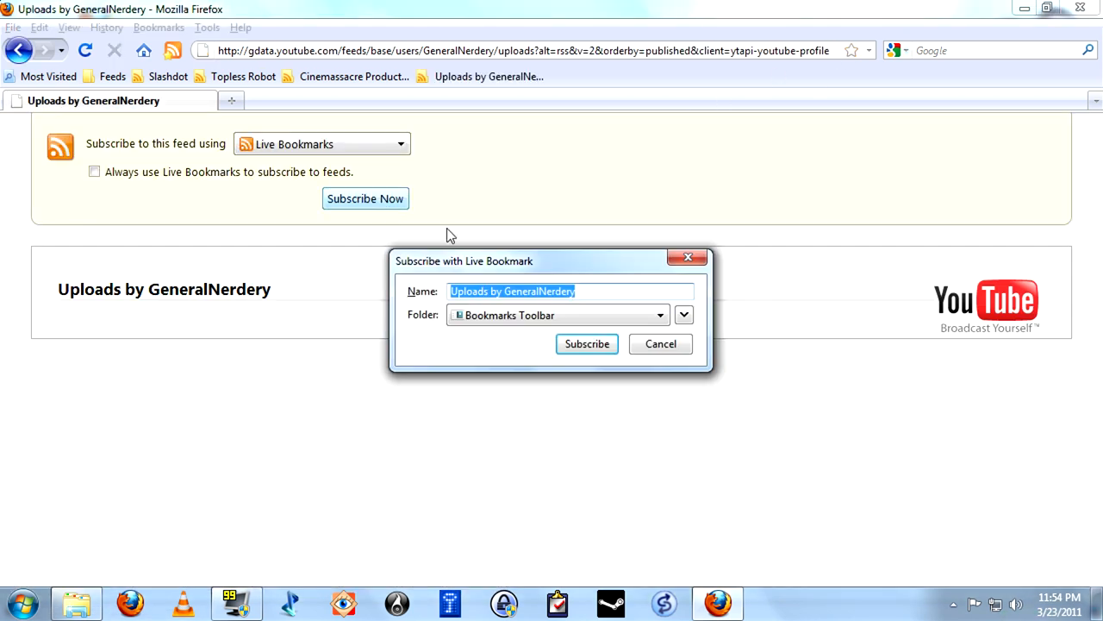
pyautogui.click(587, 344)
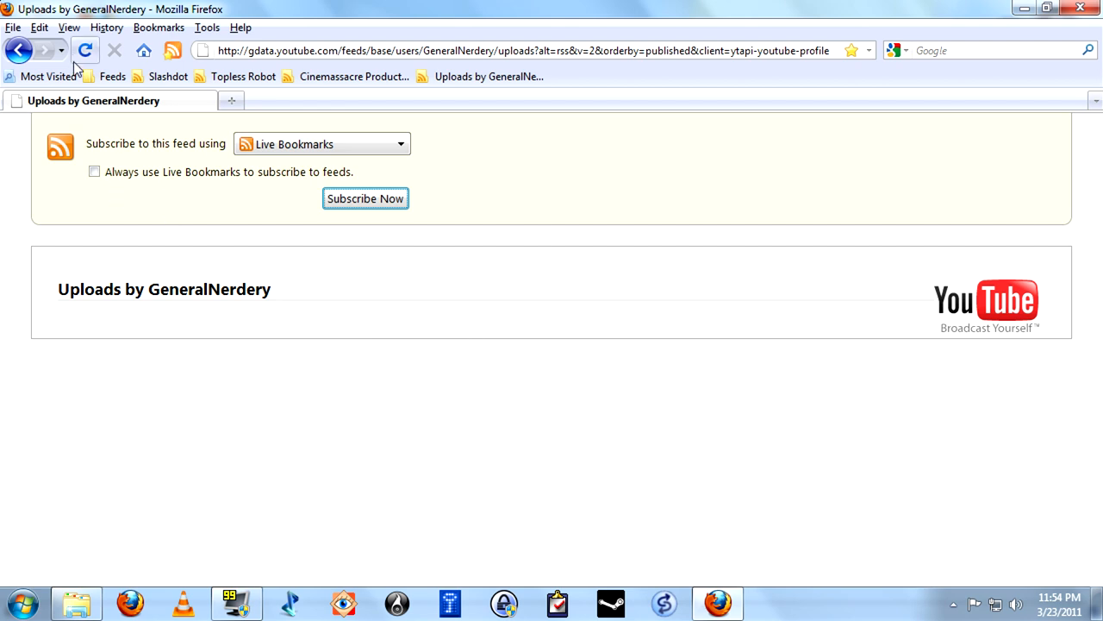
# Open the Feed Sidebar, scroll its headlines, and open Slashdot's 'Firefox 4, A Day Later'.
pyautogui.click(172, 50)
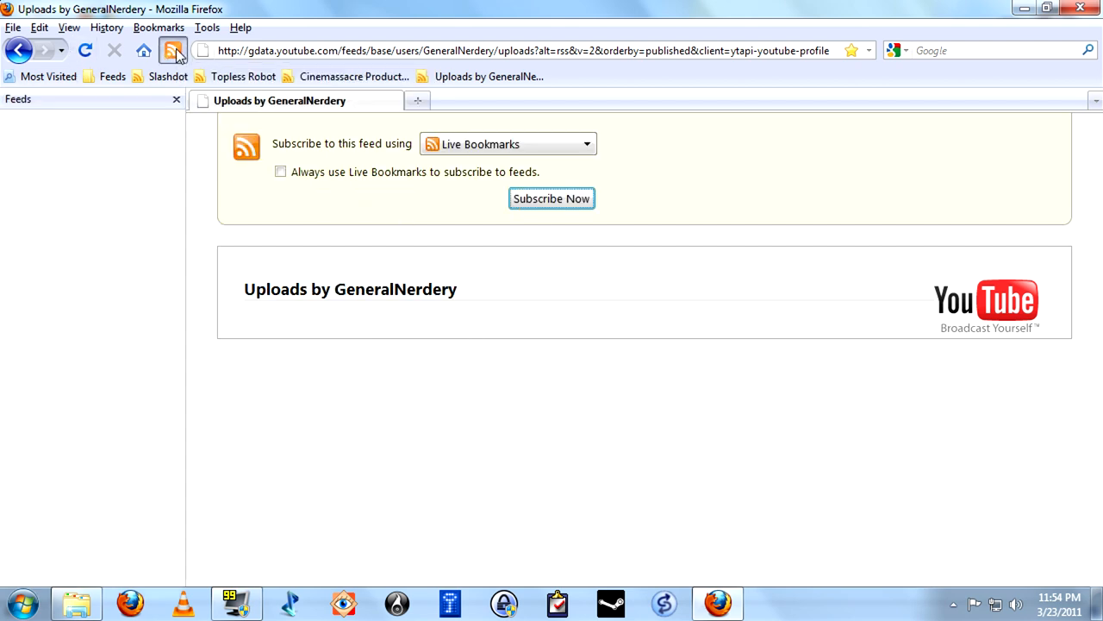
pyautogui.click(172, 50)
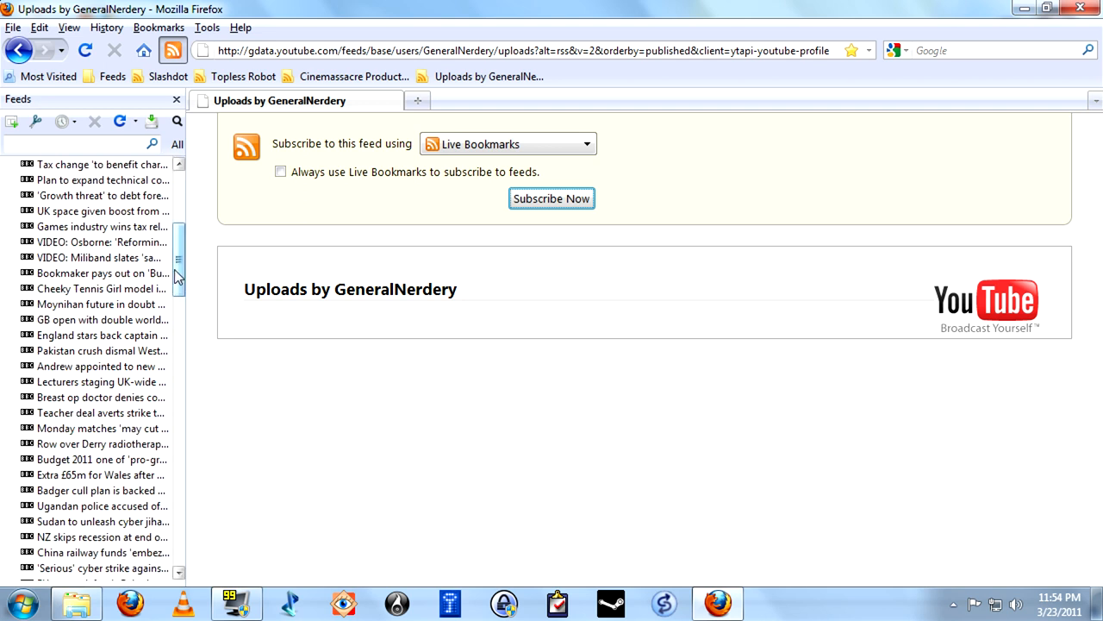
pyautogui.scroll(-3)
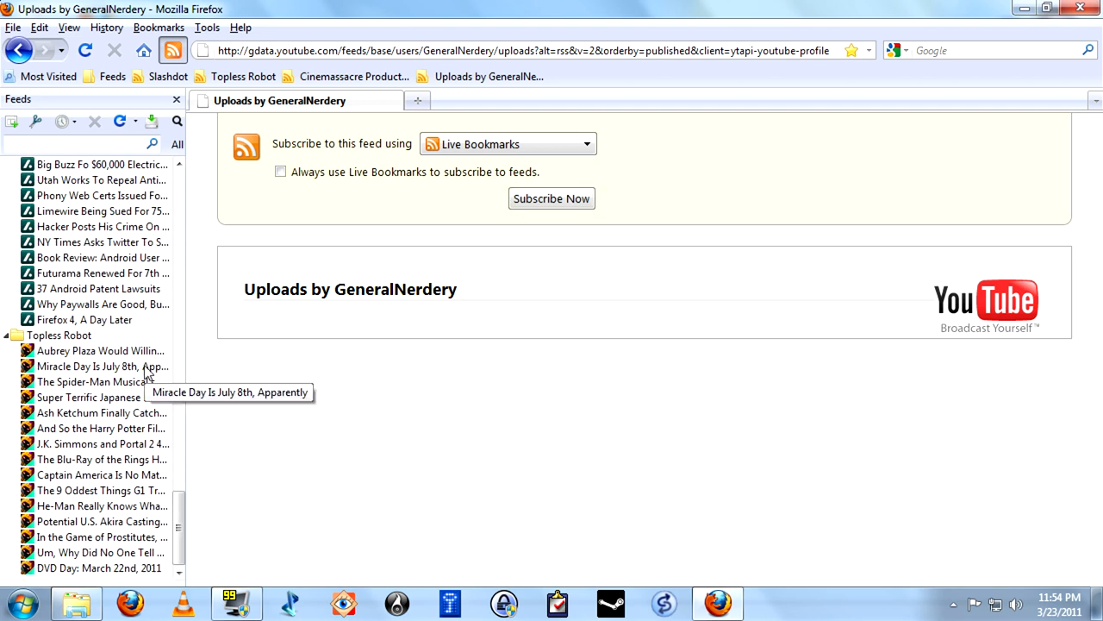
pyautogui.moveTo(131, 372)
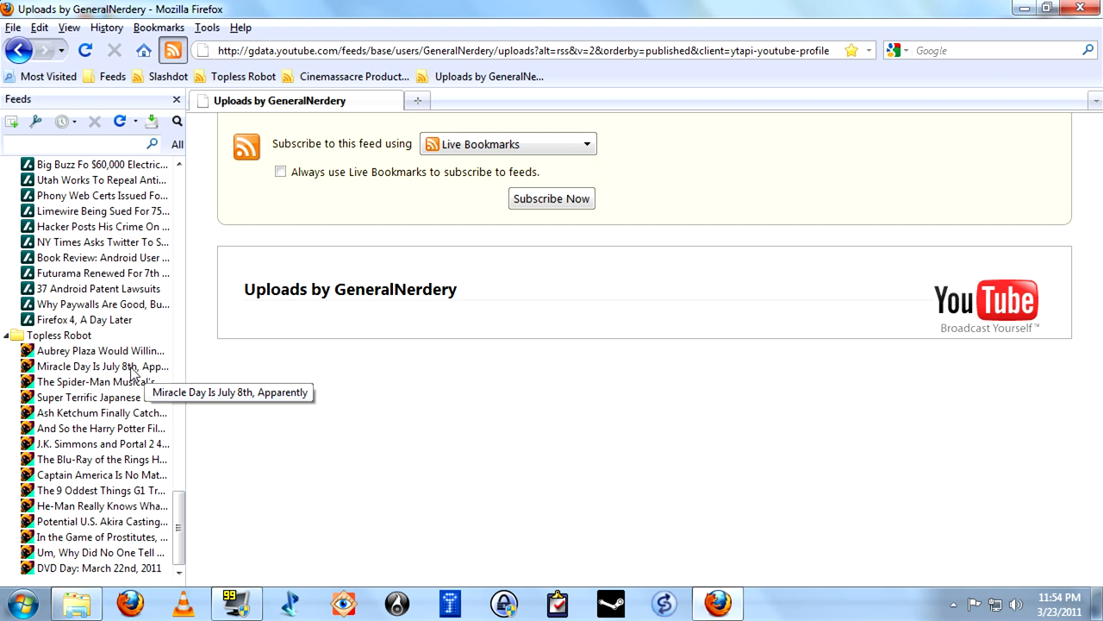
pyautogui.moveTo(134, 371)
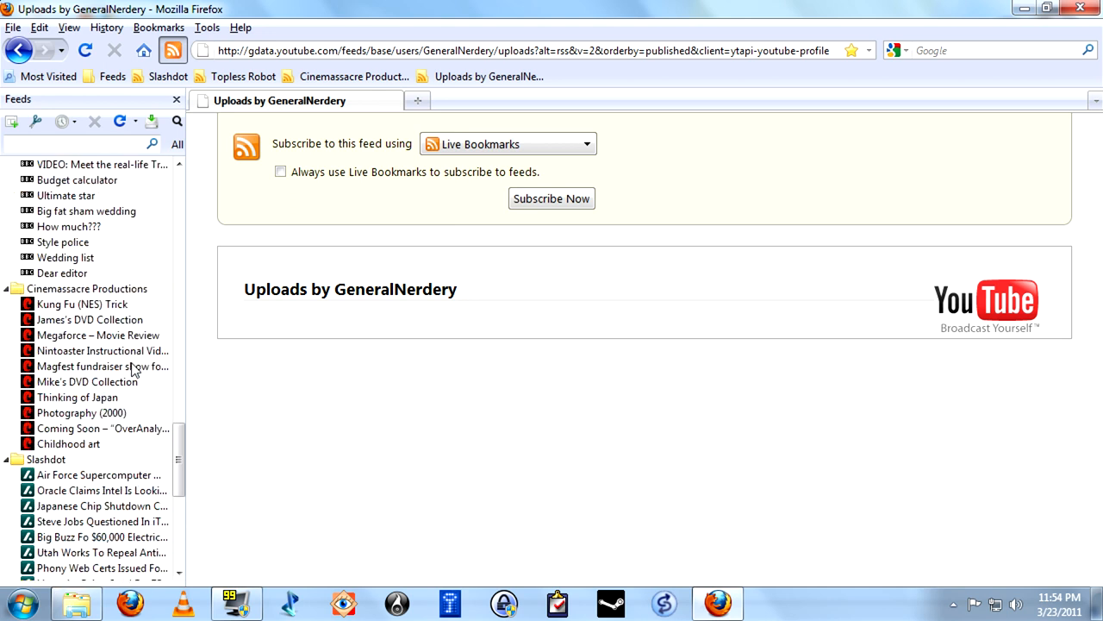
pyautogui.scroll(-3)
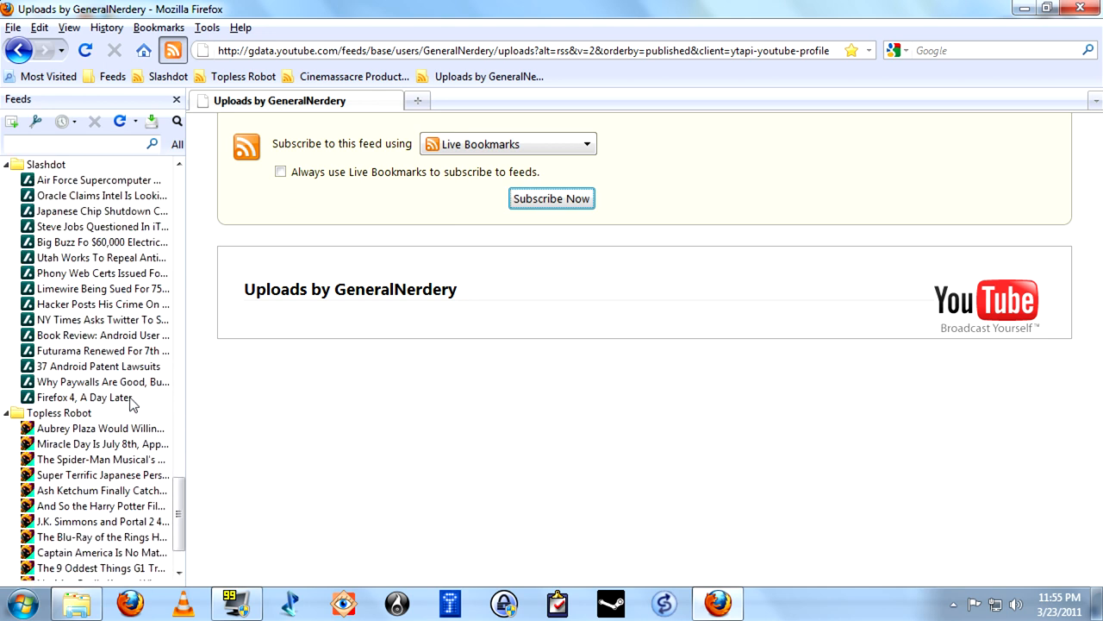
pyautogui.scroll(-3)
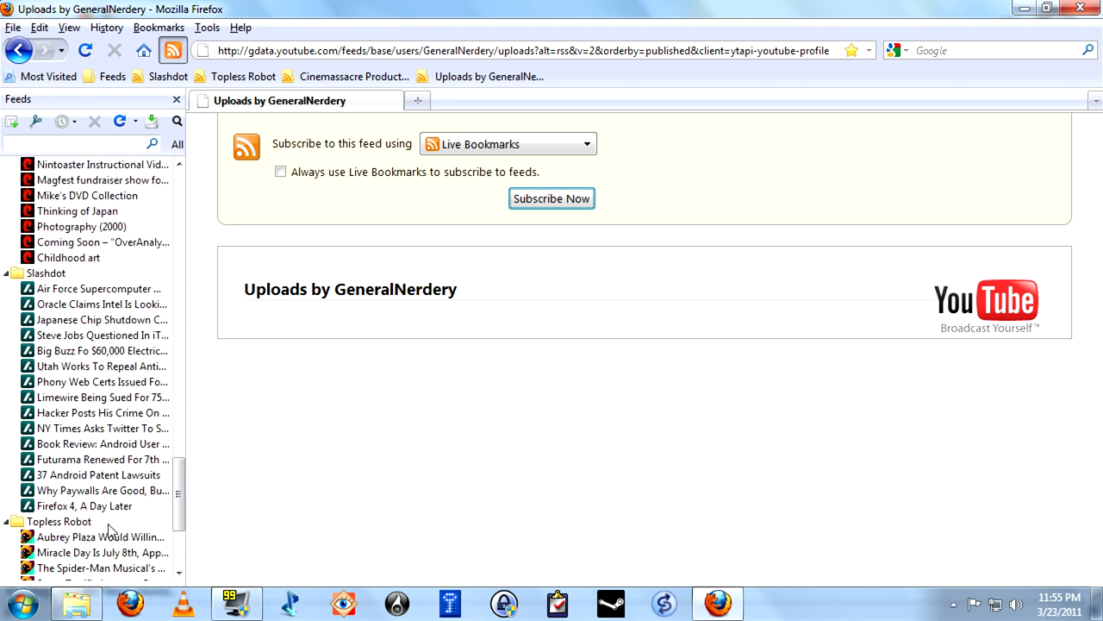
pyautogui.scroll(-3)
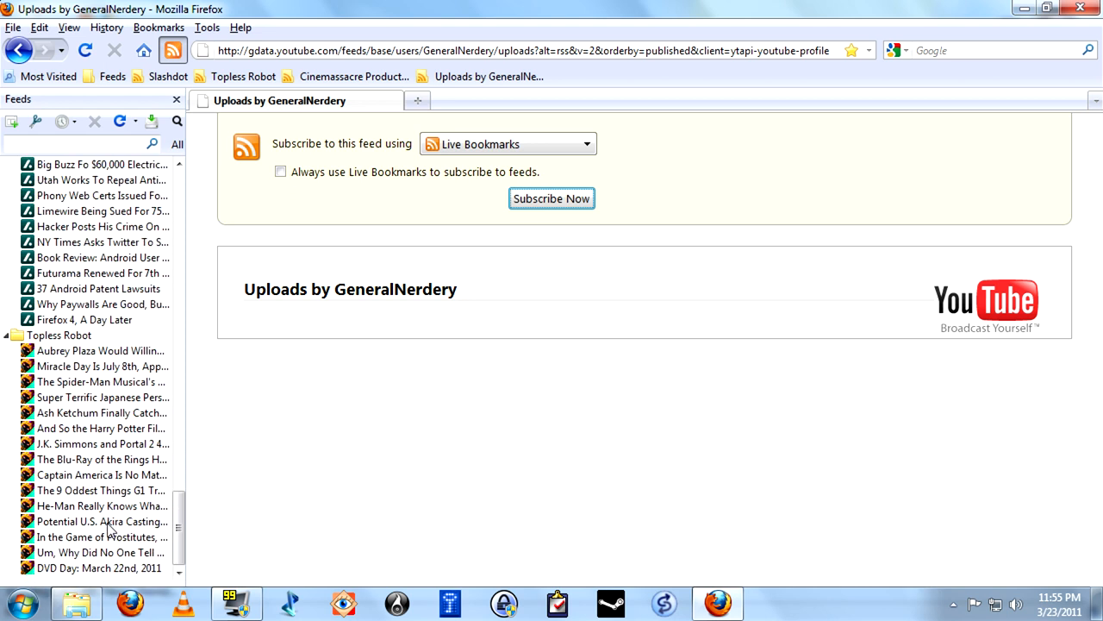
pyautogui.moveTo(103, 520)
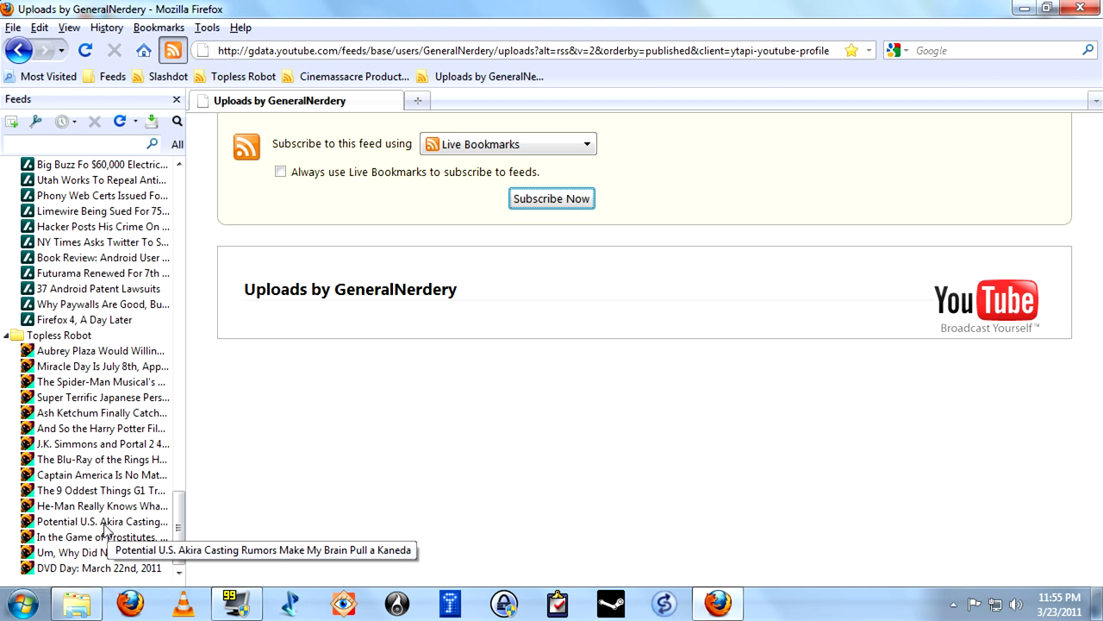
pyautogui.moveTo(99, 358)
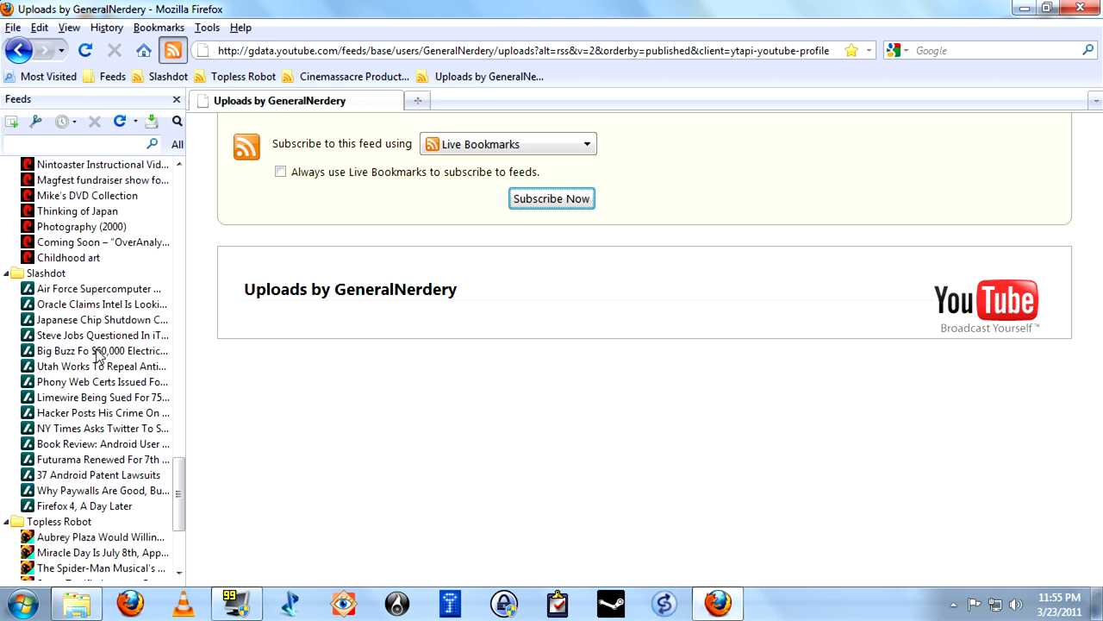
pyautogui.scroll(-3)
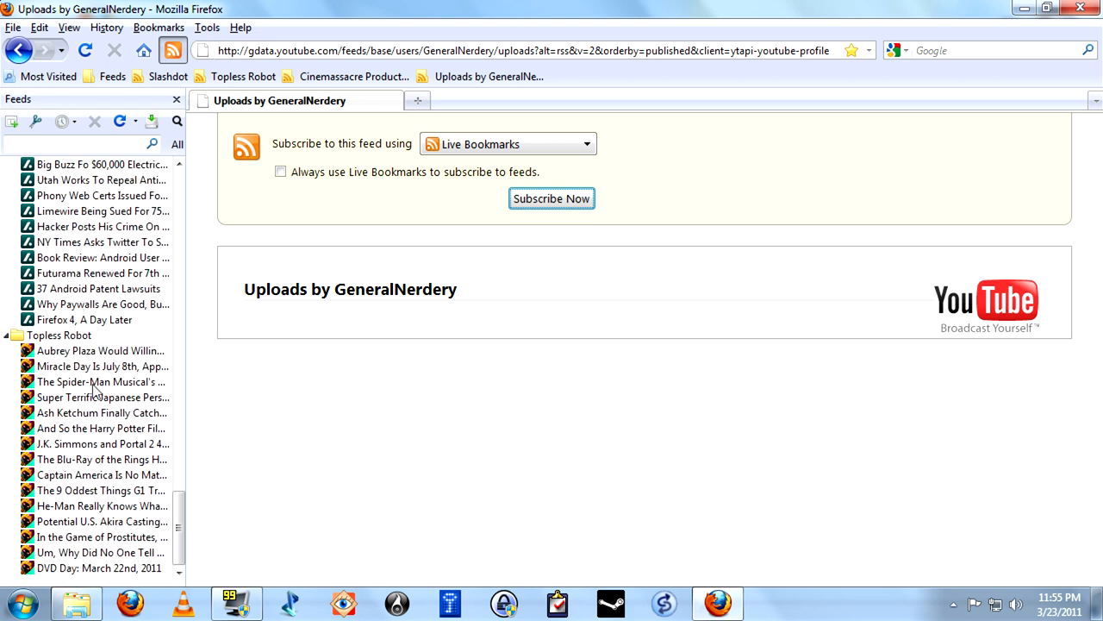
pyautogui.moveTo(56, 507)
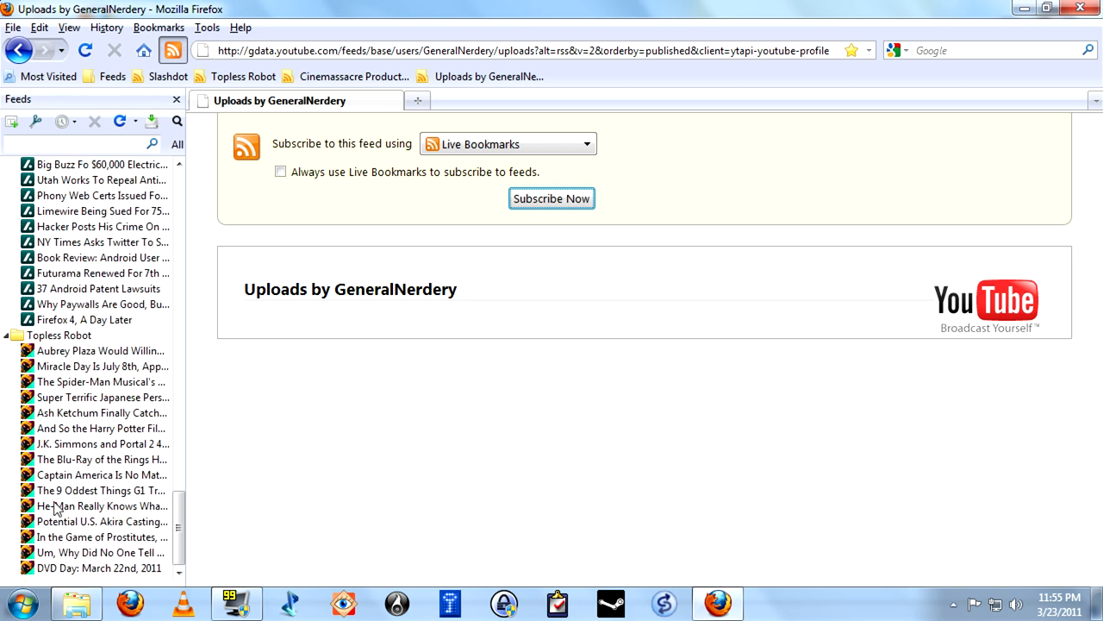
pyautogui.moveTo(84, 327)
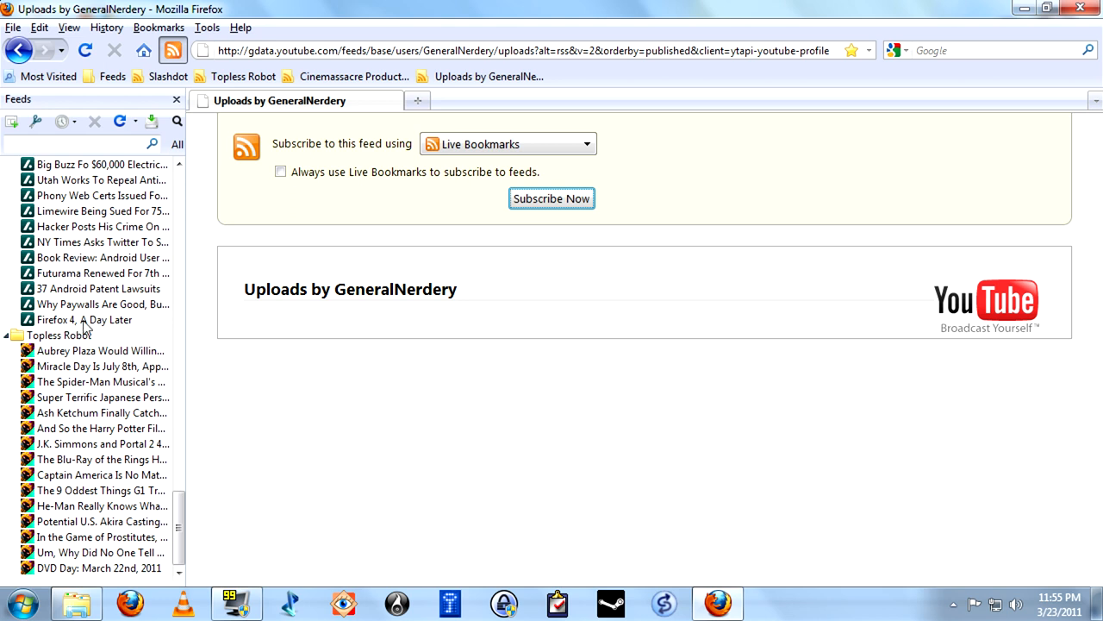
pyautogui.click(84, 319)
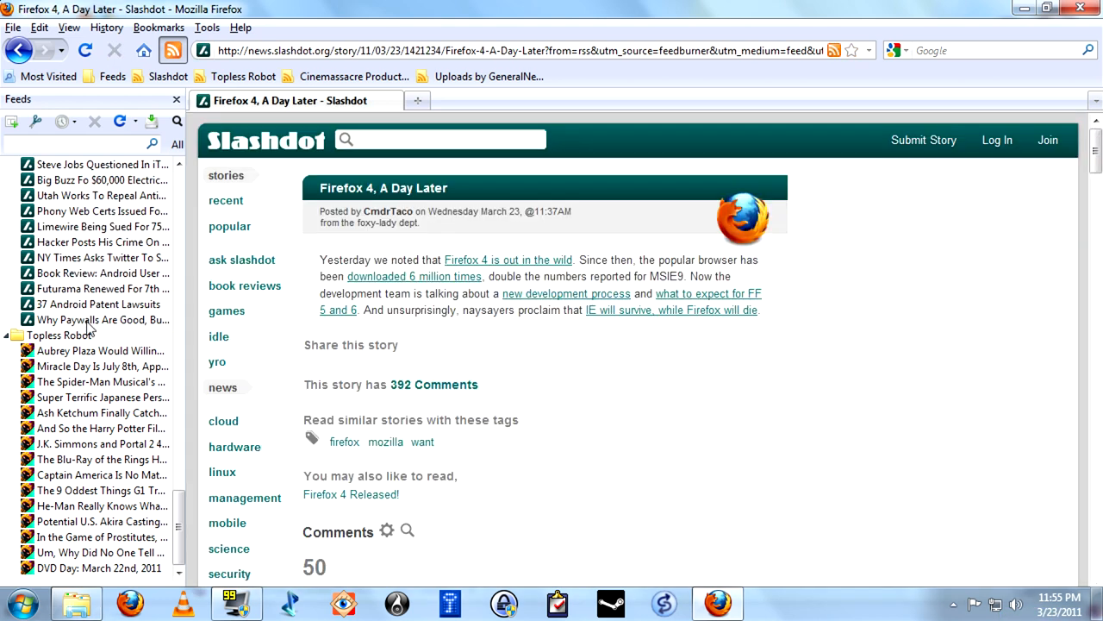
# Open the 'Air Force Supercomputer Made From PS3's' Slashdot story and collapse the feed folders.
pyautogui.scroll(-3)
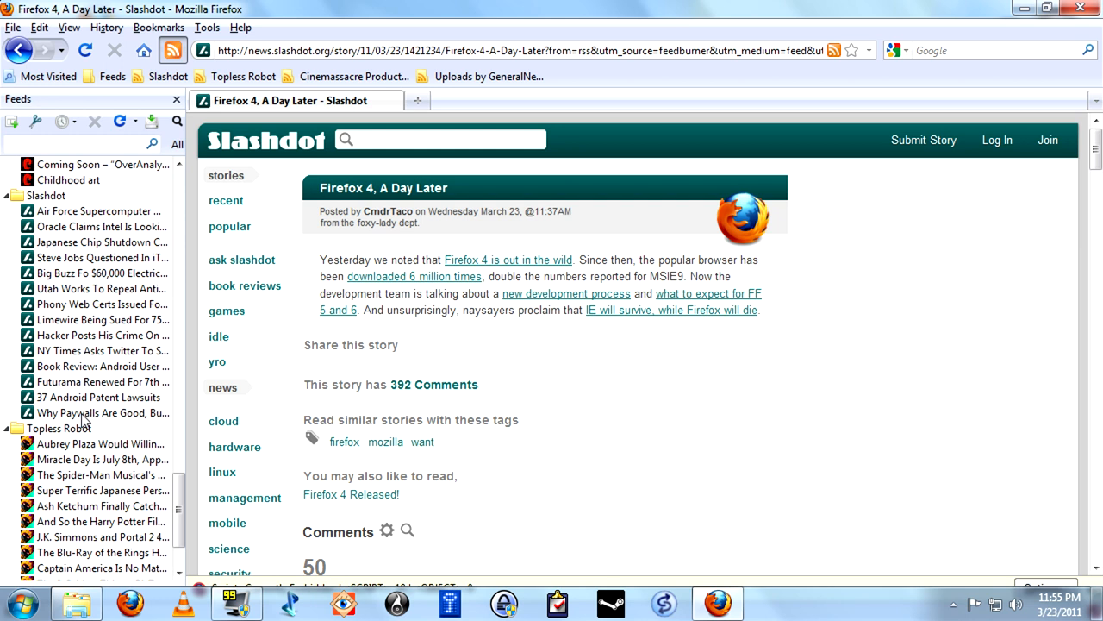
pyautogui.click(412, 384)
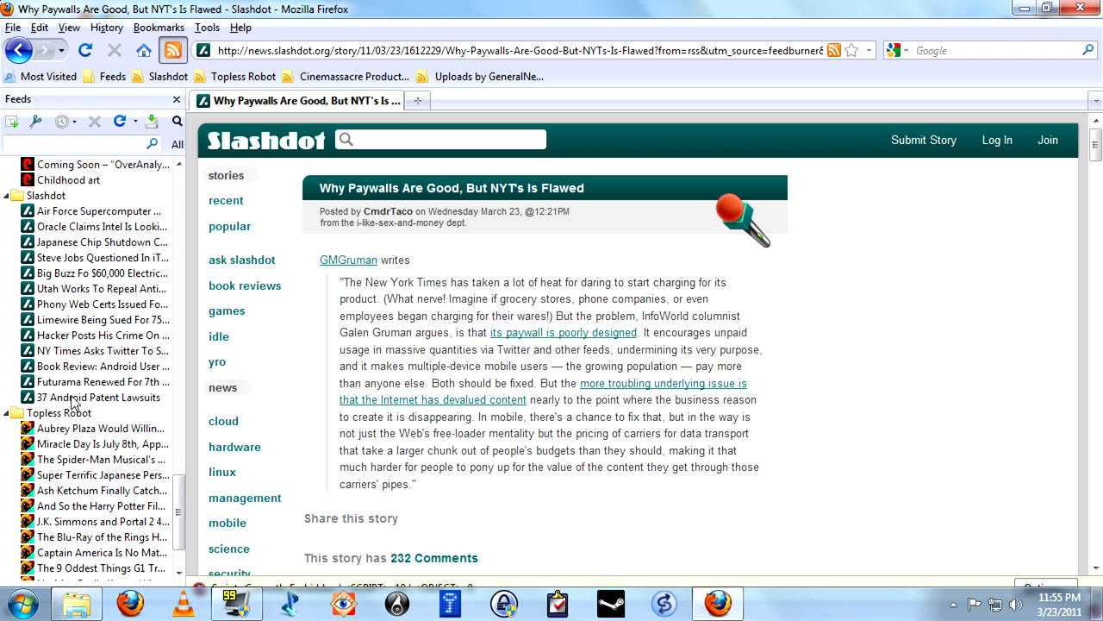
pyautogui.click(100, 397)
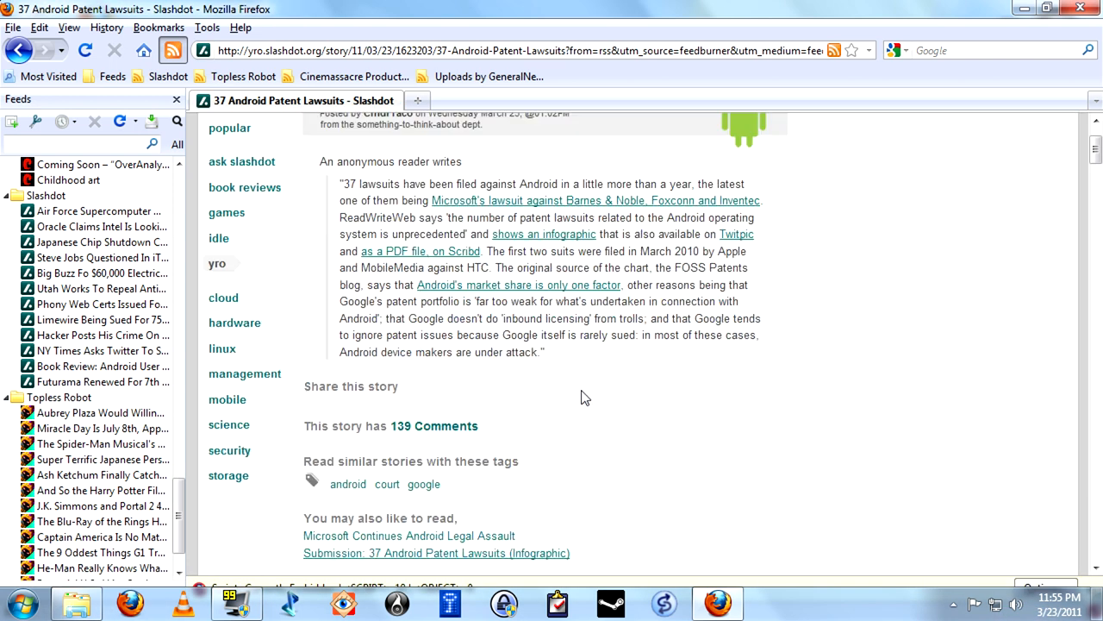
pyautogui.click(69, 179)
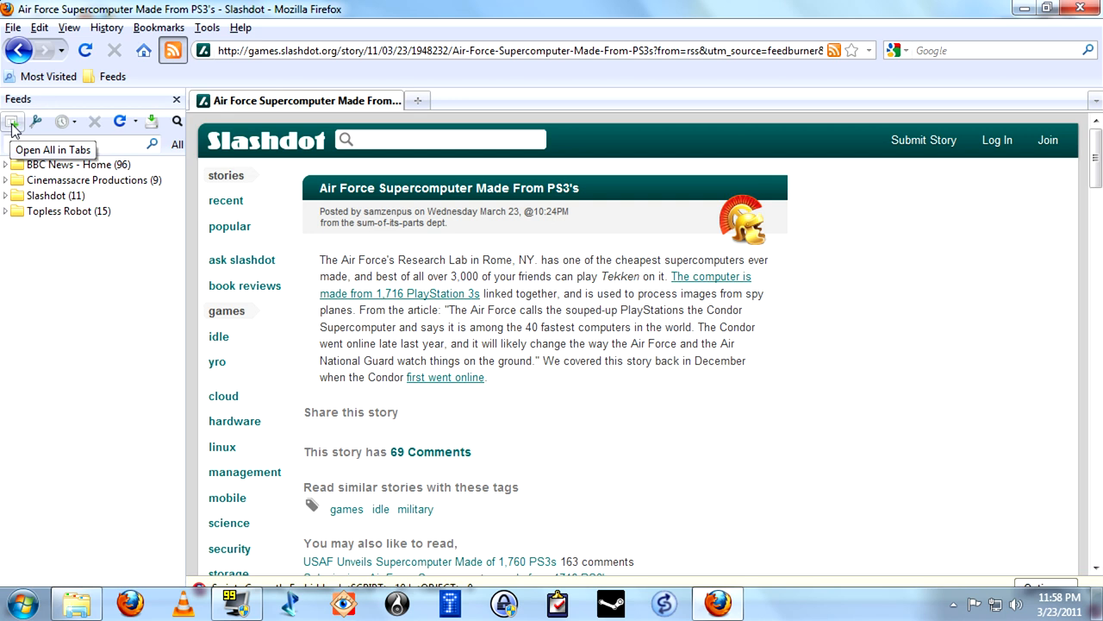
pyautogui.moveTo(38, 169)
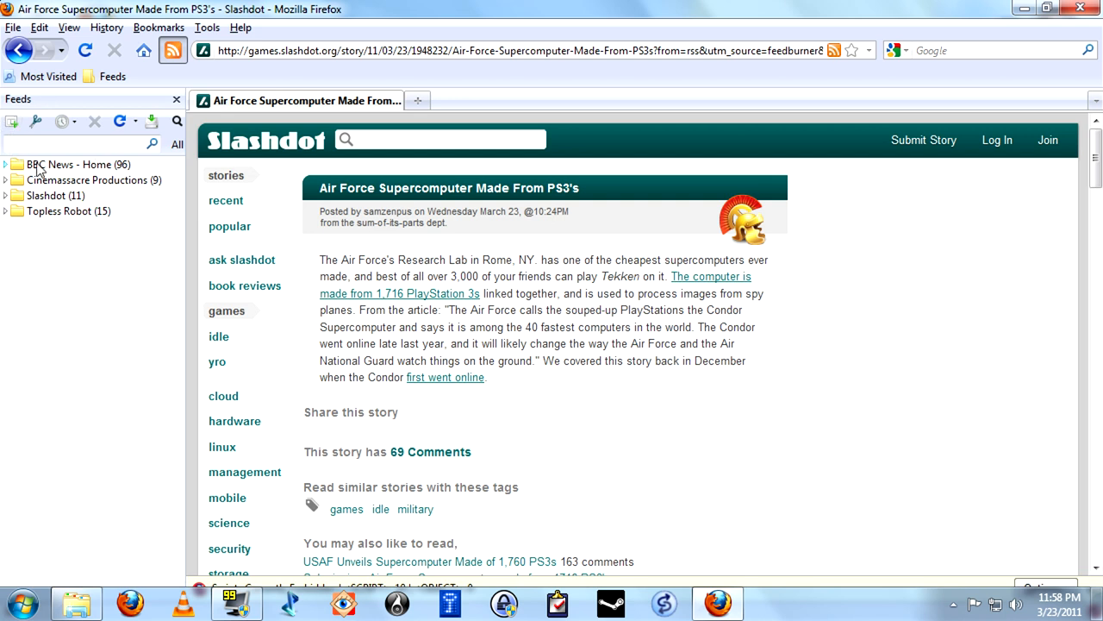
pyautogui.click(6, 164)
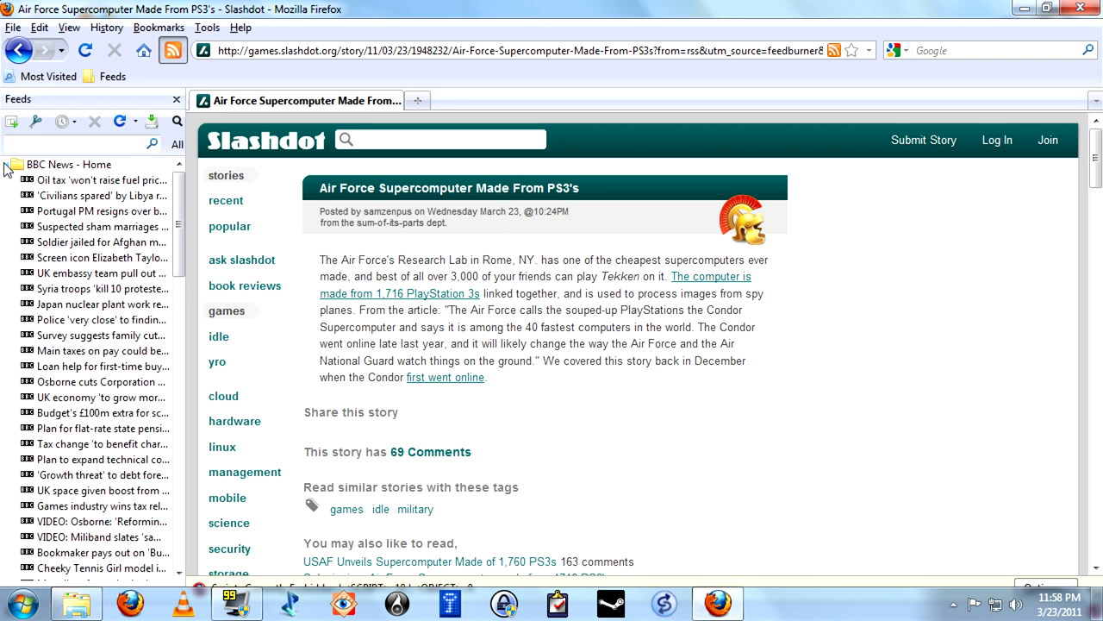
pyautogui.moveTo(9, 169)
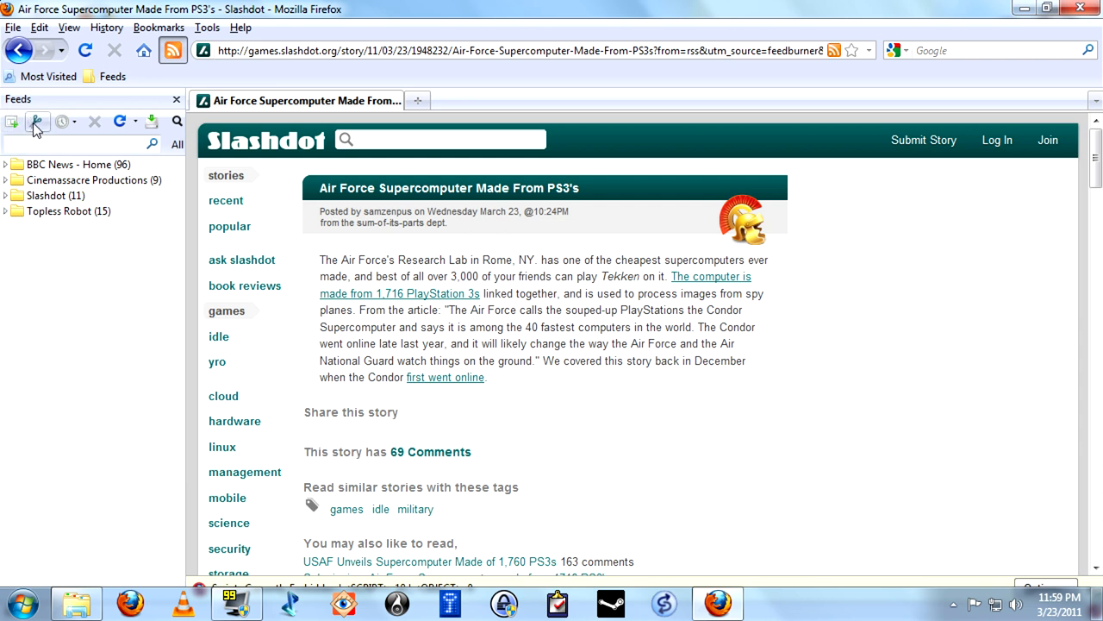
pyautogui.moveTo(38, 122)
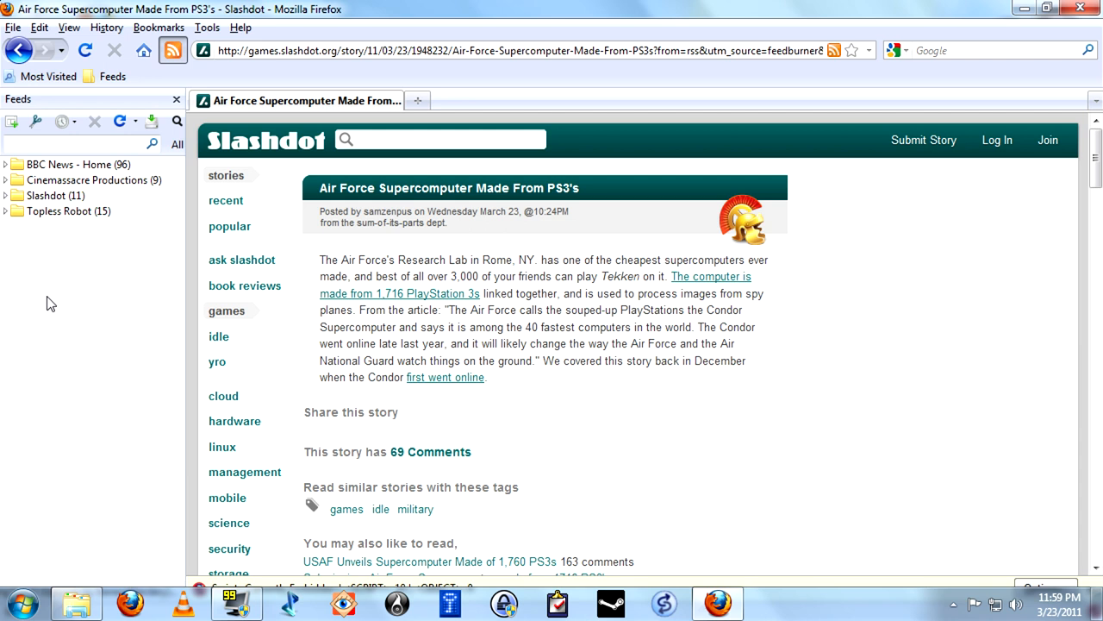
pyautogui.moveTo(108, 264)
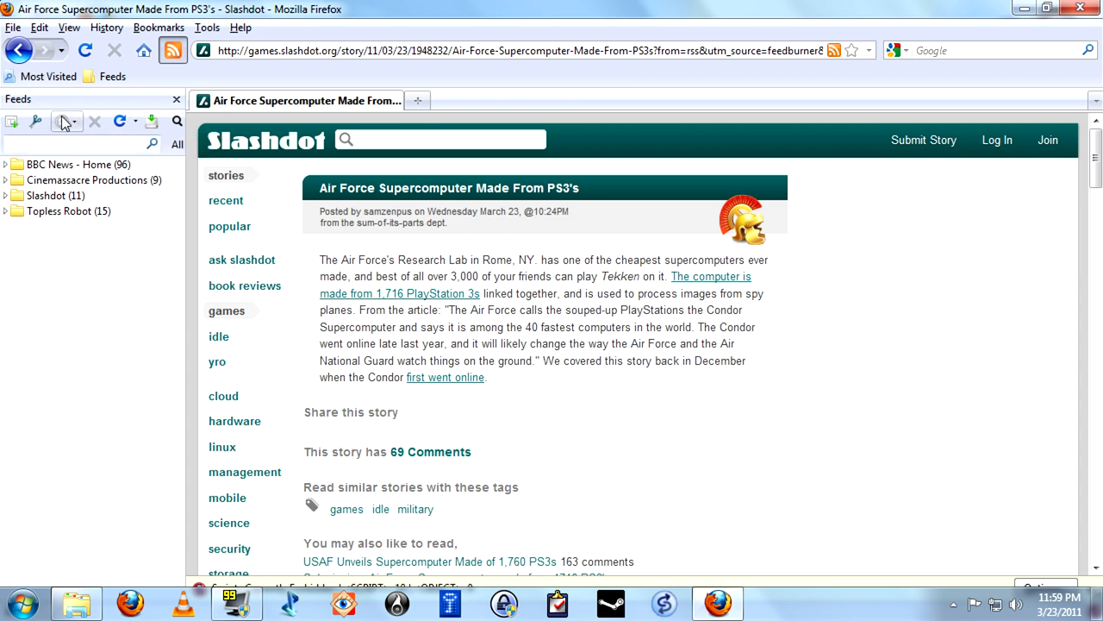
pyautogui.click(67, 121)
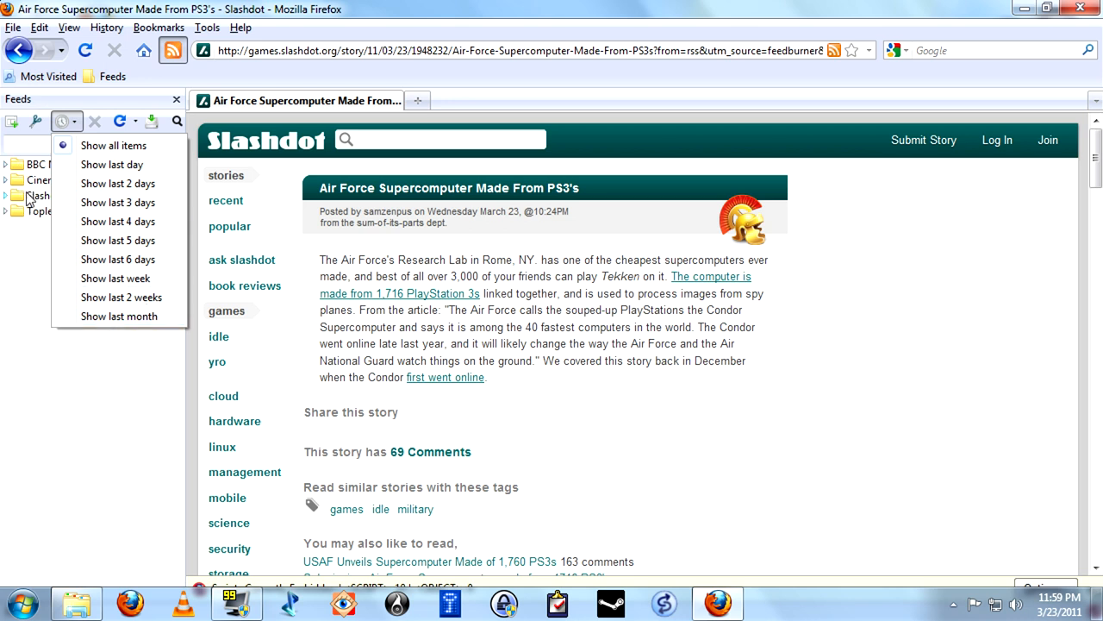
pyautogui.moveTo(118, 184)
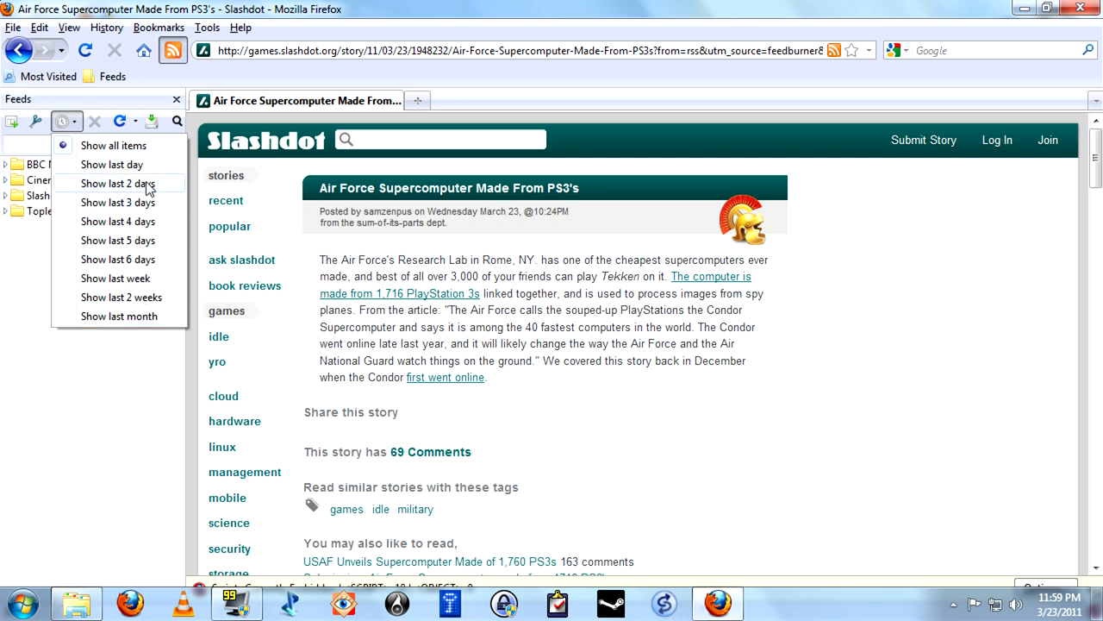
pyautogui.moveTo(121, 260)
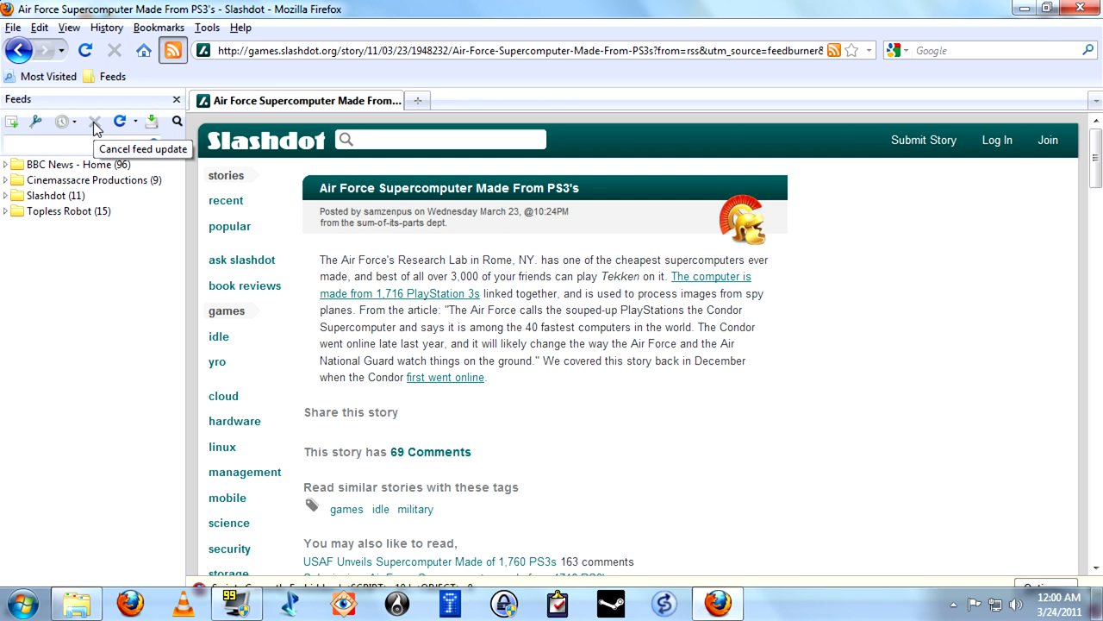
pyautogui.moveTo(126, 264)
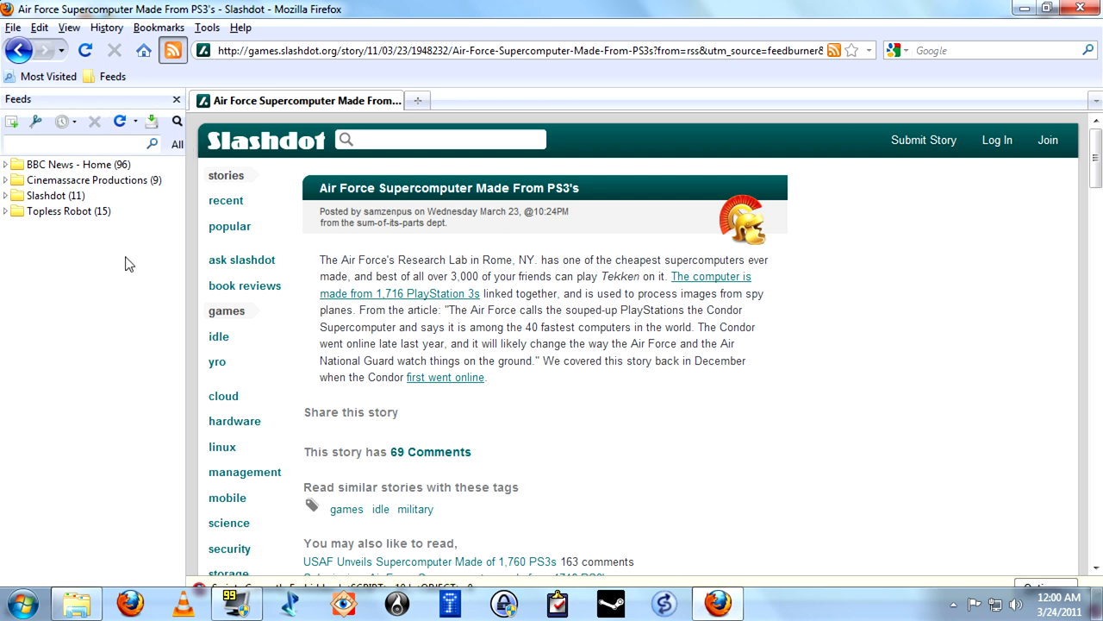
pyautogui.click(35, 121)
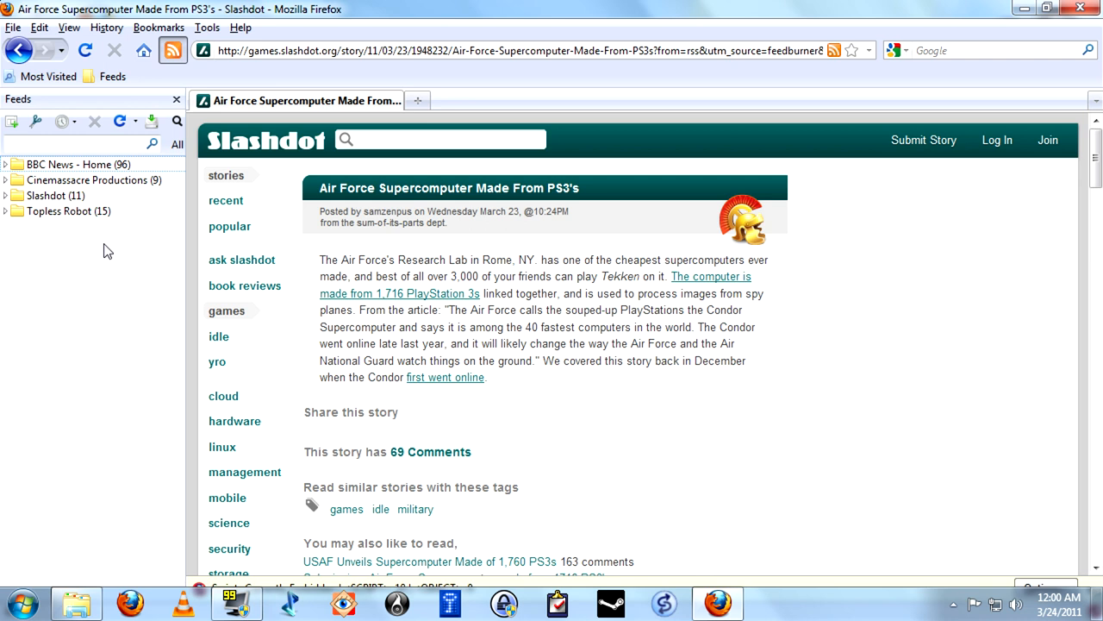
# Toggle the Feed Sidebar sort dropdown until Slashdot's count updates to 12 items.
pyautogui.click(151, 121)
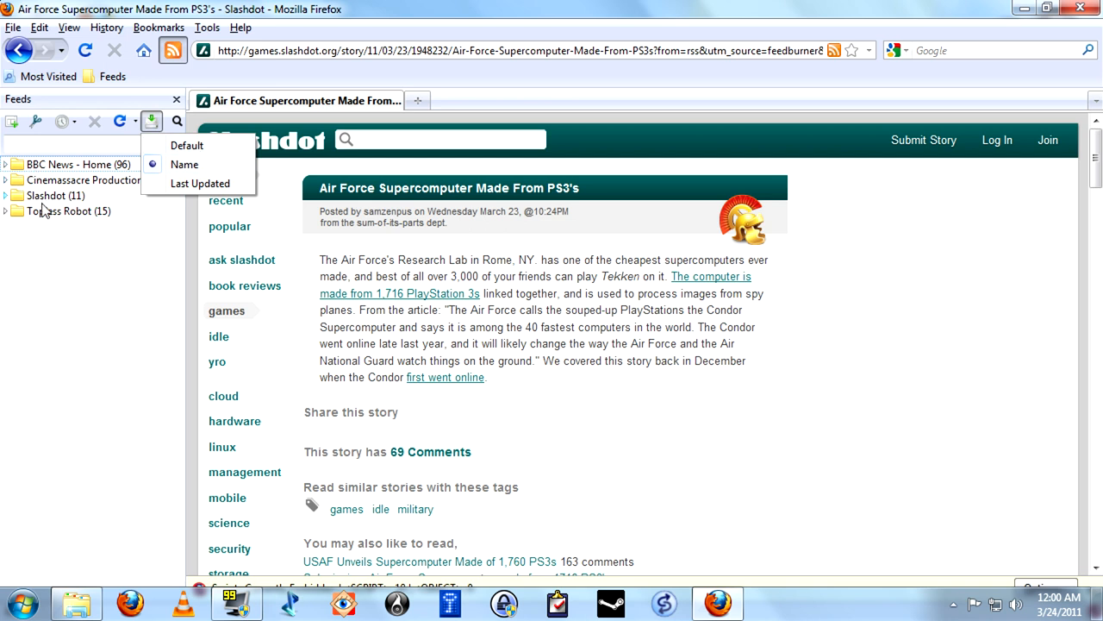
pyautogui.moveTo(117, 215)
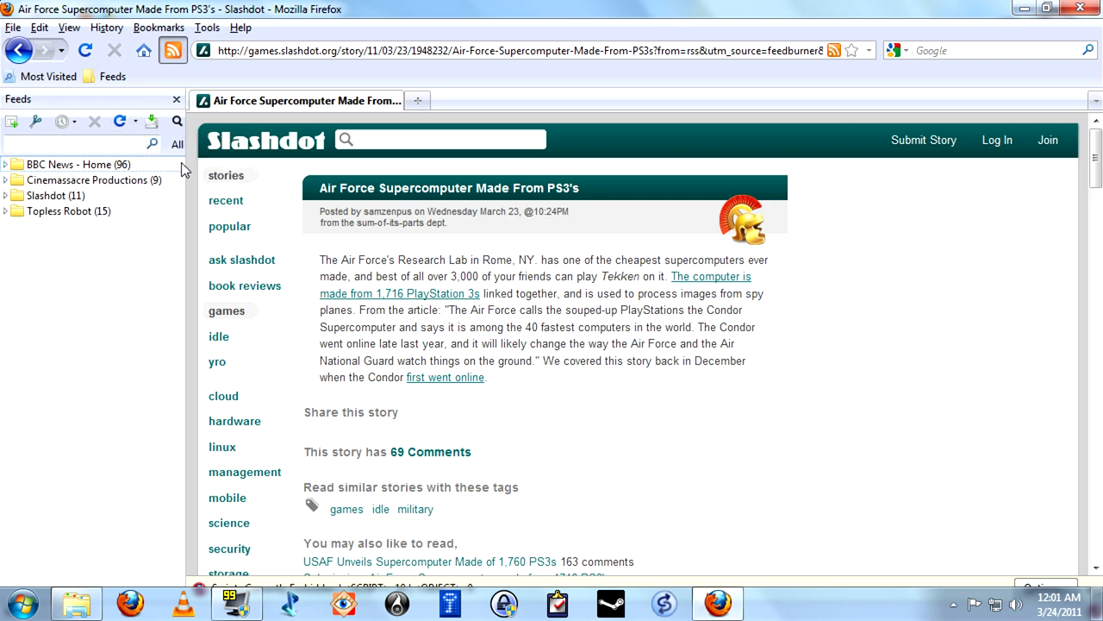
pyautogui.moveTo(61, 241)
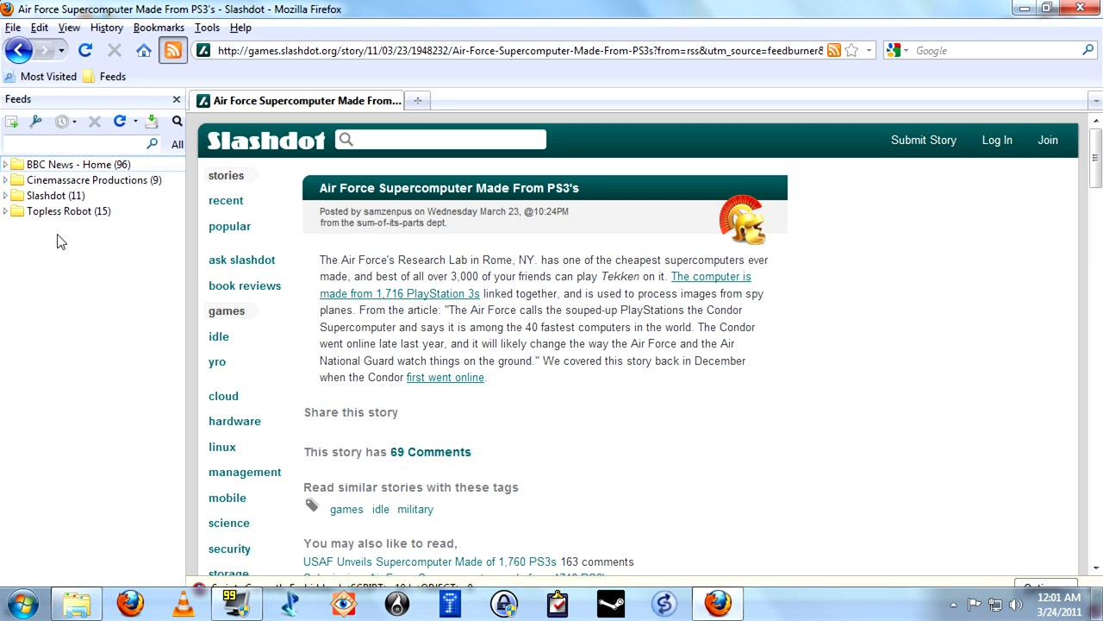
pyautogui.moveTo(107, 241)
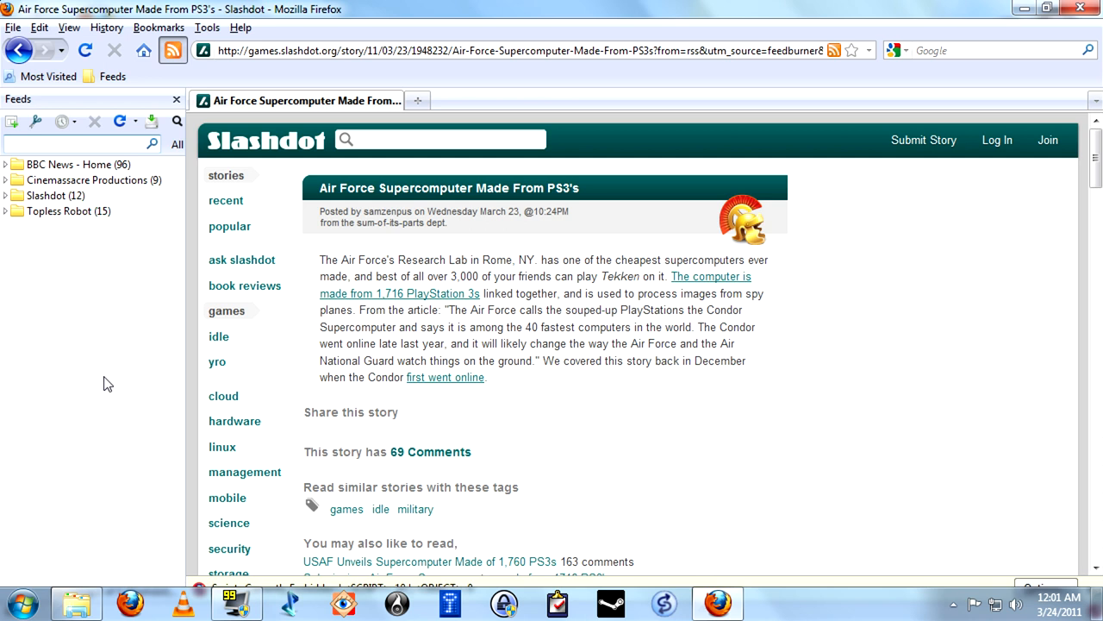
pyautogui.click(78, 144)
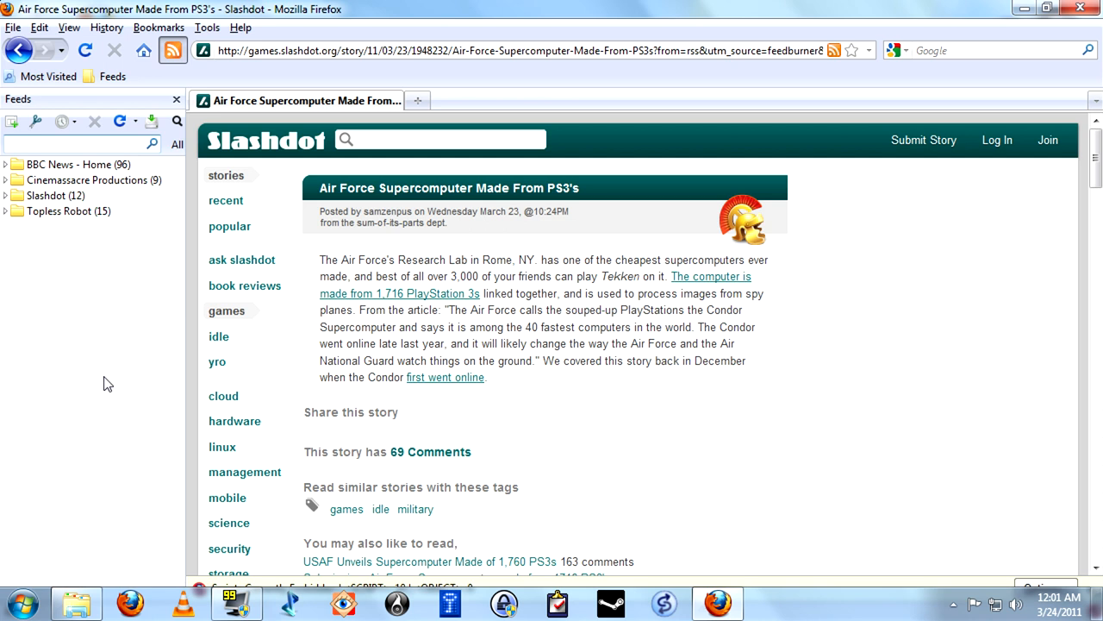
pyautogui.click(82, 143)
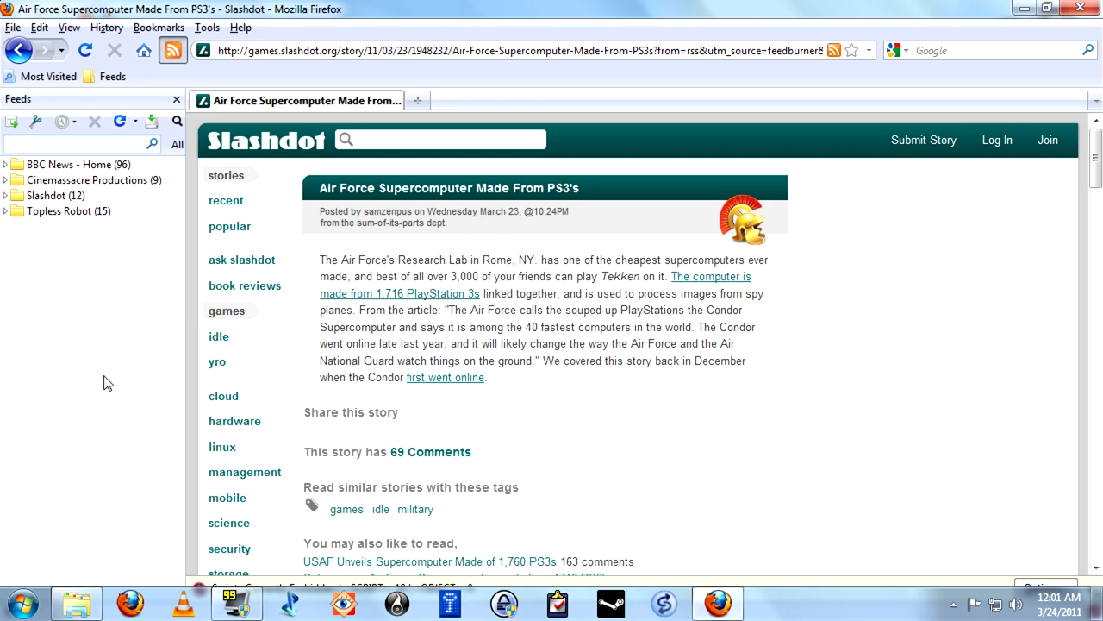
pyautogui.moveTo(123, 121)
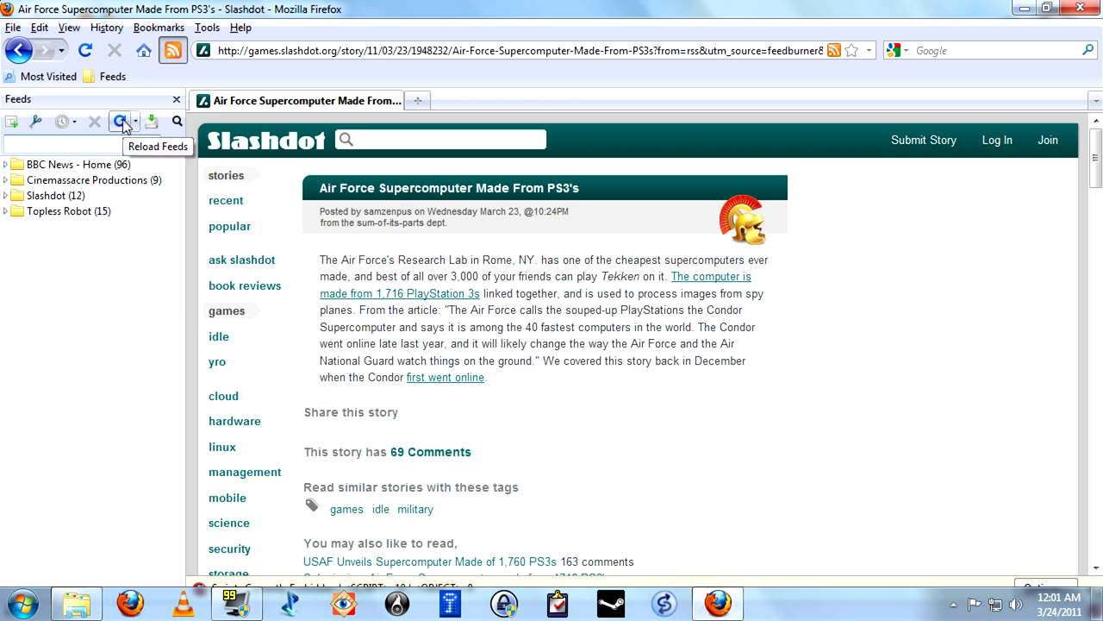
# Reload all subscribed feeds from the Feed Sidebar toolbar.
pyautogui.click(61, 143)
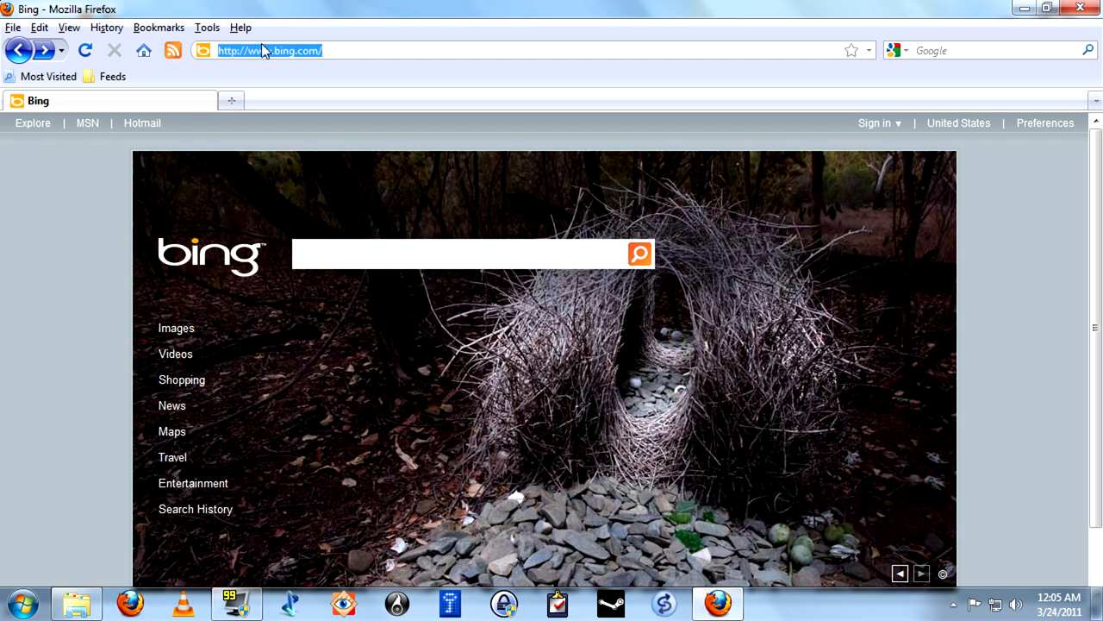
pyautogui.write('https://addons.mozilla.org/en-US/firefox/addon/feed-sidebar/')
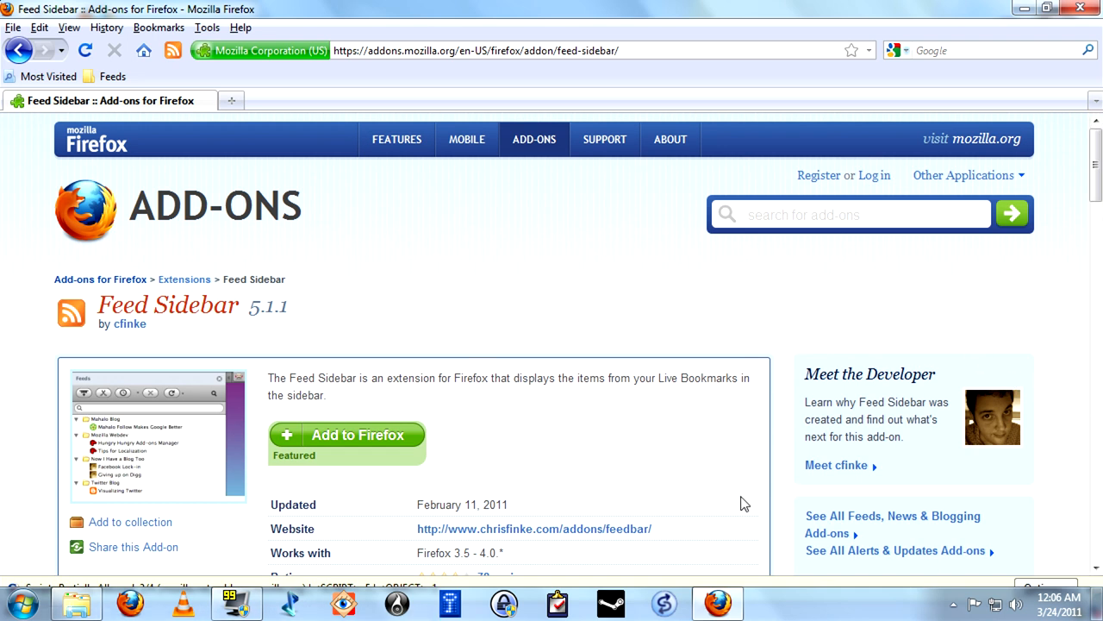
pyautogui.moveTo(787, 299)
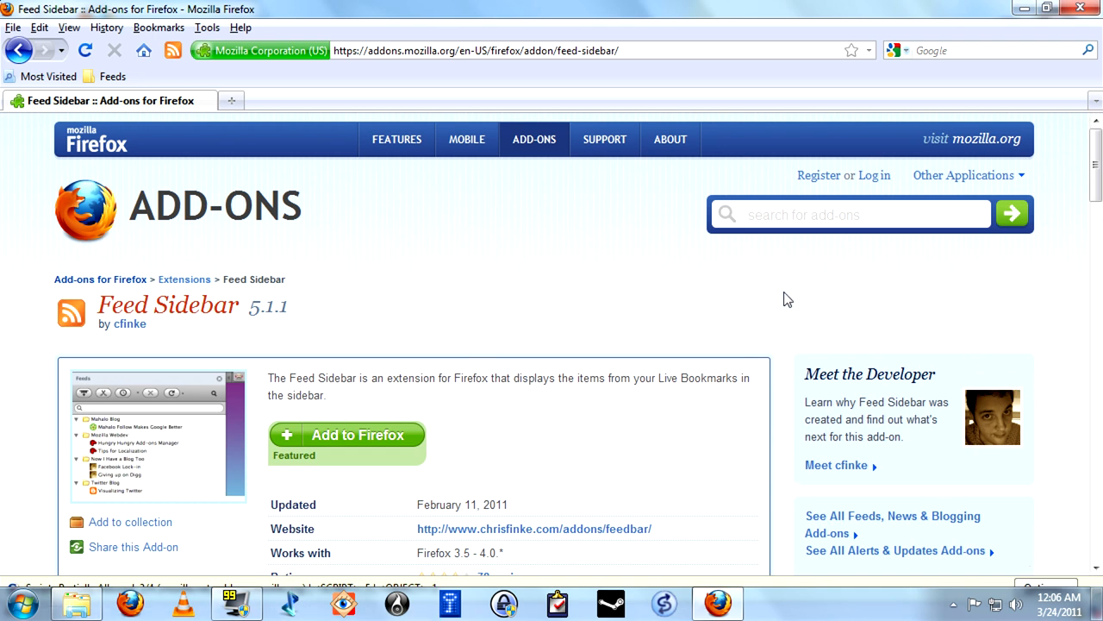
pyautogui.moveTo(605, 334)
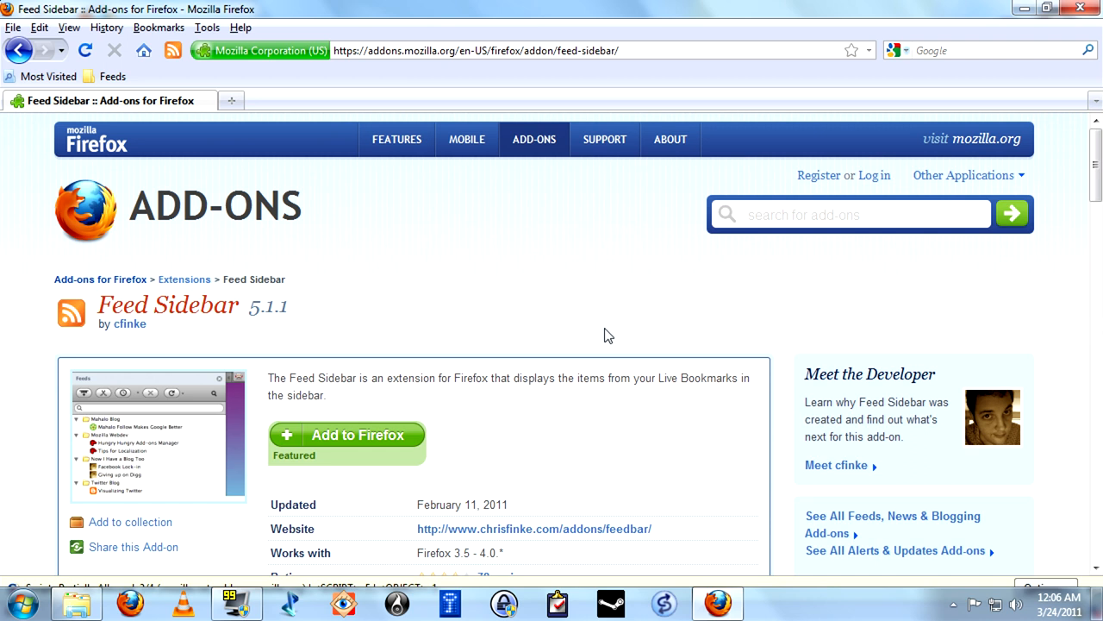